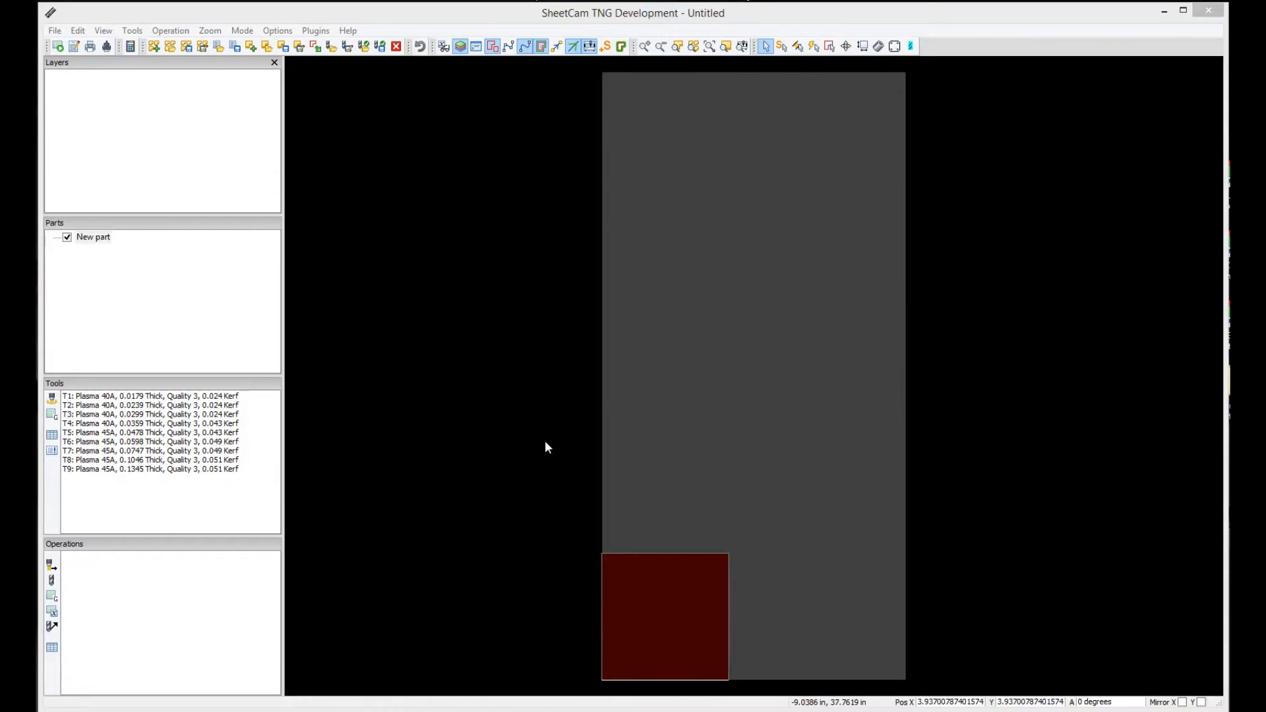
{"action": "mouse_move", "coordinate": [495, 430]}
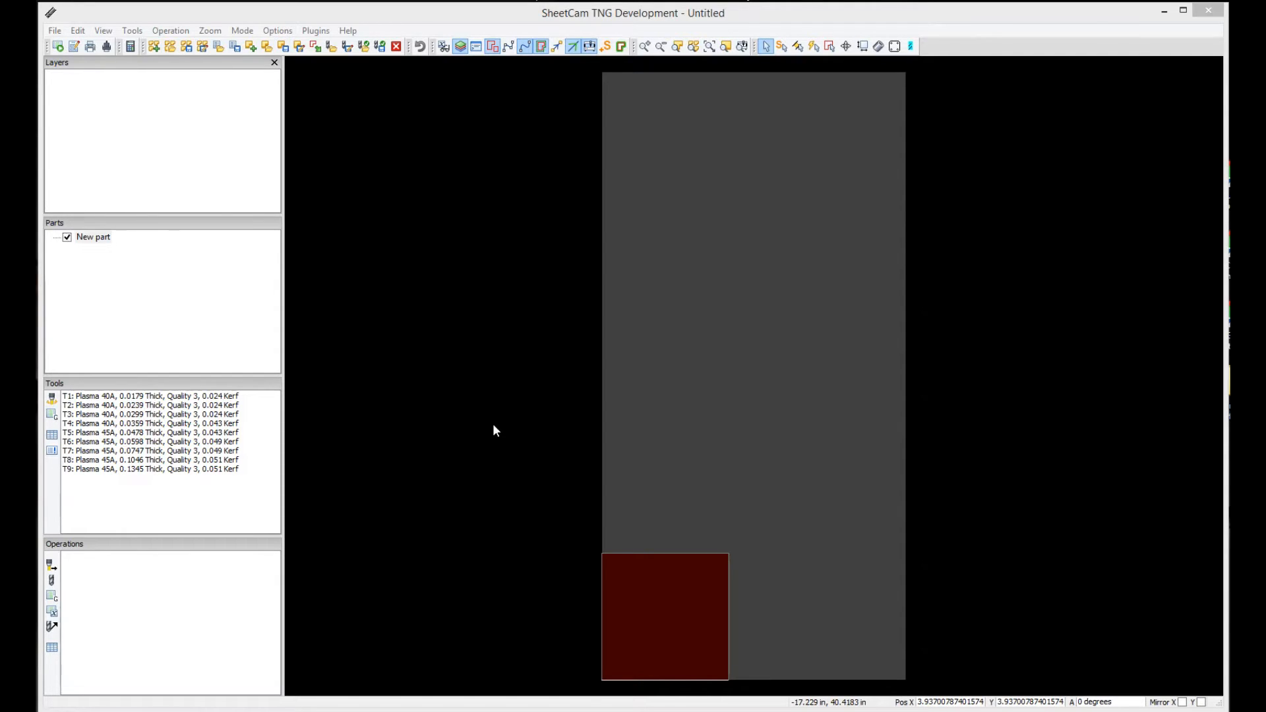
Step: Start Help > Install license file and move the file dialog up to the Documents folder
{"action": "left_click", "coordinate": [348, 30]}
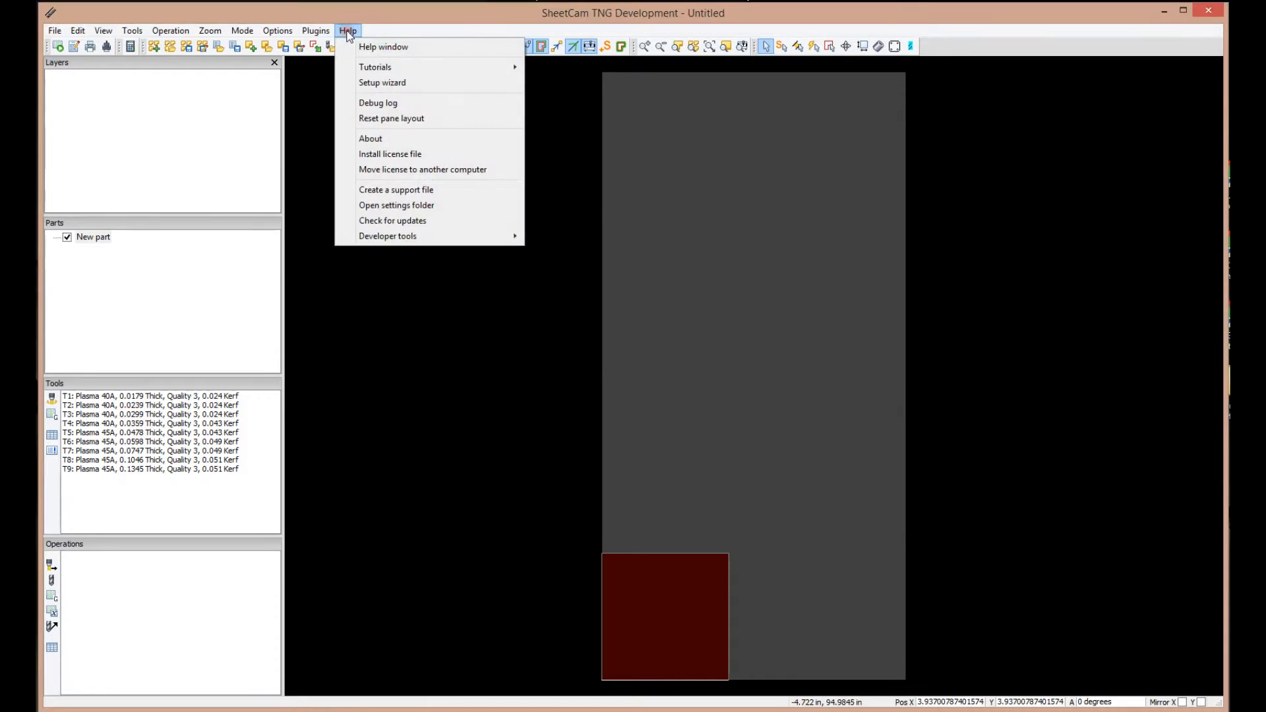
{"action": "left_click", "coordinate": [389, 154]}
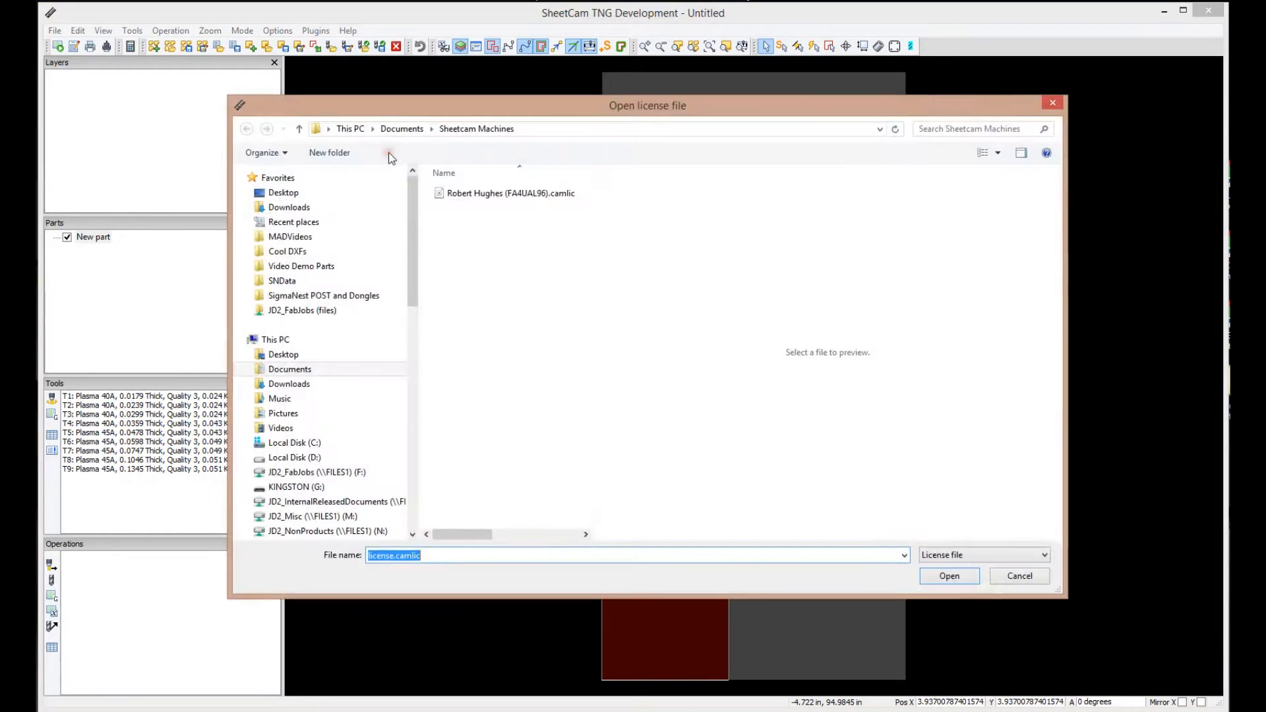
{"action": "mouse_move", "coordinate": [748, 305]}
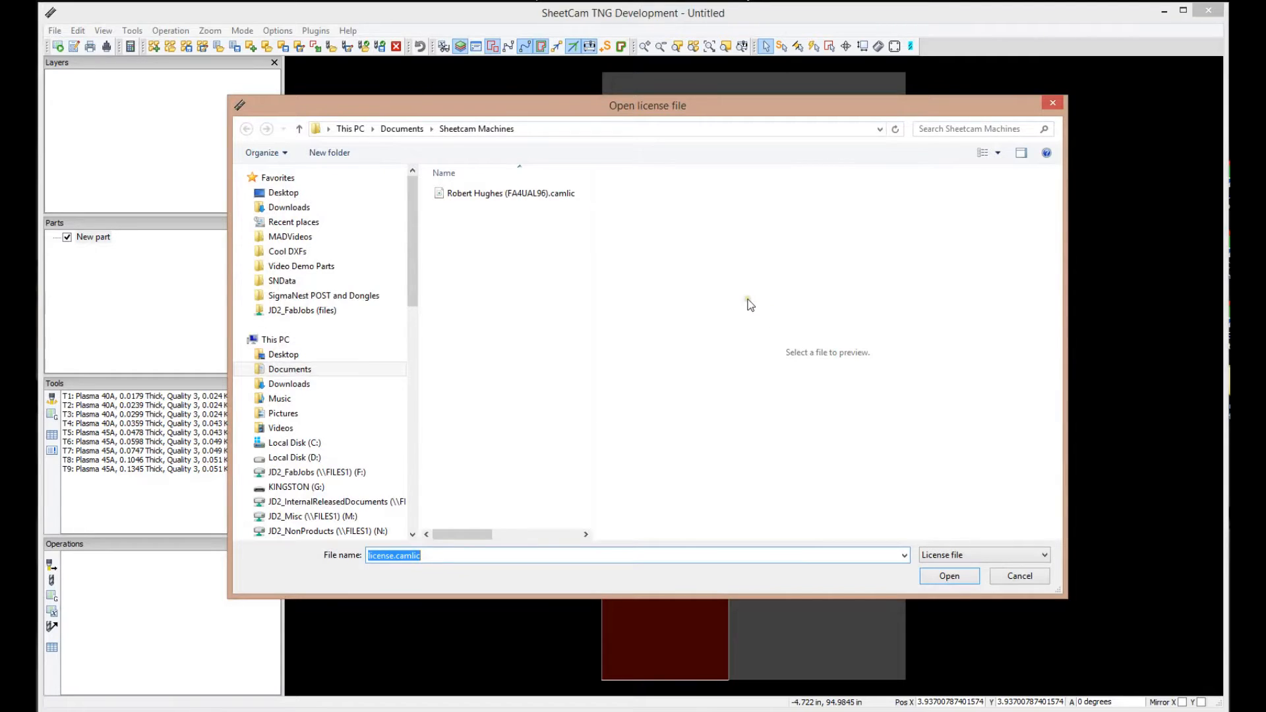
{"action": "left_click", "coordinate": [289, 370]}
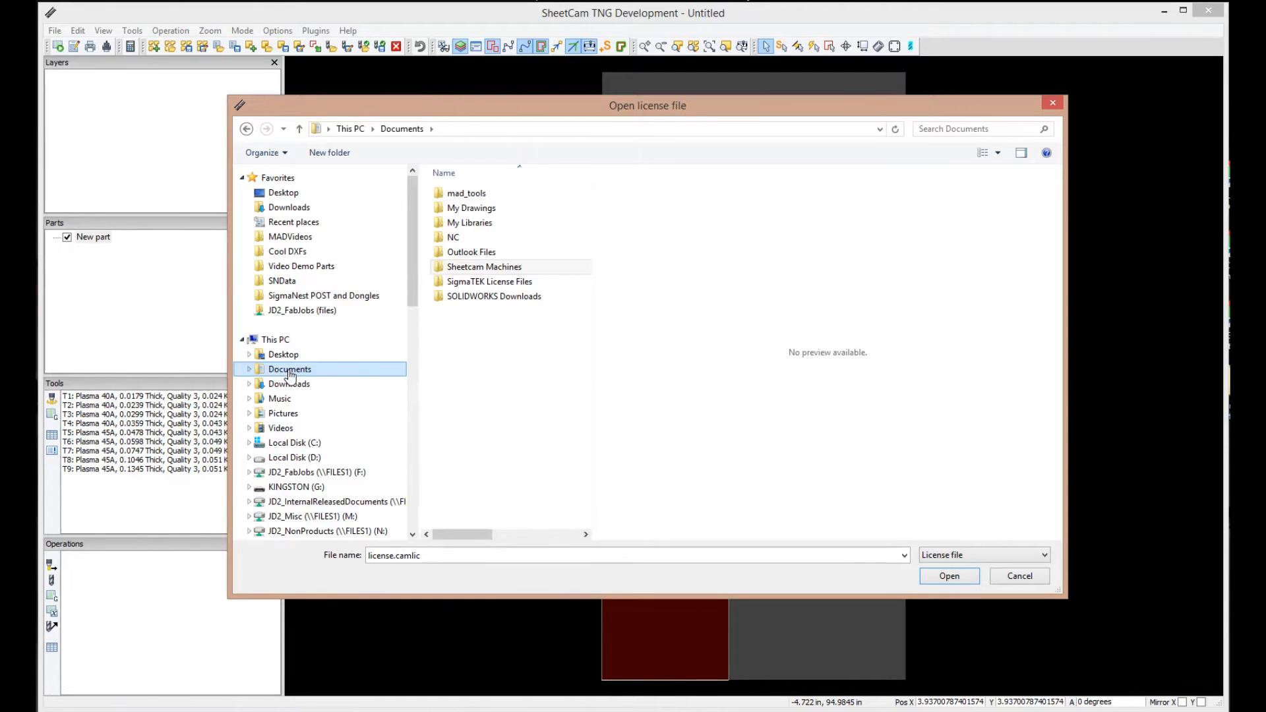
{"action": "left_click", "coordinate": [467, 194]}
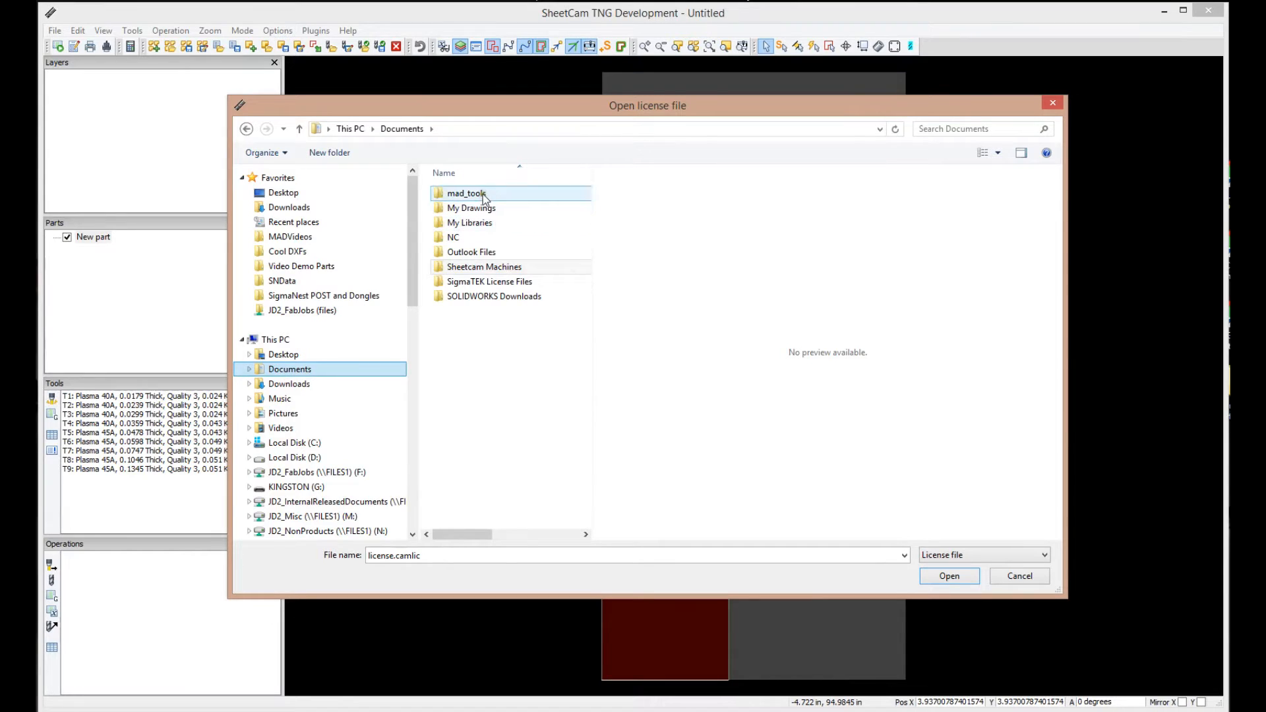
{"action": "mouse_move", "coordinate": [484, 194]}
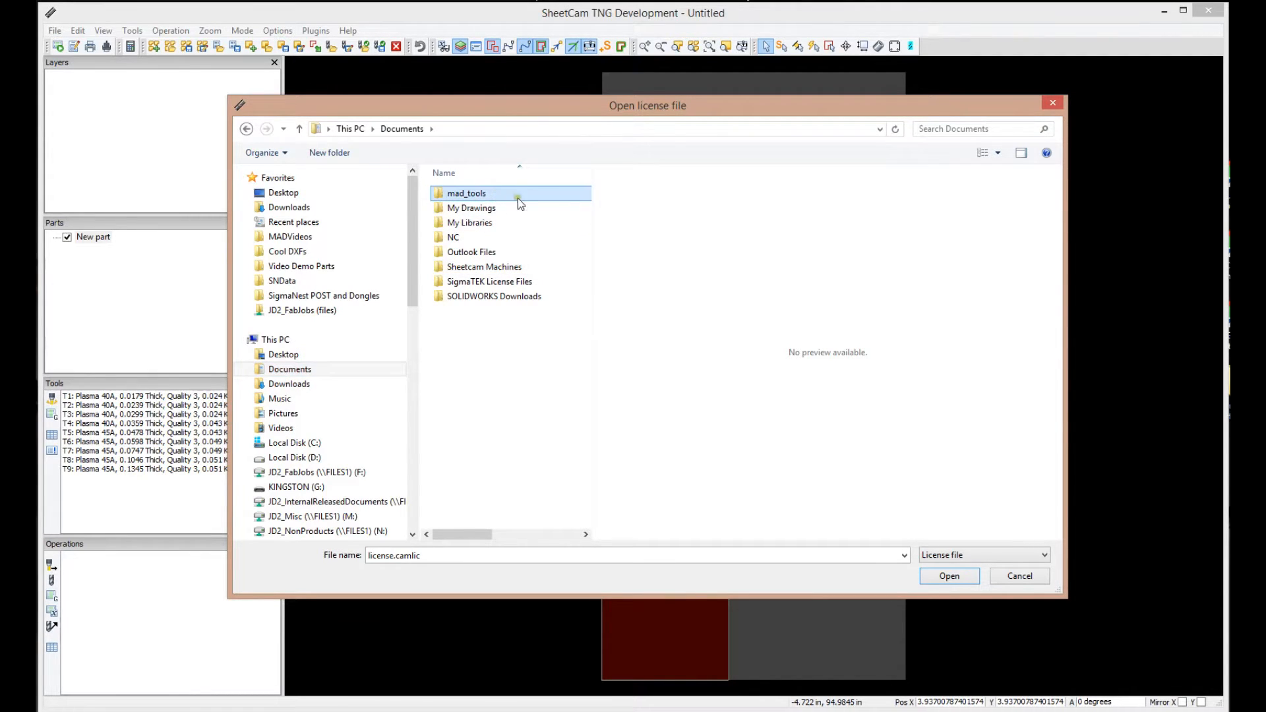
{"action": "mouse_move", "coordinate": [526, 195]}
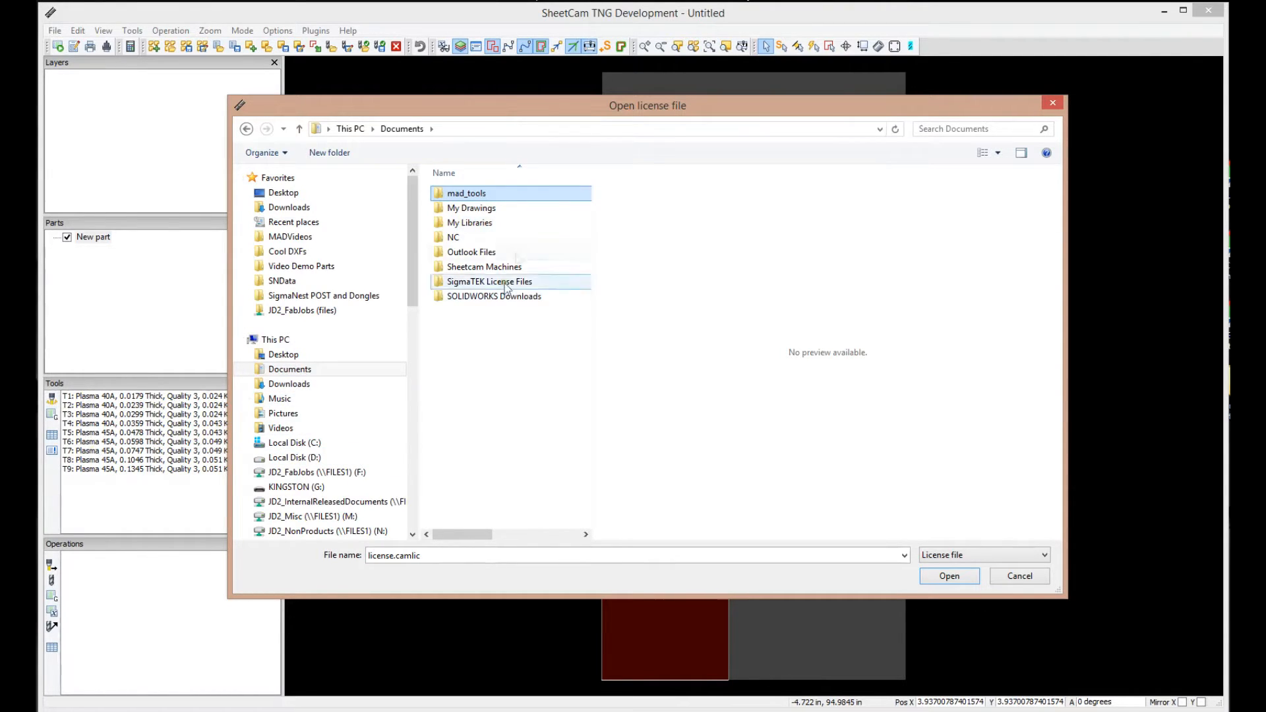
{"action": "left_click", "coordinate": [453, 236]}
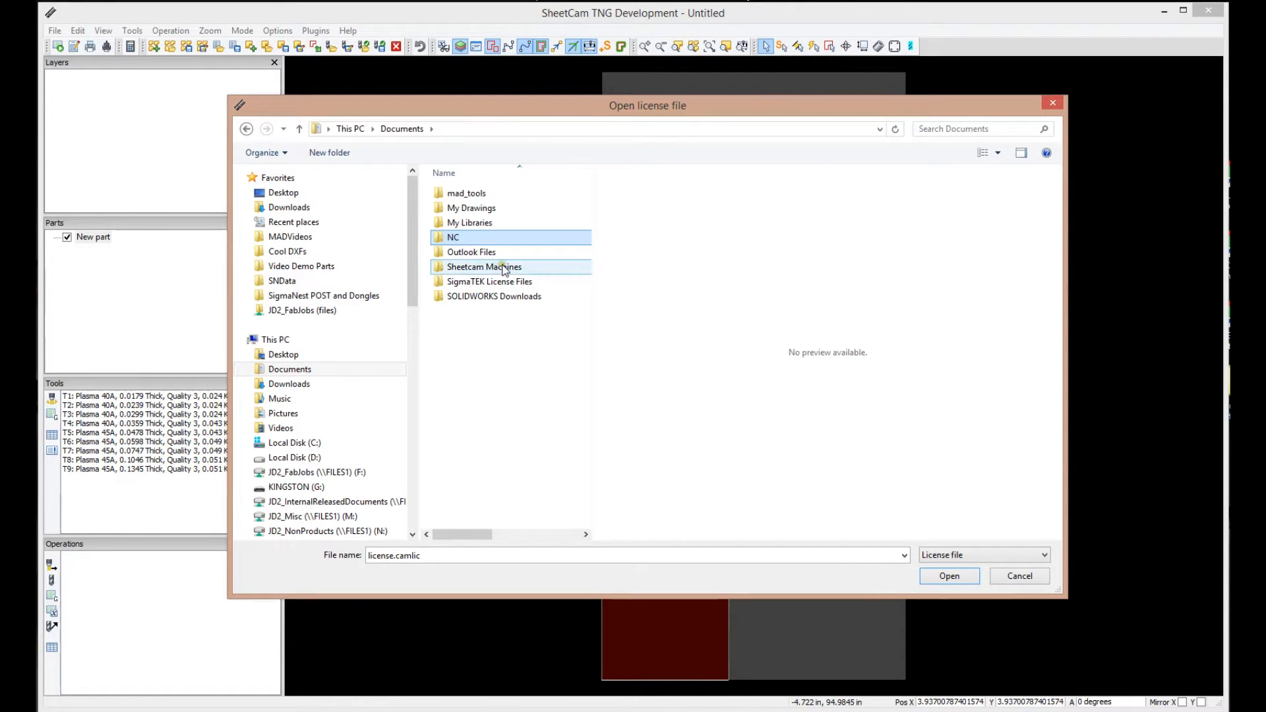
{"action": "mouse_move", "coordinate": [452, 237]}
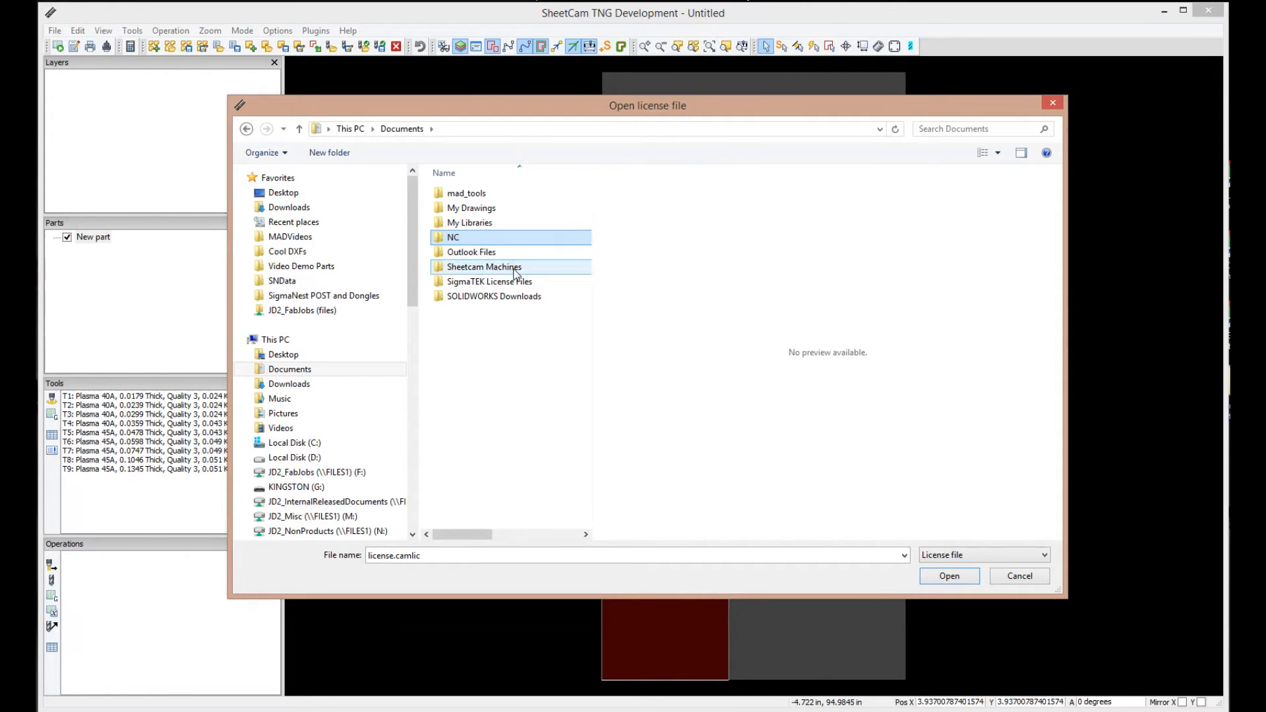
{"action": "left_click", "coordinate": [453, 236]}
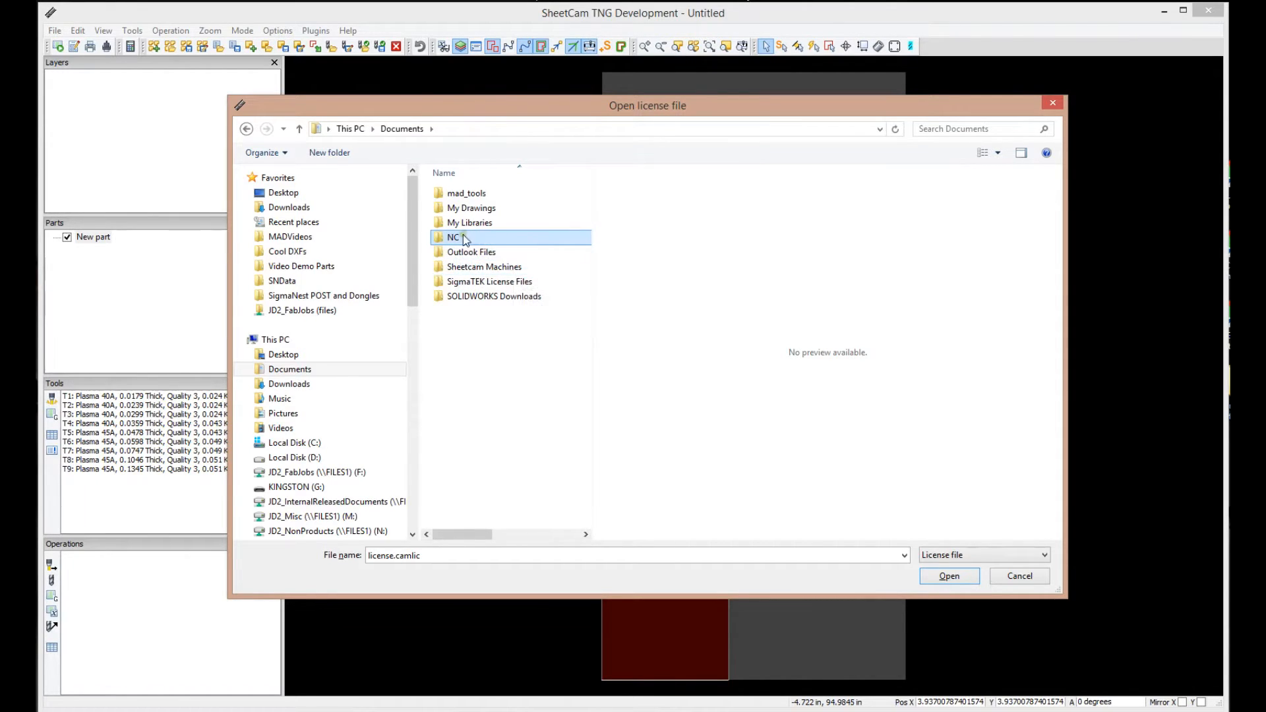
{"action": "mouse_move", "coordinate": [464, 236]}
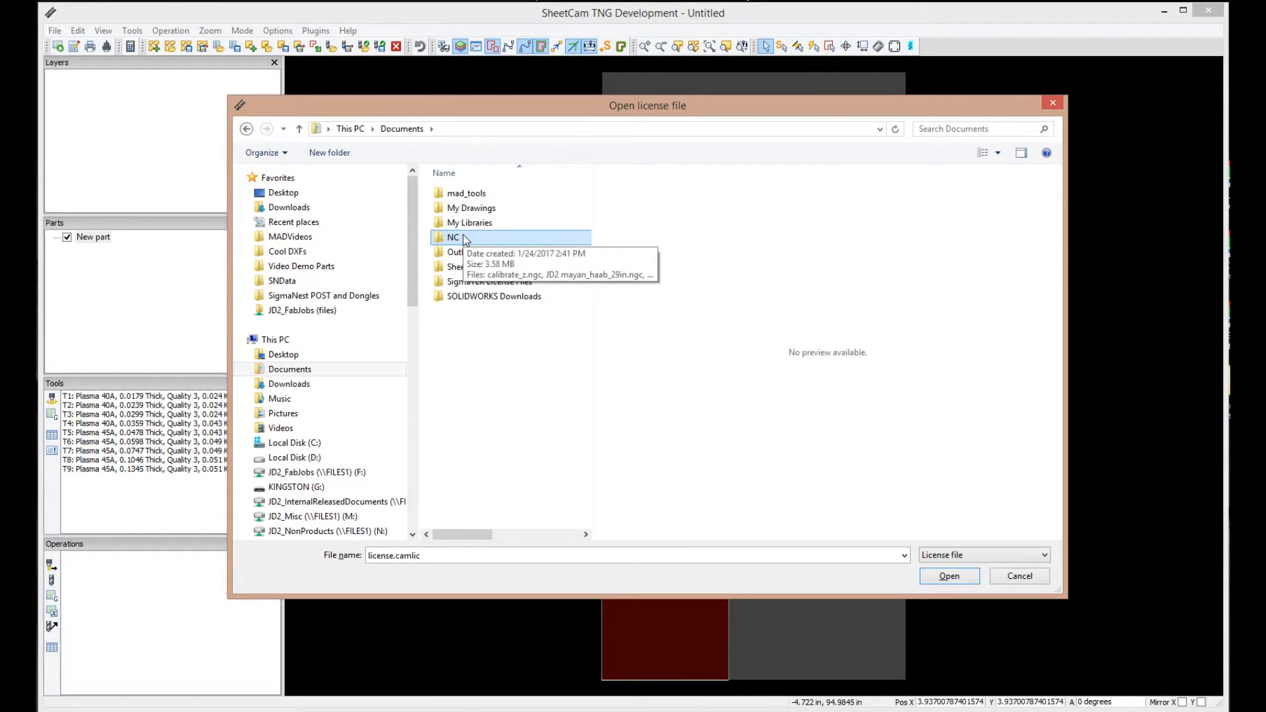
{"action": "mouse_move", "coordinate": [565, 121]}
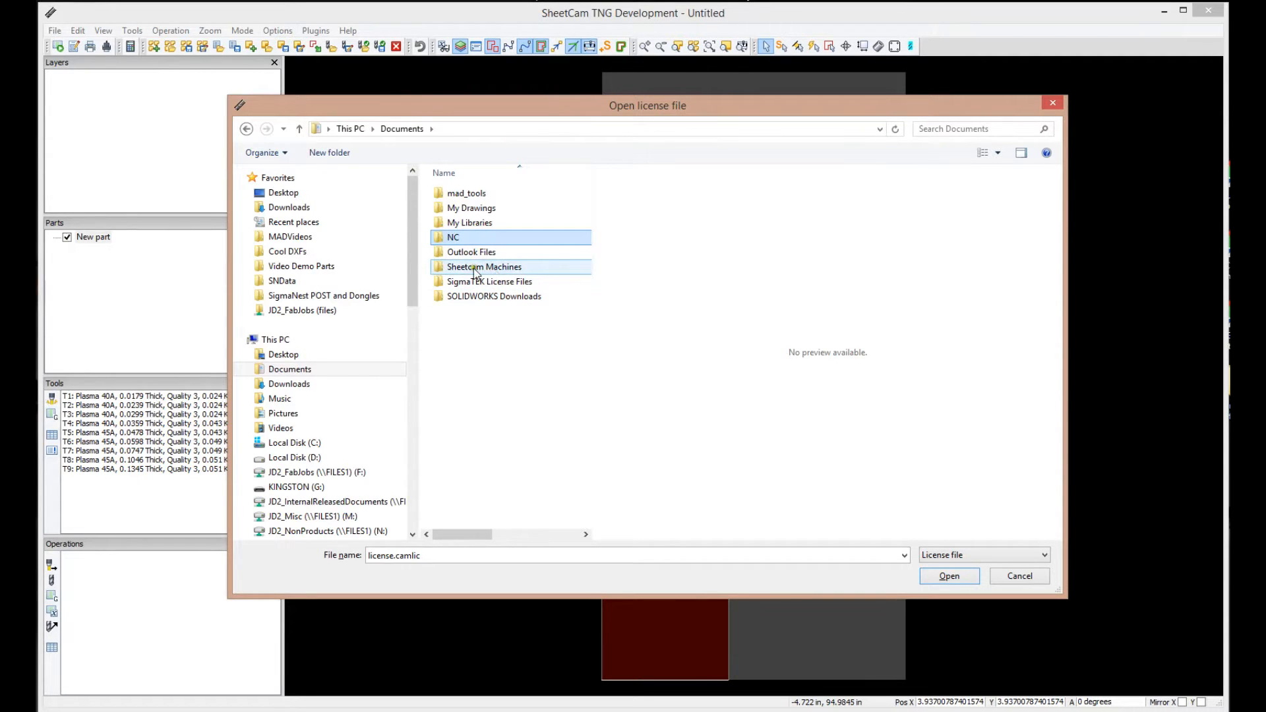
{"action": "left_click", "coordinate": [483, 266]}
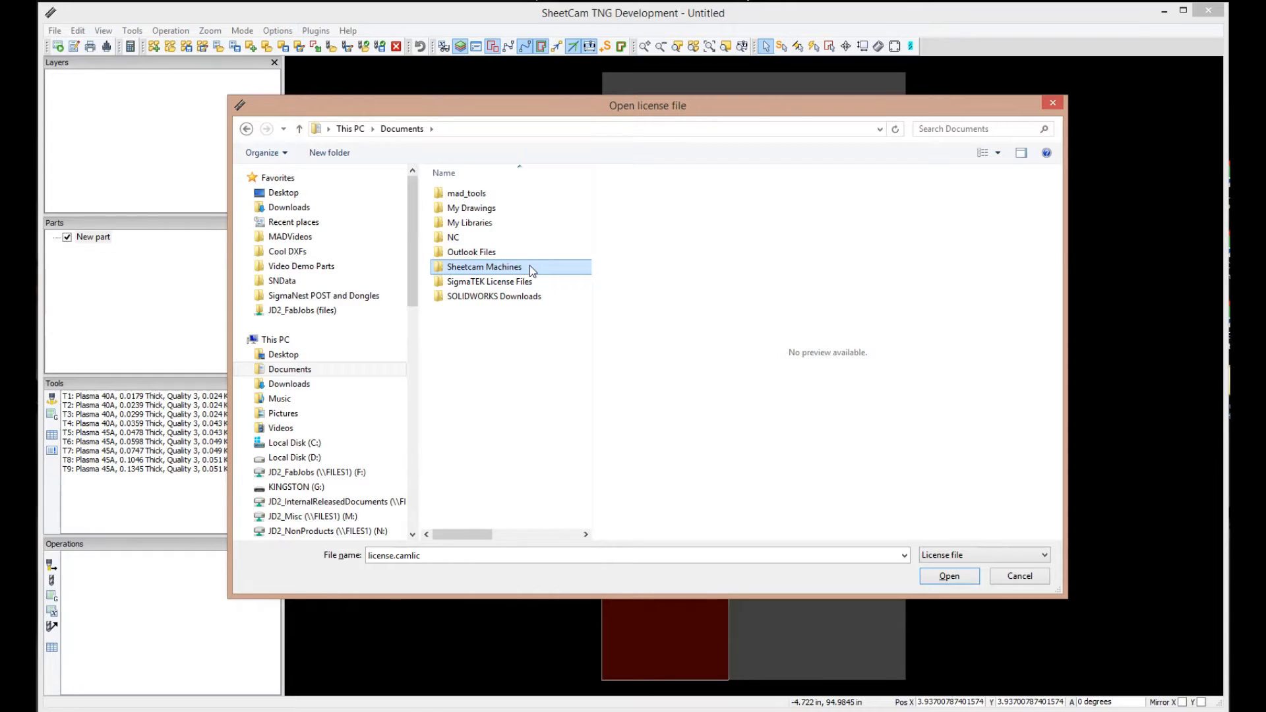
Step: Install the .camlic license file from the Sheetcam Machines folder
{"action": "double_click", "coordinate": [483, 266]}
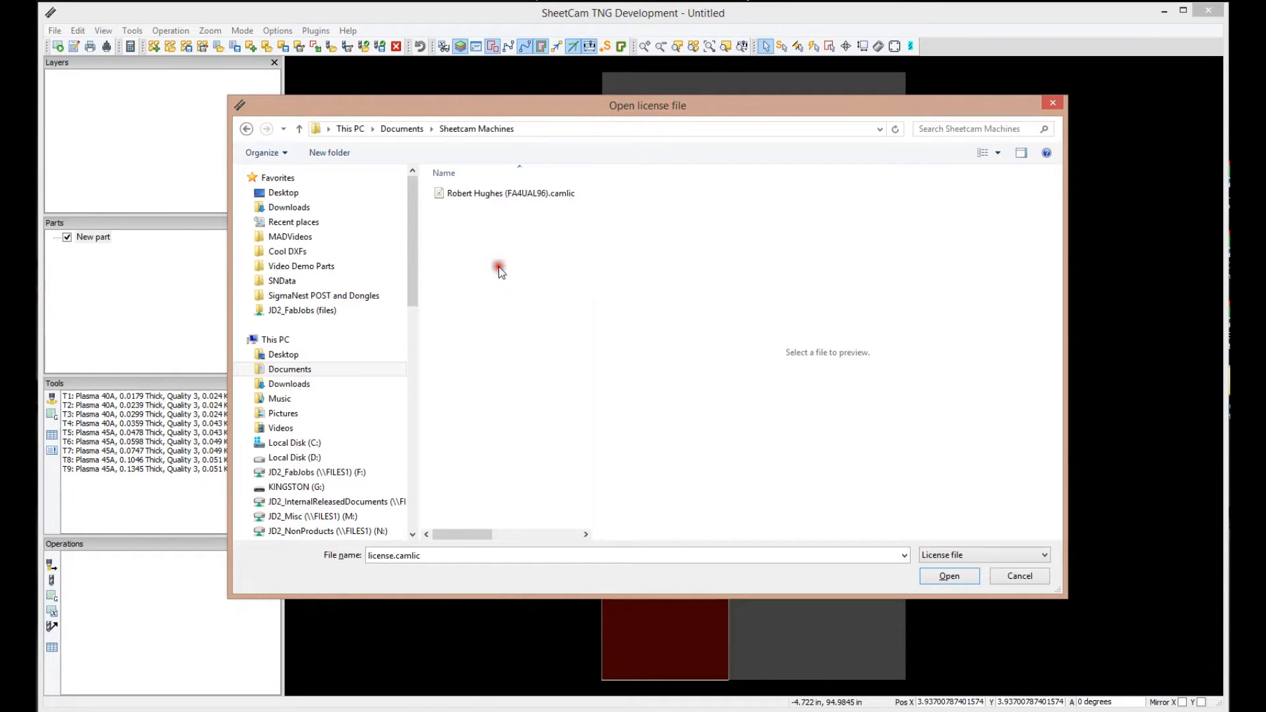
{"action": "mouse_move", "coordinate": [549, 324]}
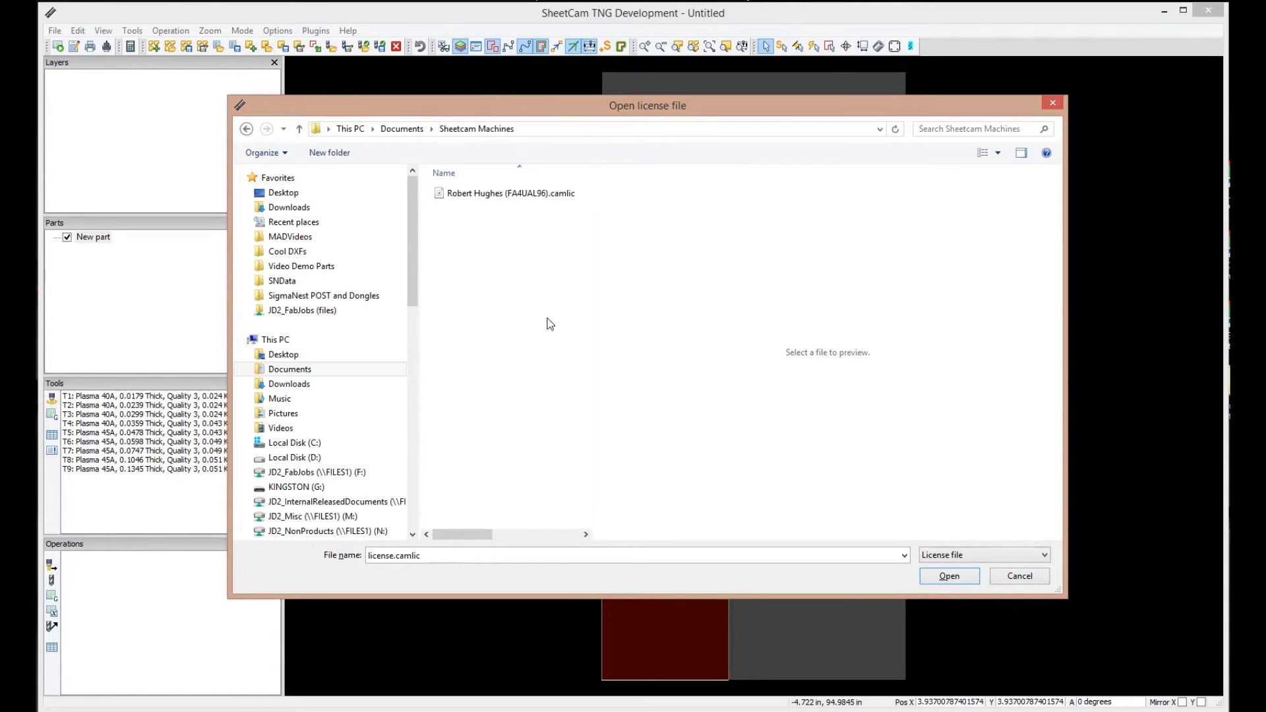
{"action": "mouse_move", "coordinate": [548, 236]}
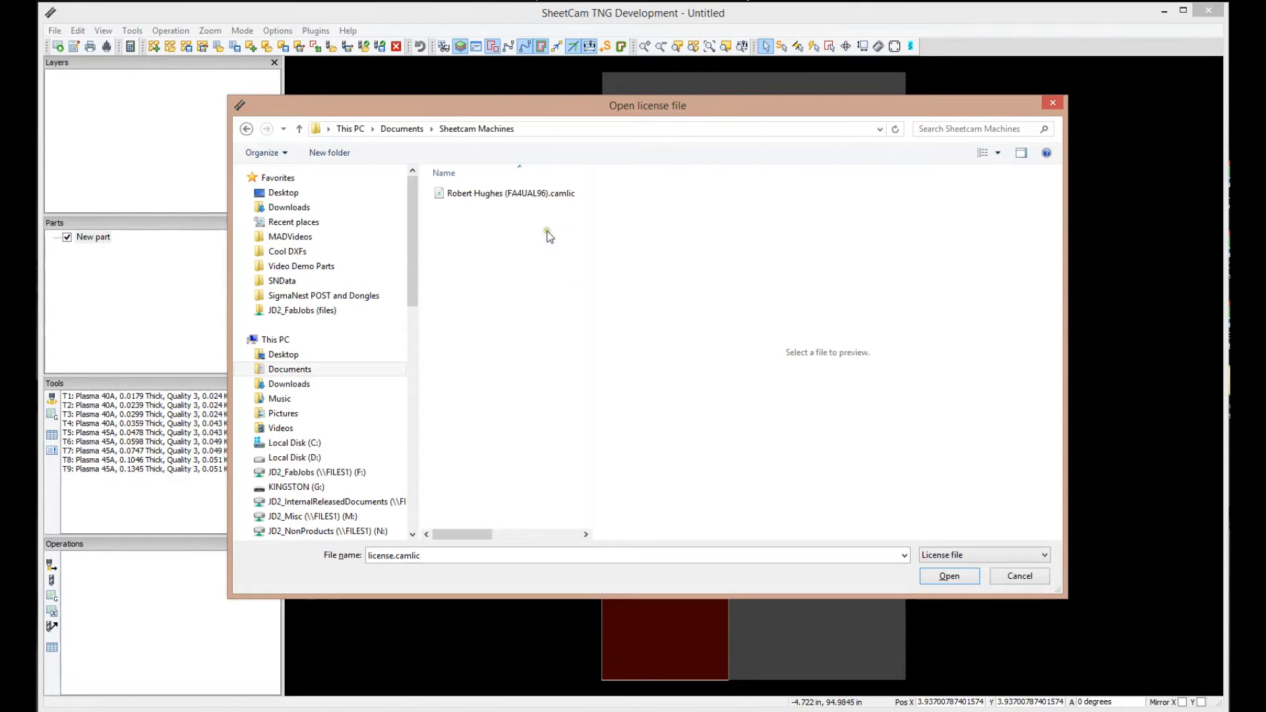
{"action": "mouse_move", "coordinate": [495, 404]}
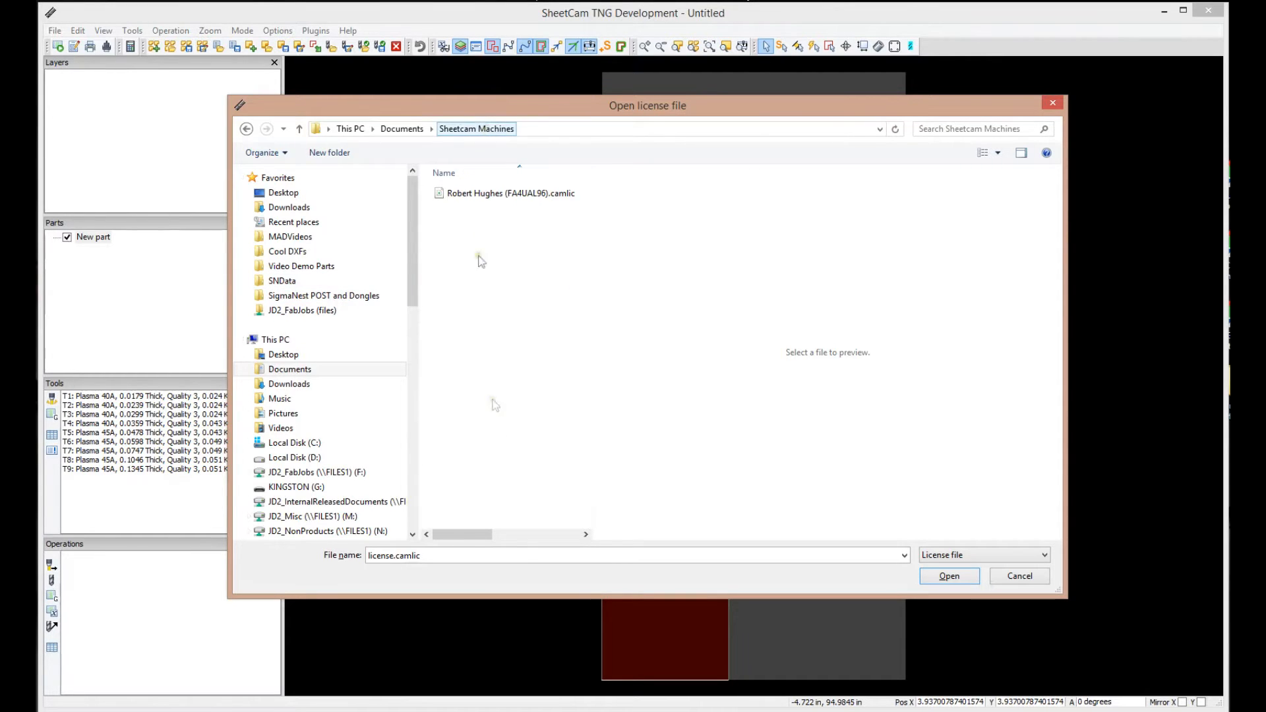
{"action": "left_click", "coordinate": [509, 193]}
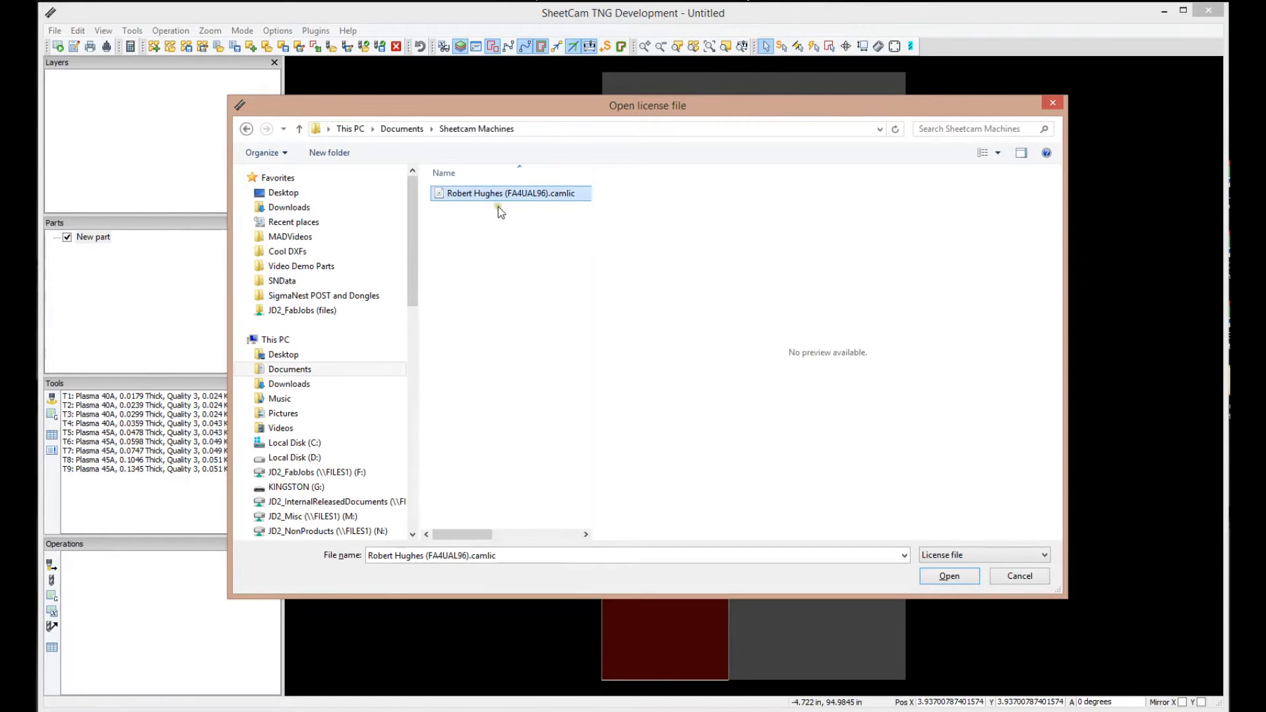
{"action": "left_click", "coordinate": [949, 575]}
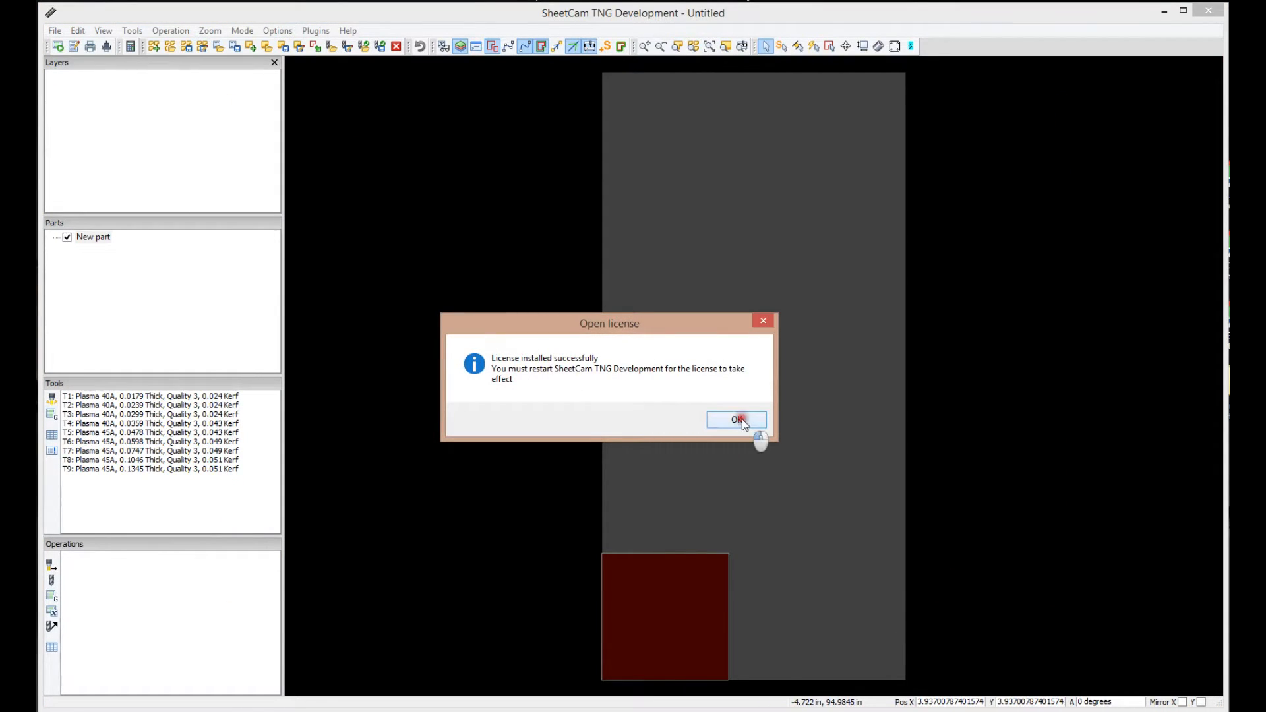
Step: Acknowledge the license message and confirm registration in Help > About
{"action": "left_click", "coordinate": [348, 31]}
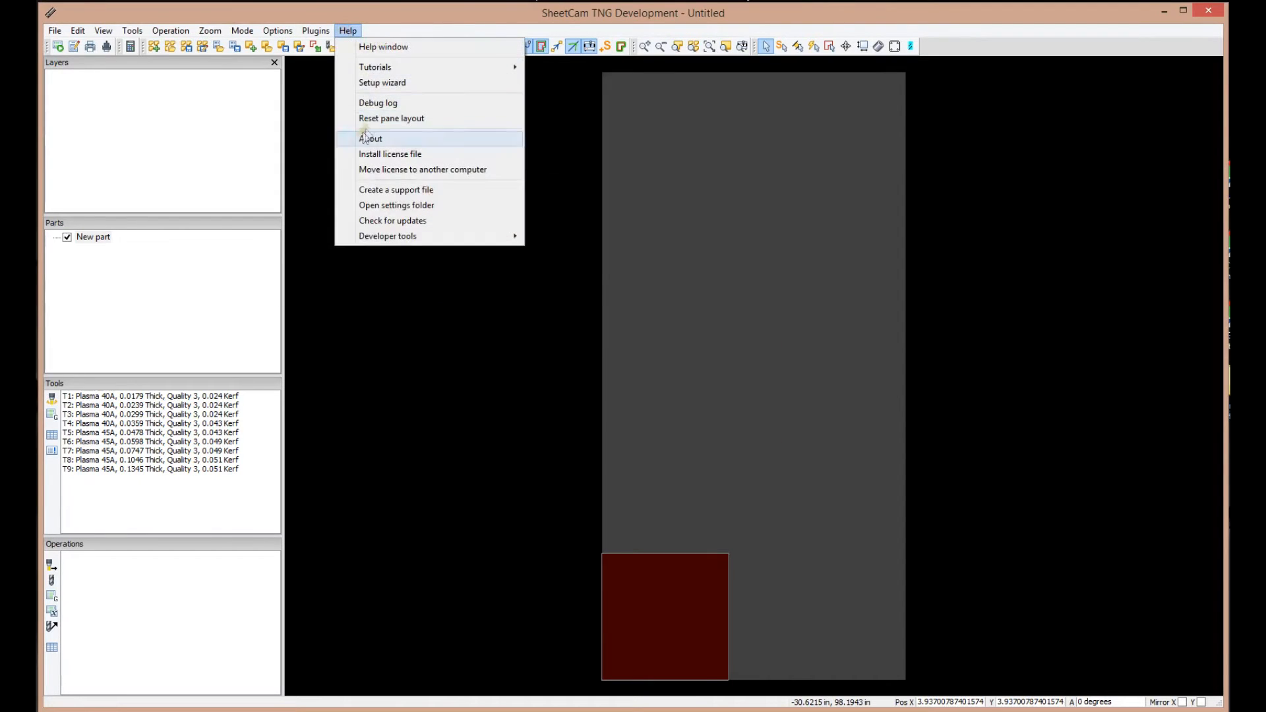
{"action": "left_click", "coordinate": [370, 138]}
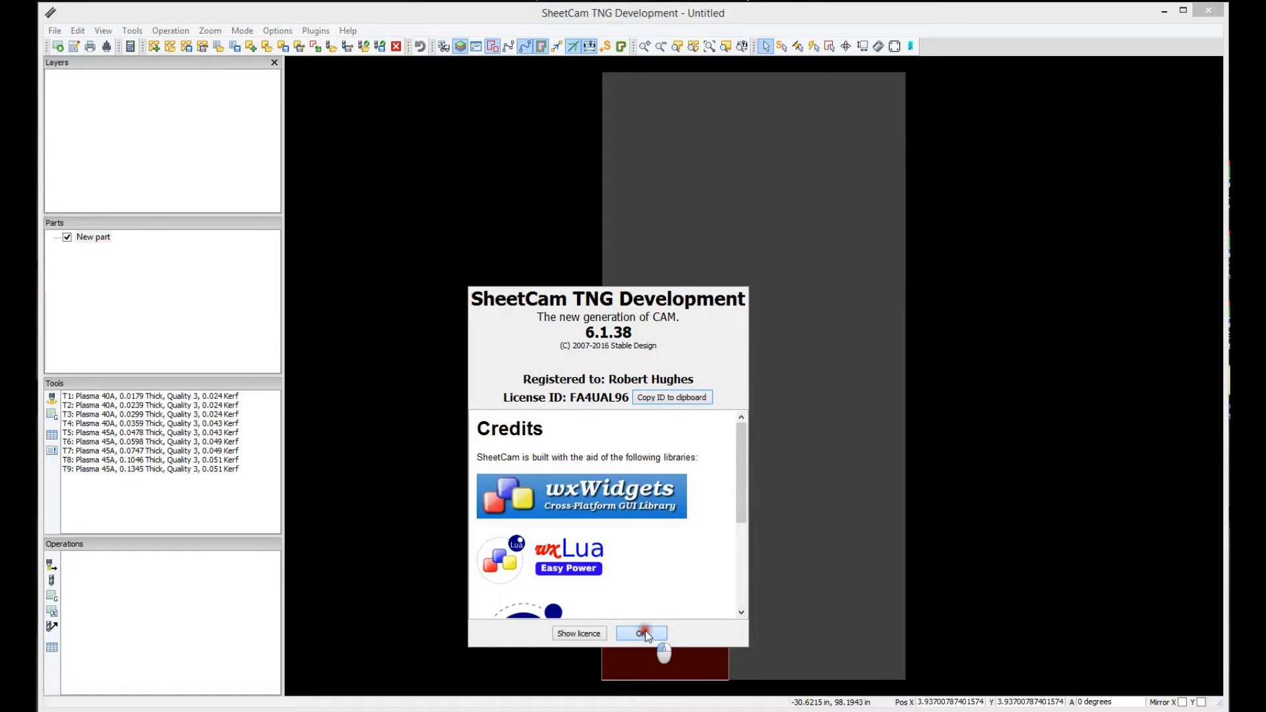
{"action": "left_click", "coordinate": [641, 633]}
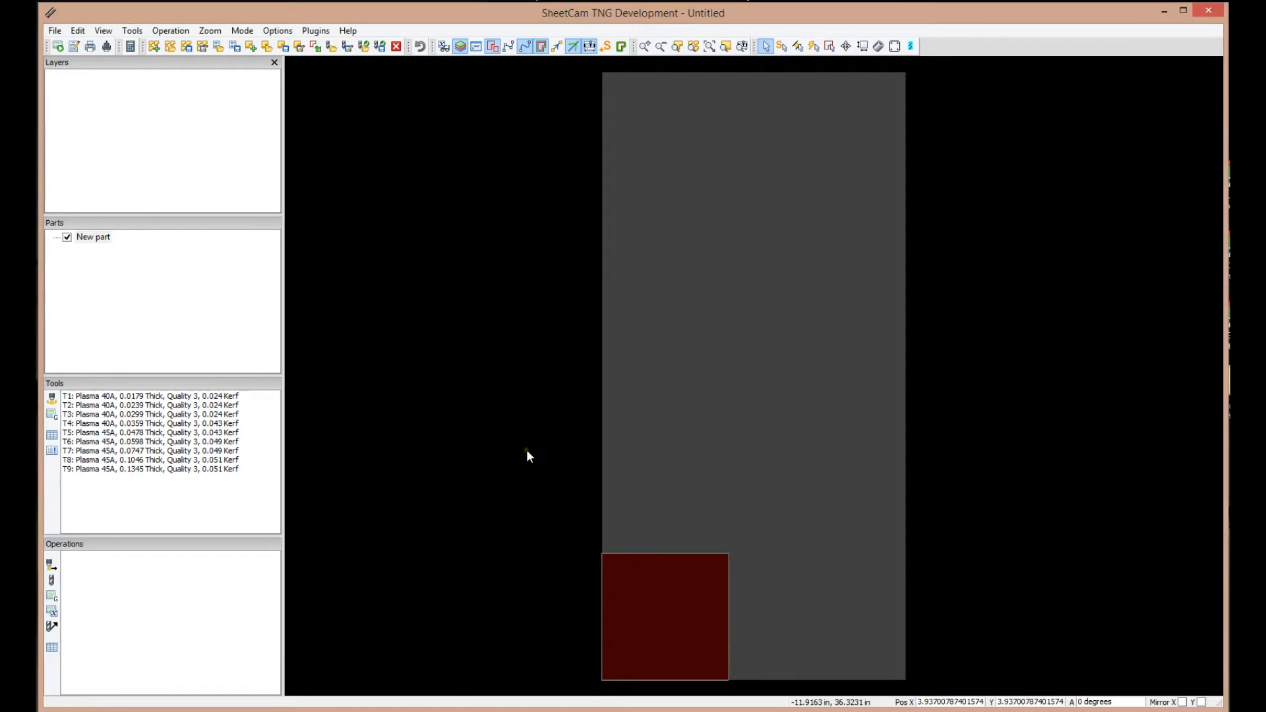
{"action": "left_click", "coordinate": [54, 29]}
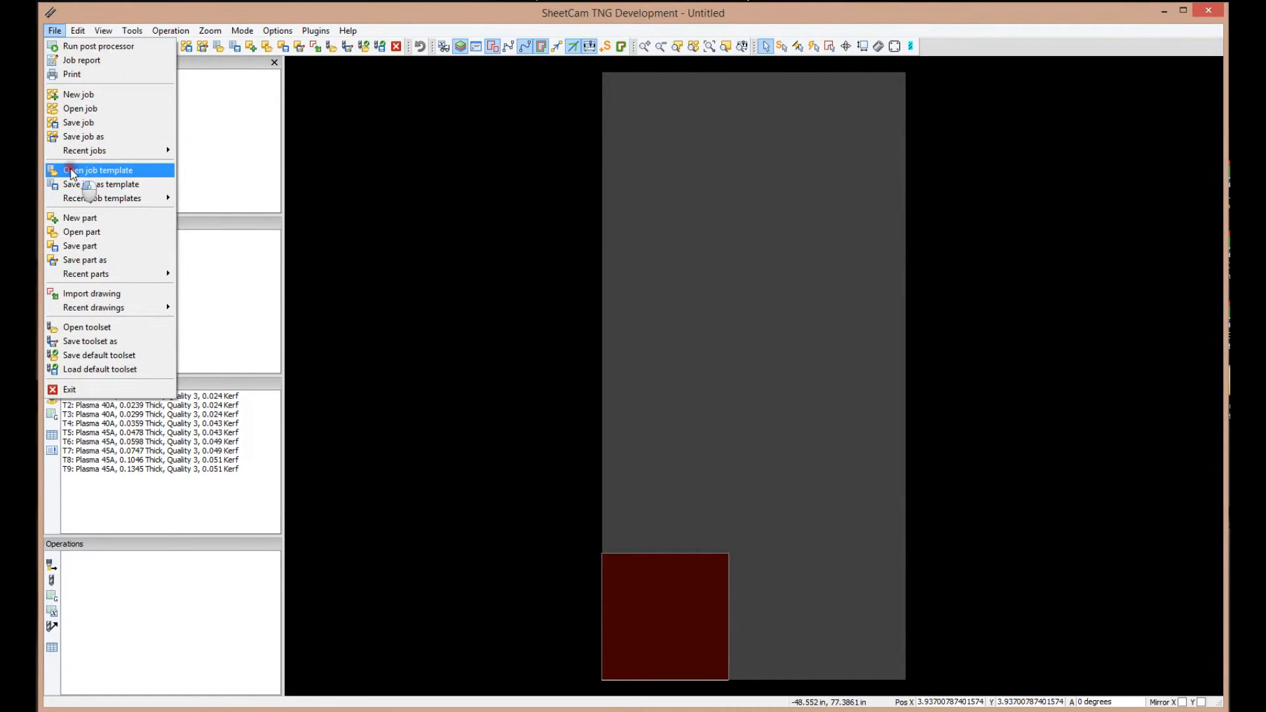
Step: Load the madtemplate_510.jobt job template from the Sheetcam Machines folder
{"action": "left_click", "coordinate": [97, 170]}
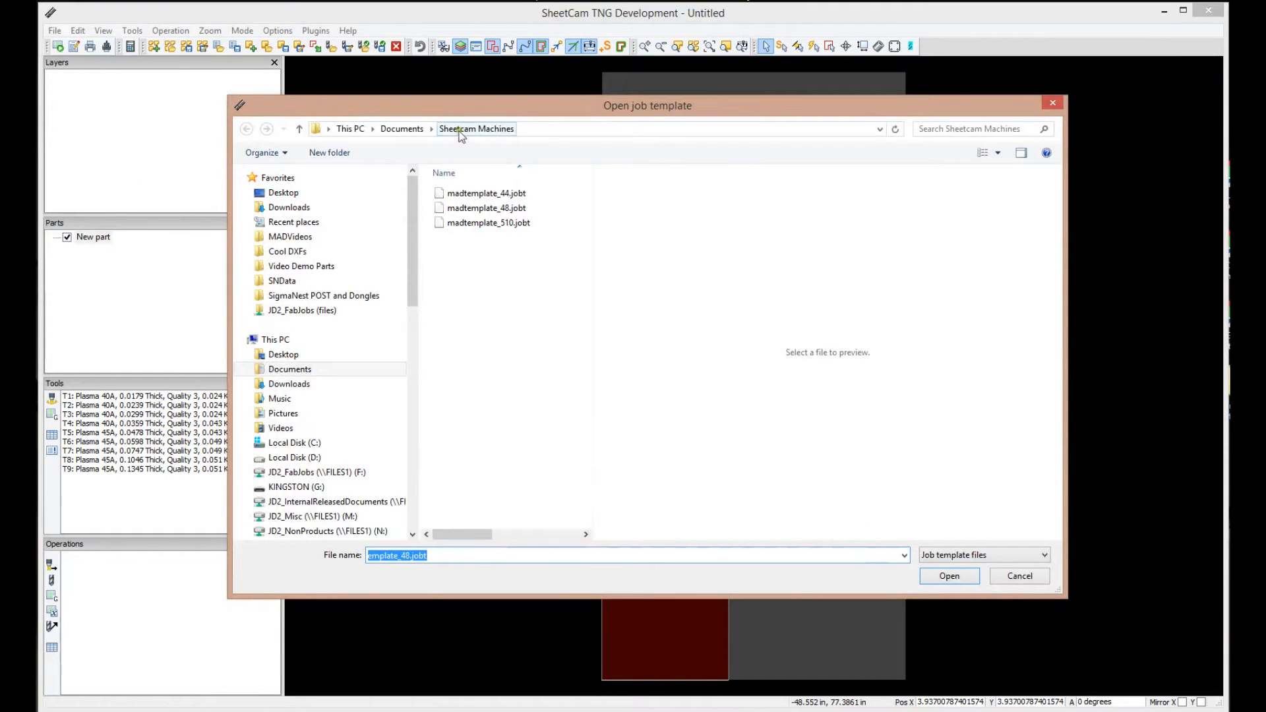
{"action": "mouse_move", "coordinate": [401, 129]}
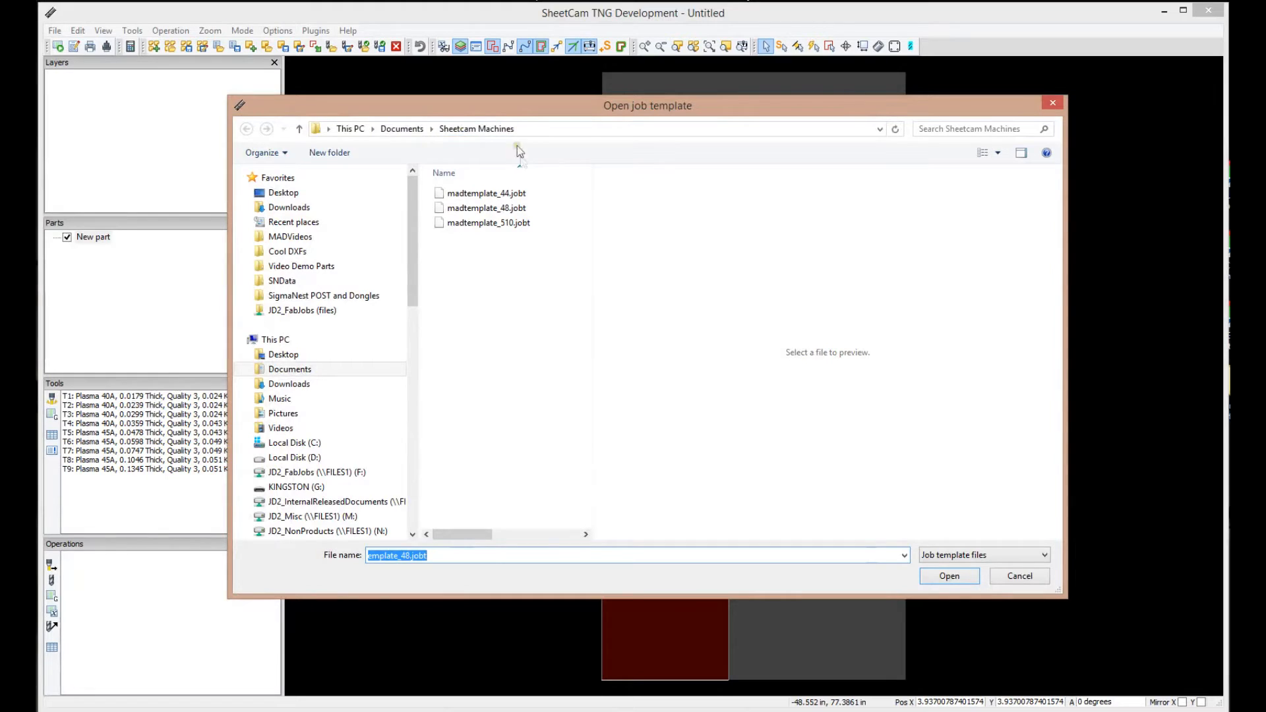
{"action": "left_click", "coordinate": [486, 193]}
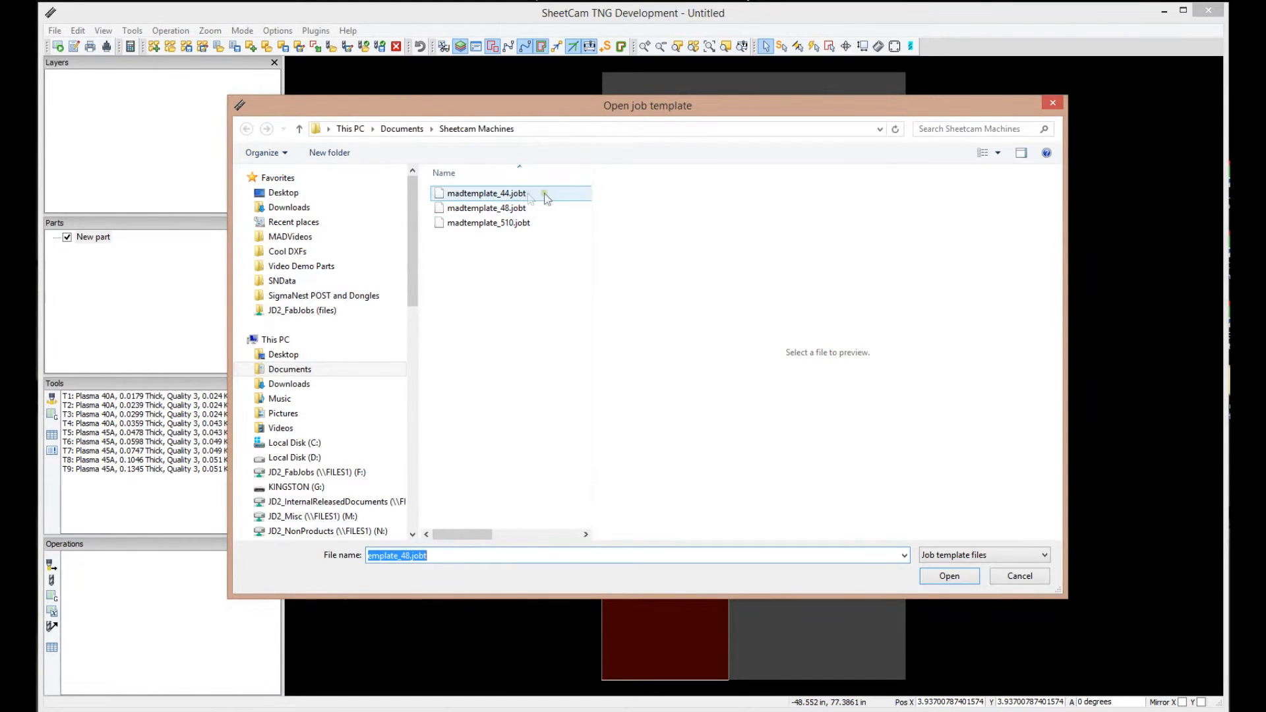
{"action": "left_click", "coordinate": [486, 208]}
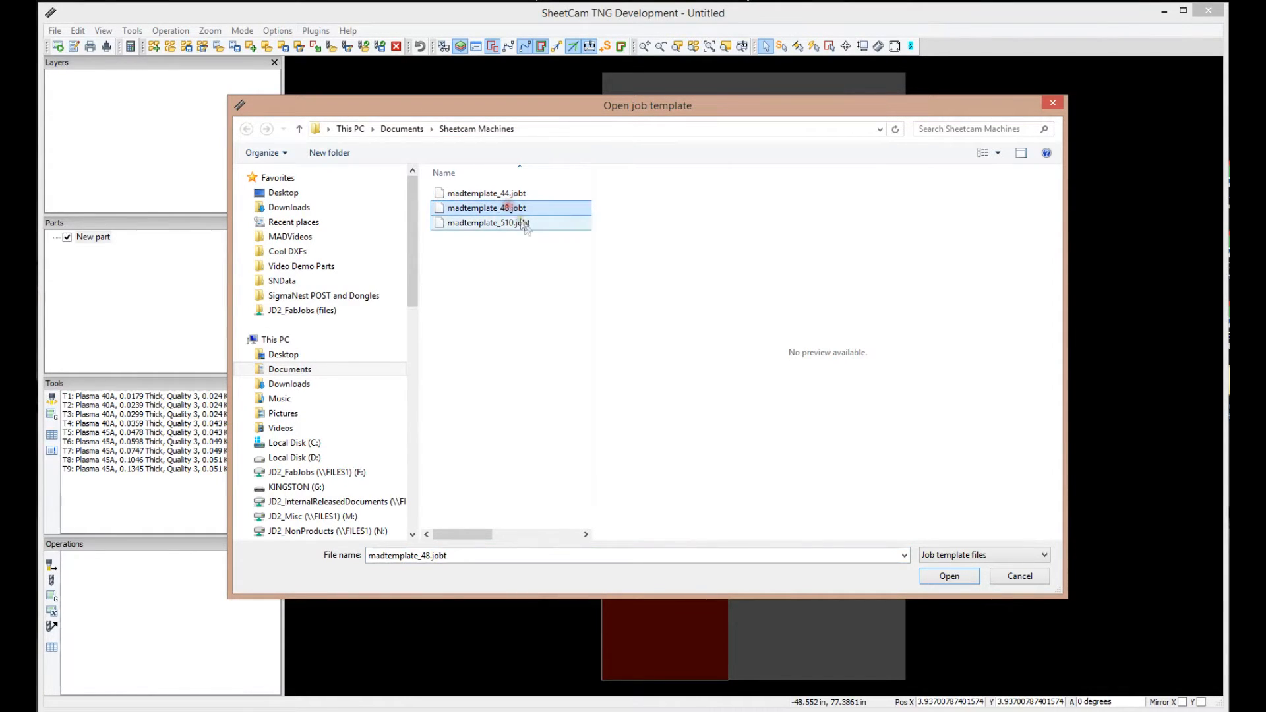
{"action": "left_click", "coordinate": [488, 223]}
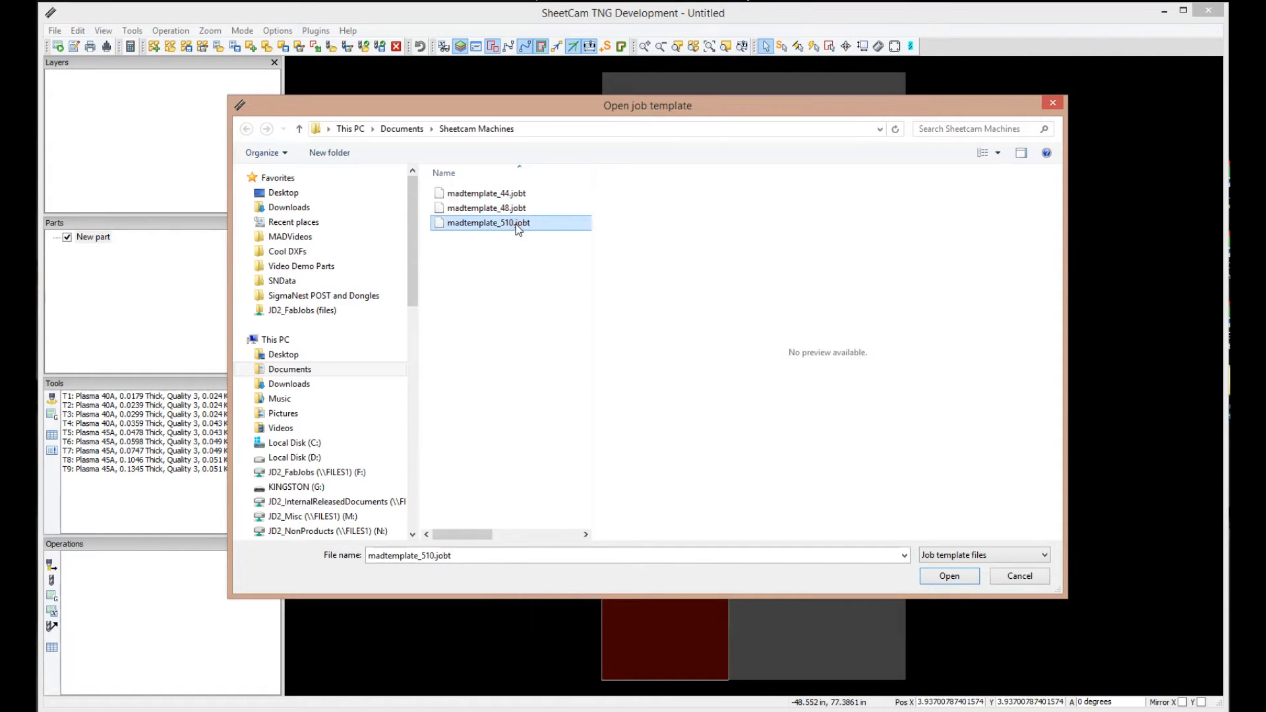
{"action": "left_click", "coordinate": [485, 194]}
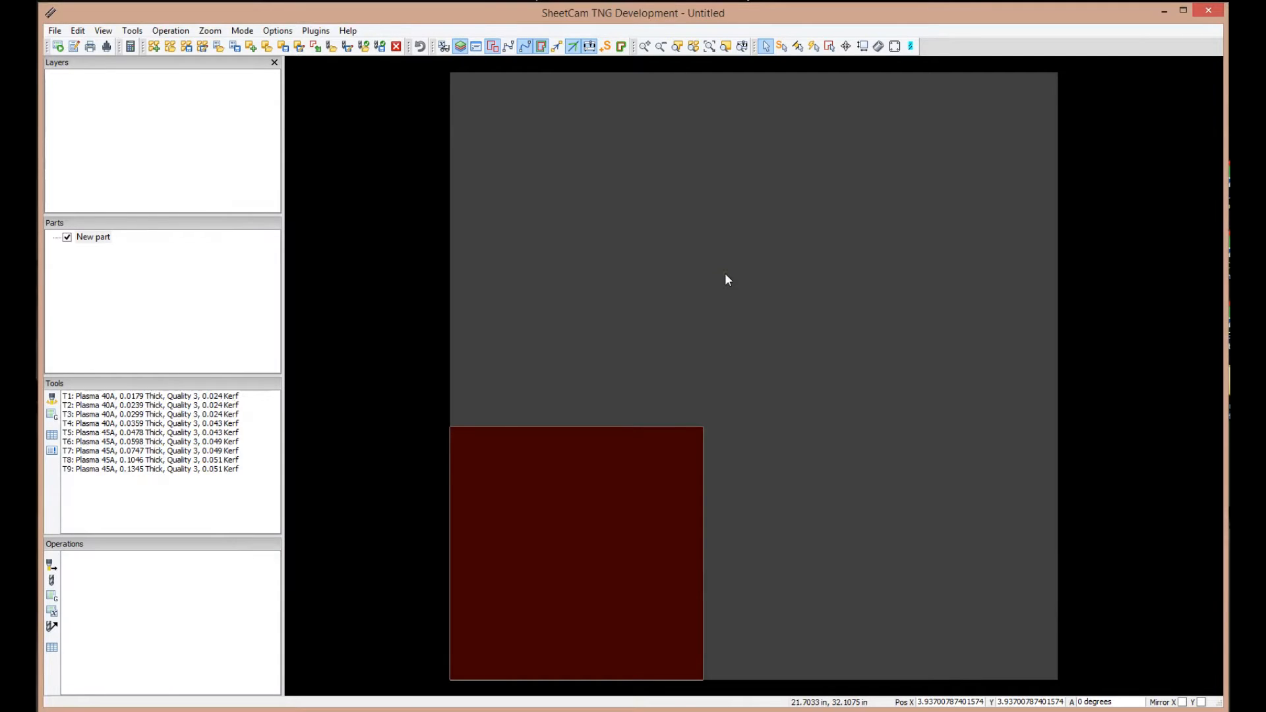
{"action": "mouse_move", "coordinate": [640, 270]}
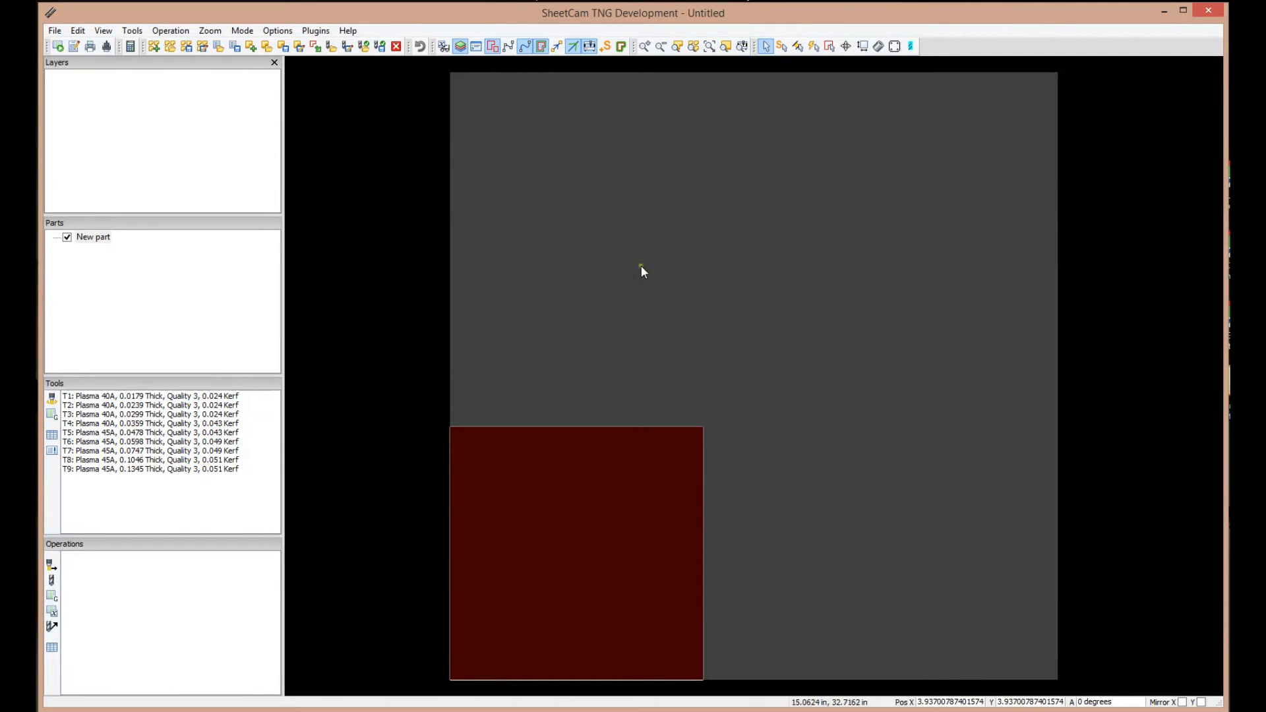
{"action": "mouse_move", "coordinate": [566, 236]}
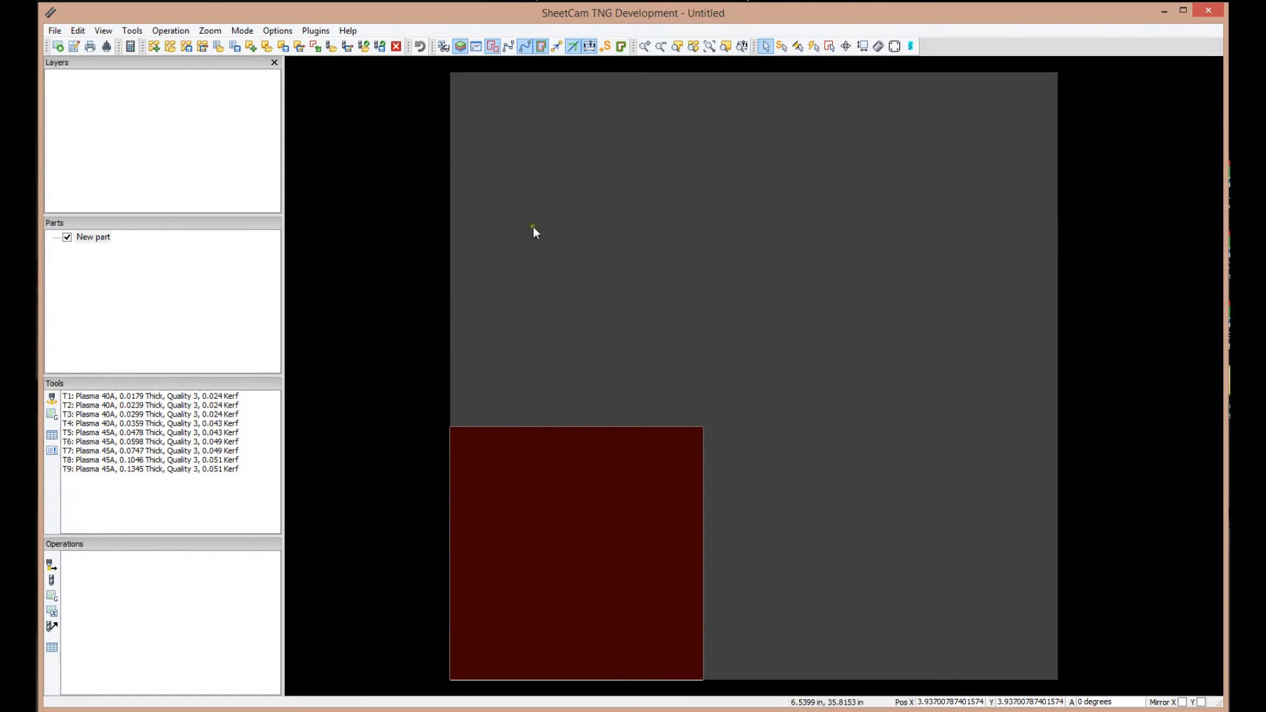
{"action": "mouse_move", "coordinate": [394, 24]}
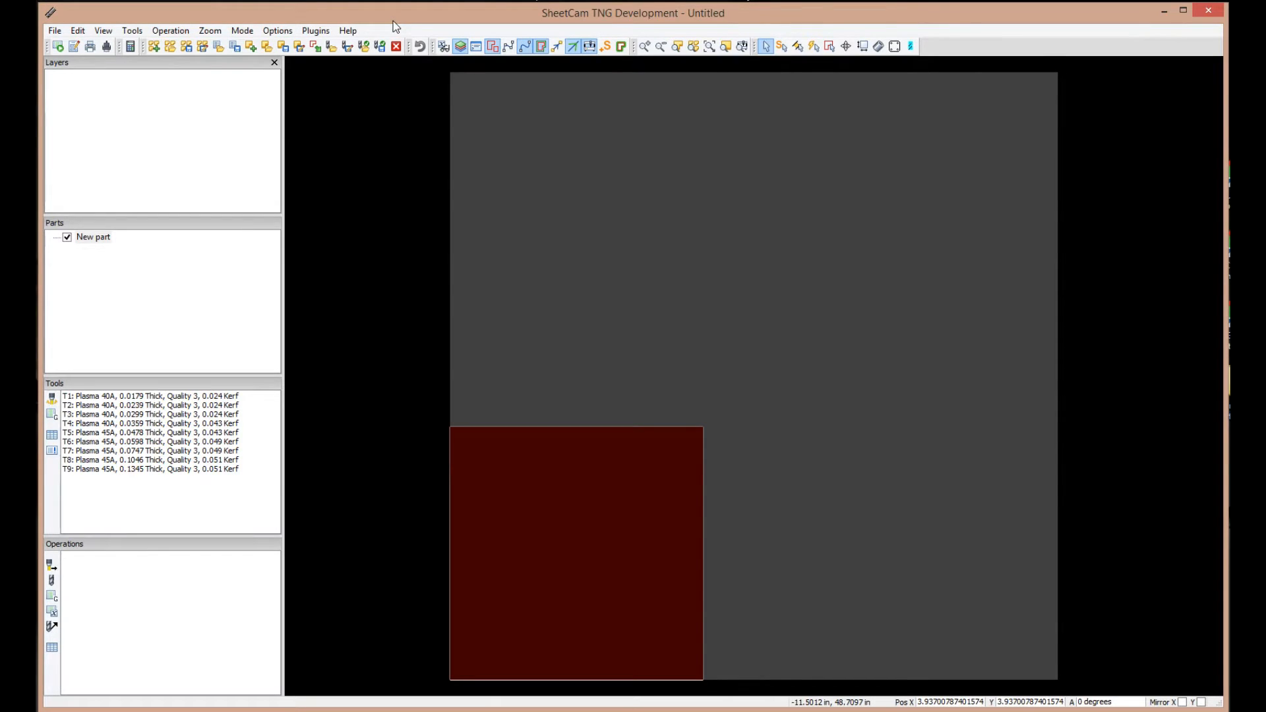
{"action": "mouse_move", "coordinate": [277, 31]}
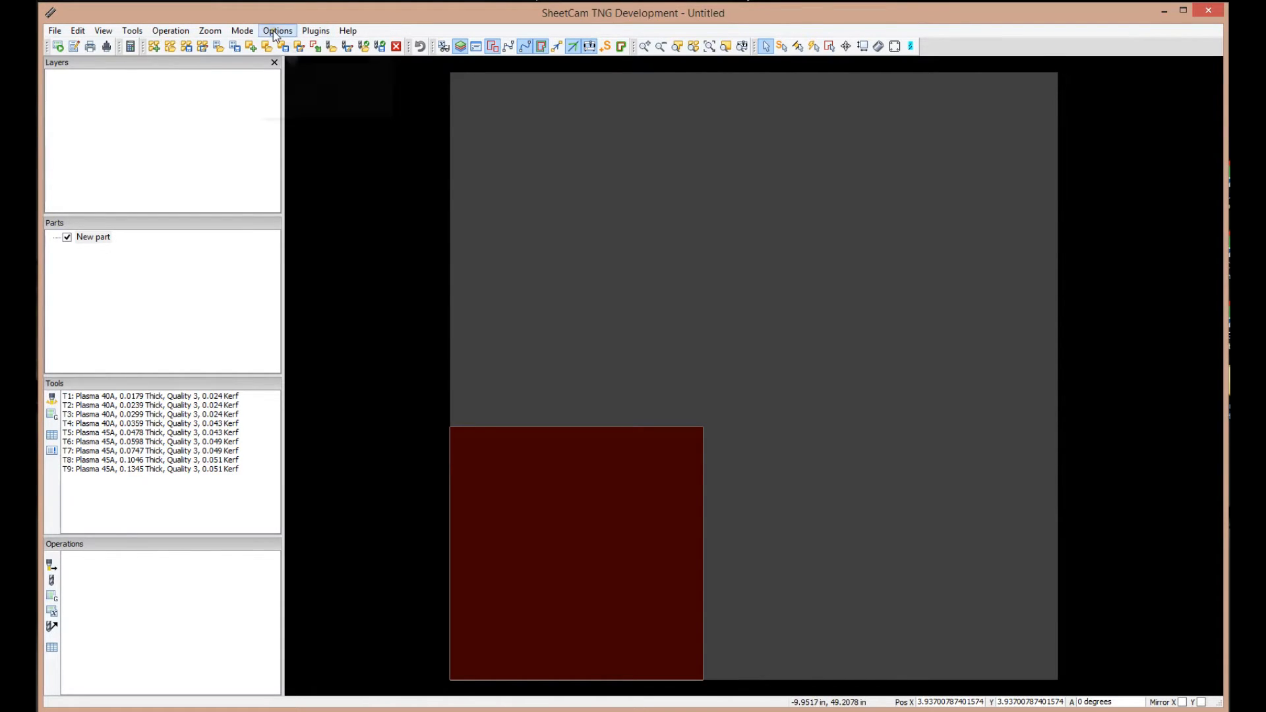
Step: Bring up the Options menu listing job, machine and application settings
{"action": "left_click", "coordinate": [276, 29]}
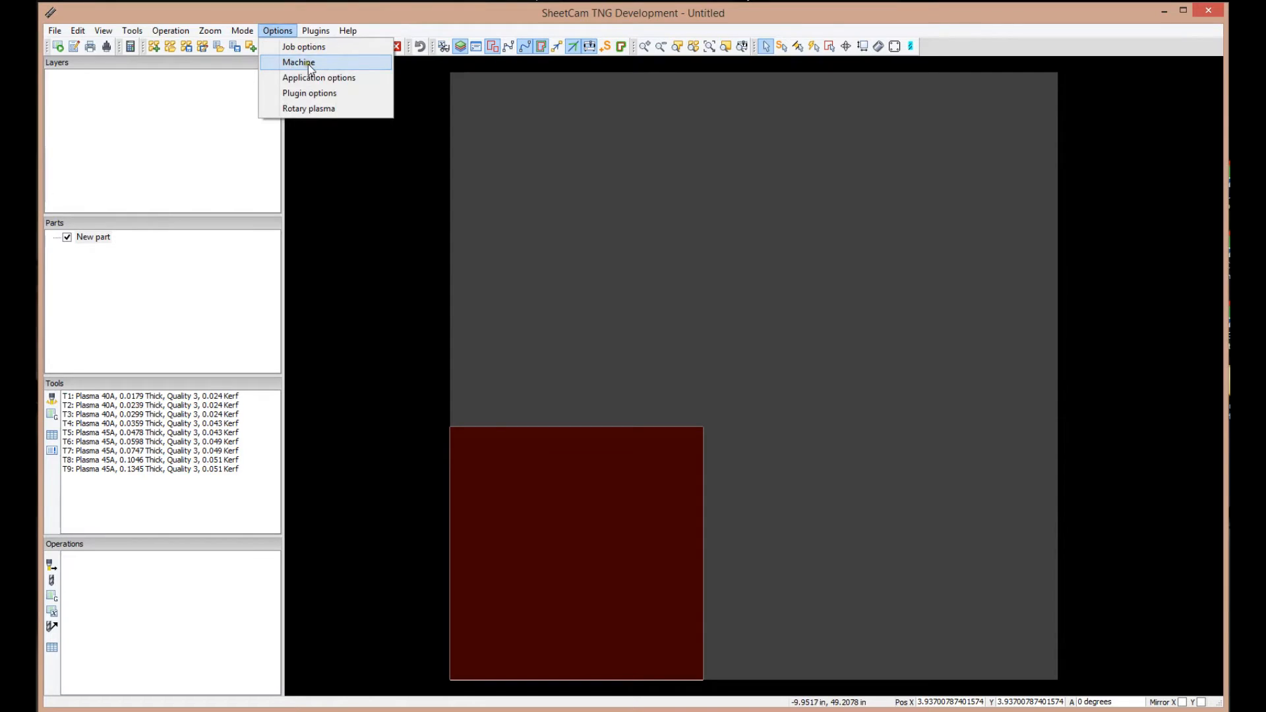
Step: Show the Machine options' post processor settings with the JD2_MAD plasma post
{"action": "left_click", "coordinate": [298, 62]}
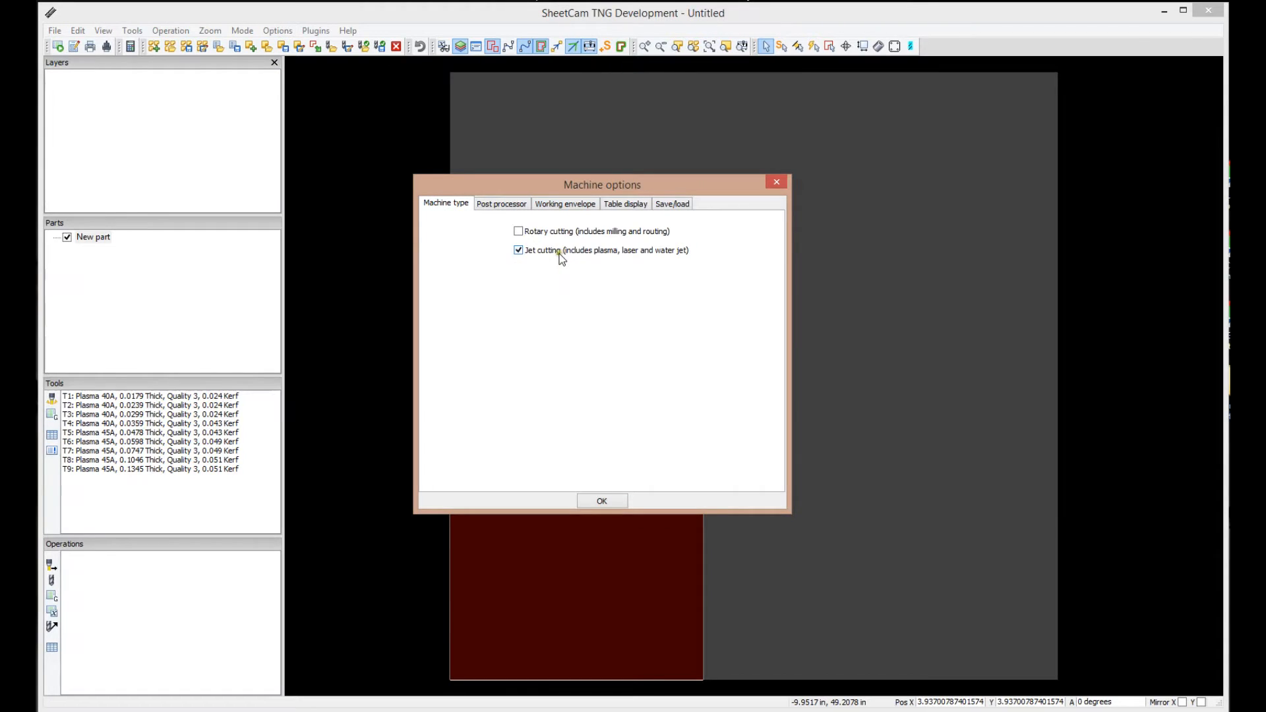
{"action": "mouse_move", "coordinate": [606, 270]}
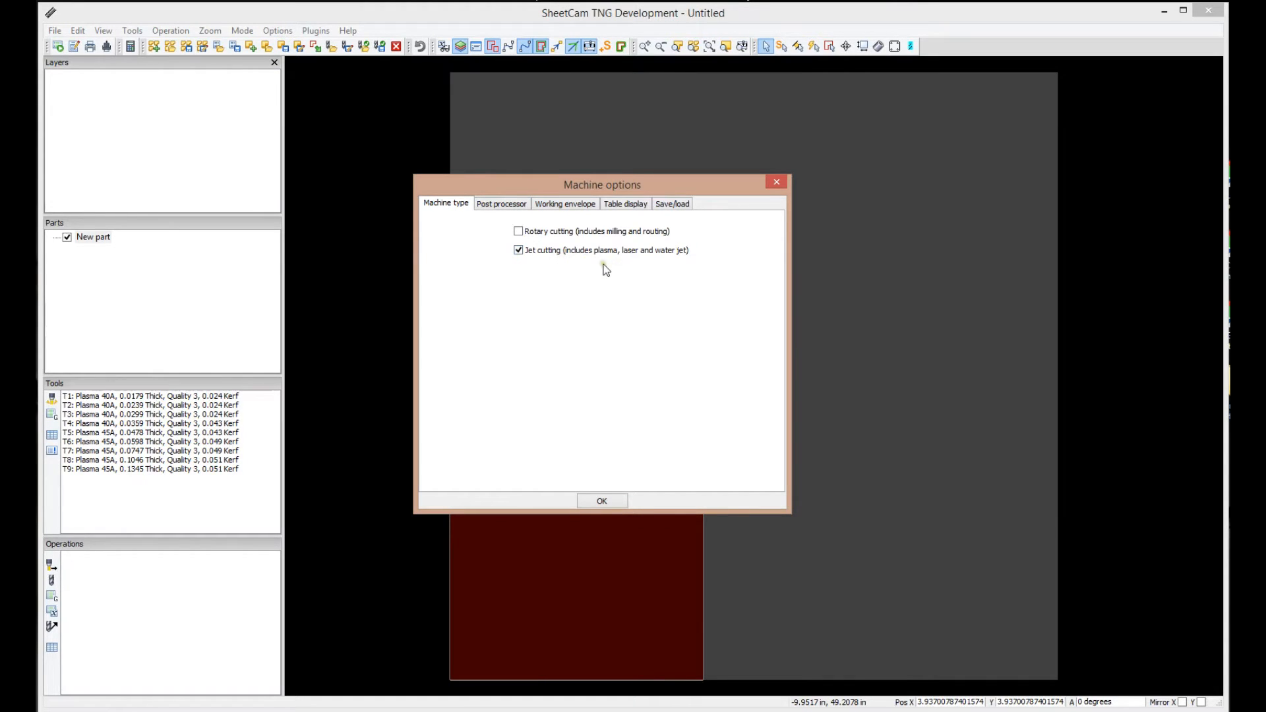
{"action": "left_click", "coordinate": [500, 204]}
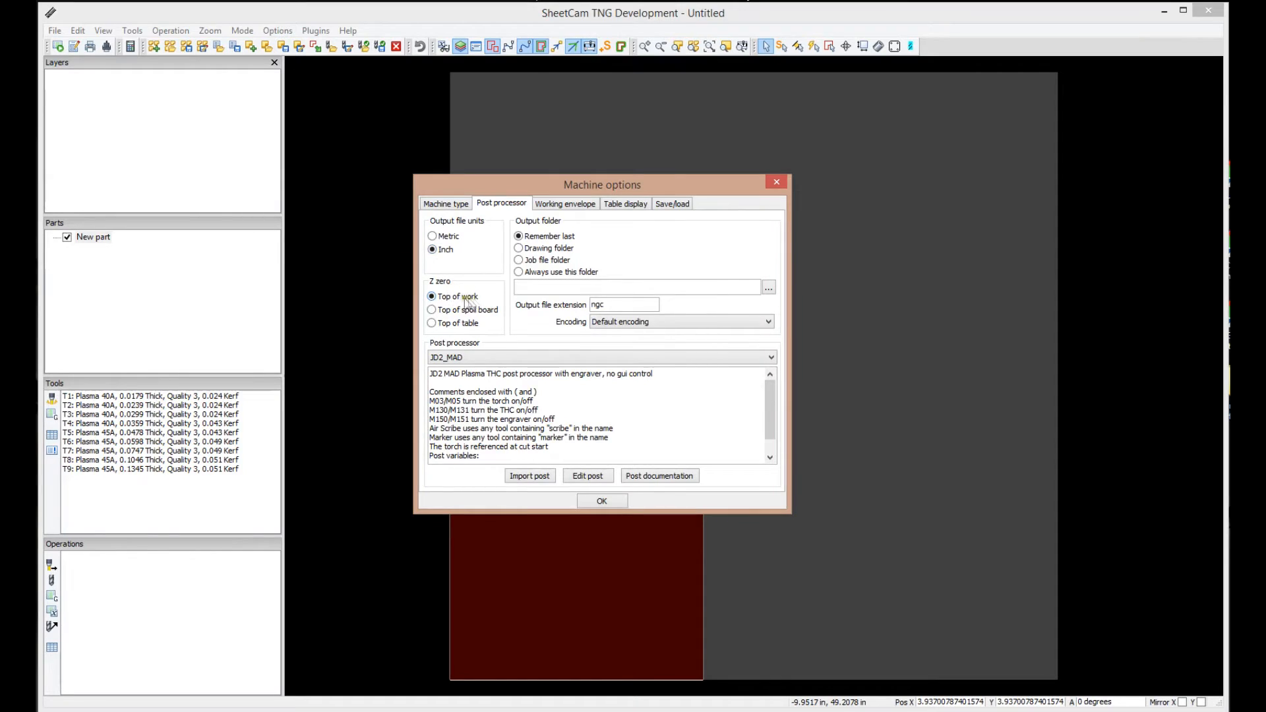
{"action": "mouse_move", "coordinate": [478, 291]}
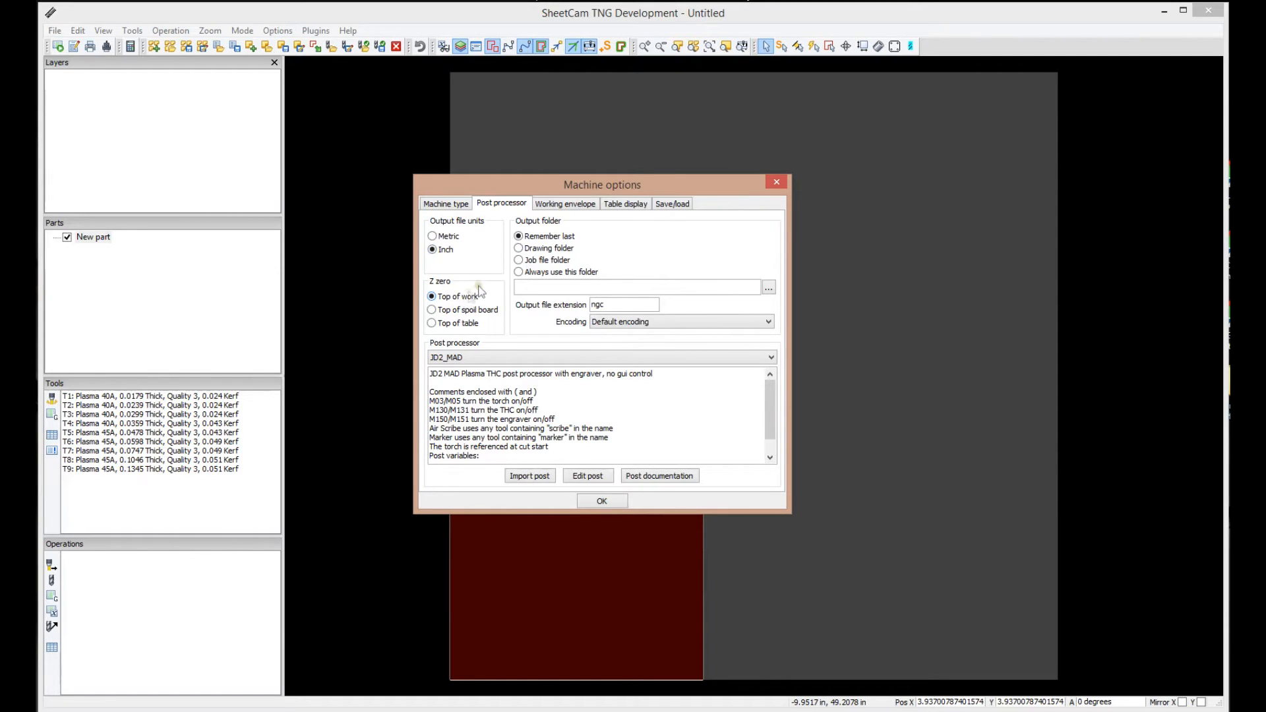
{"action": "mouse_move", "coordinate": [584, 244]}
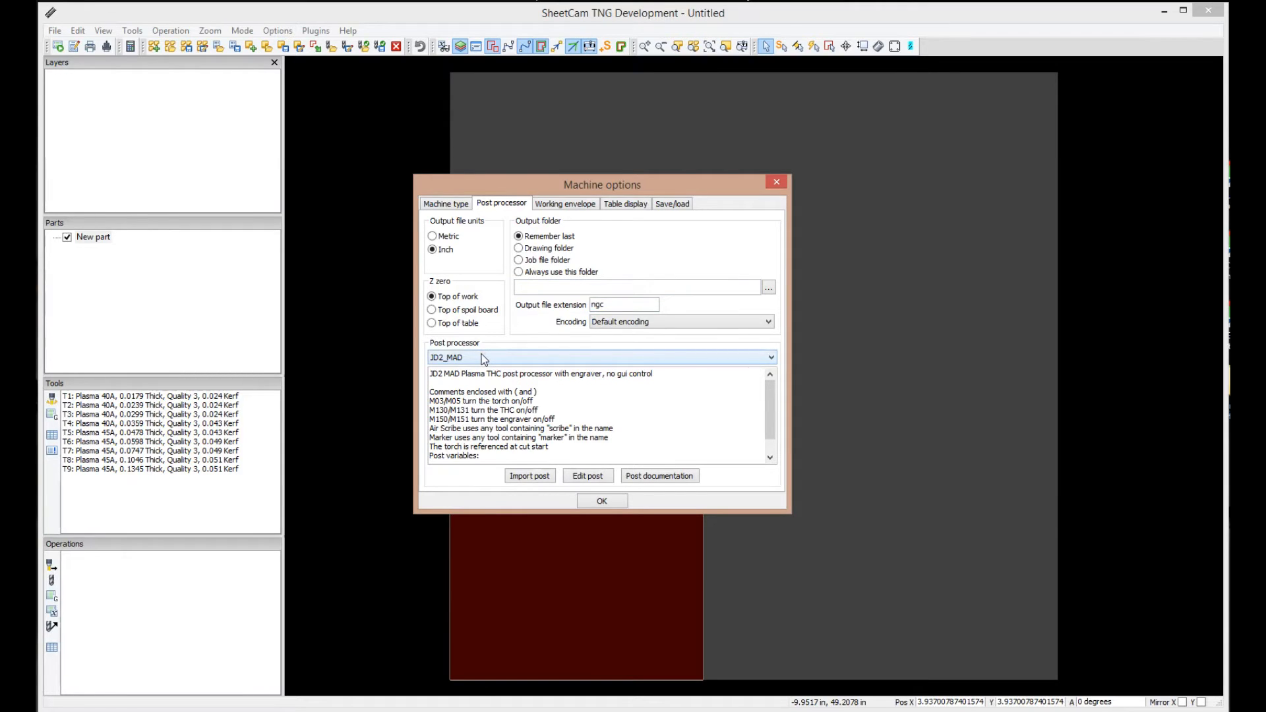
{"action": "mouse_move", "coordinate": [493, 361]}
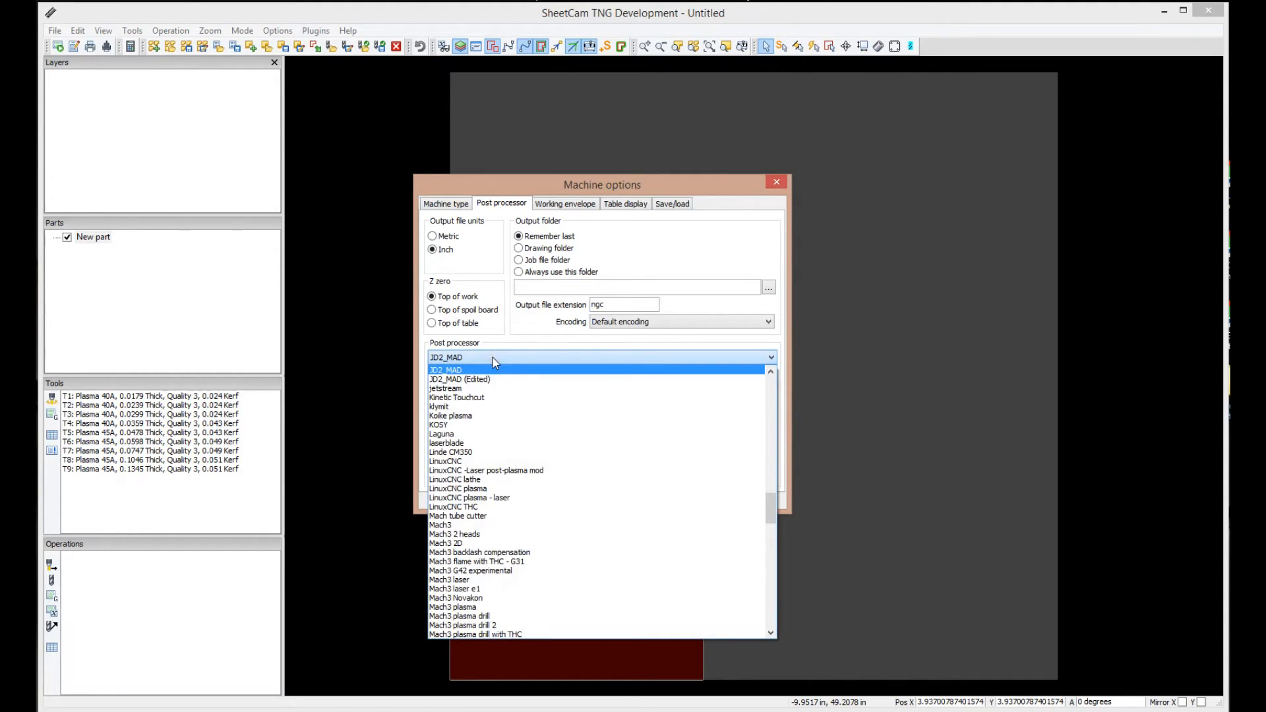
{"action": "mouse_move", "coordinate": [564, 363]}
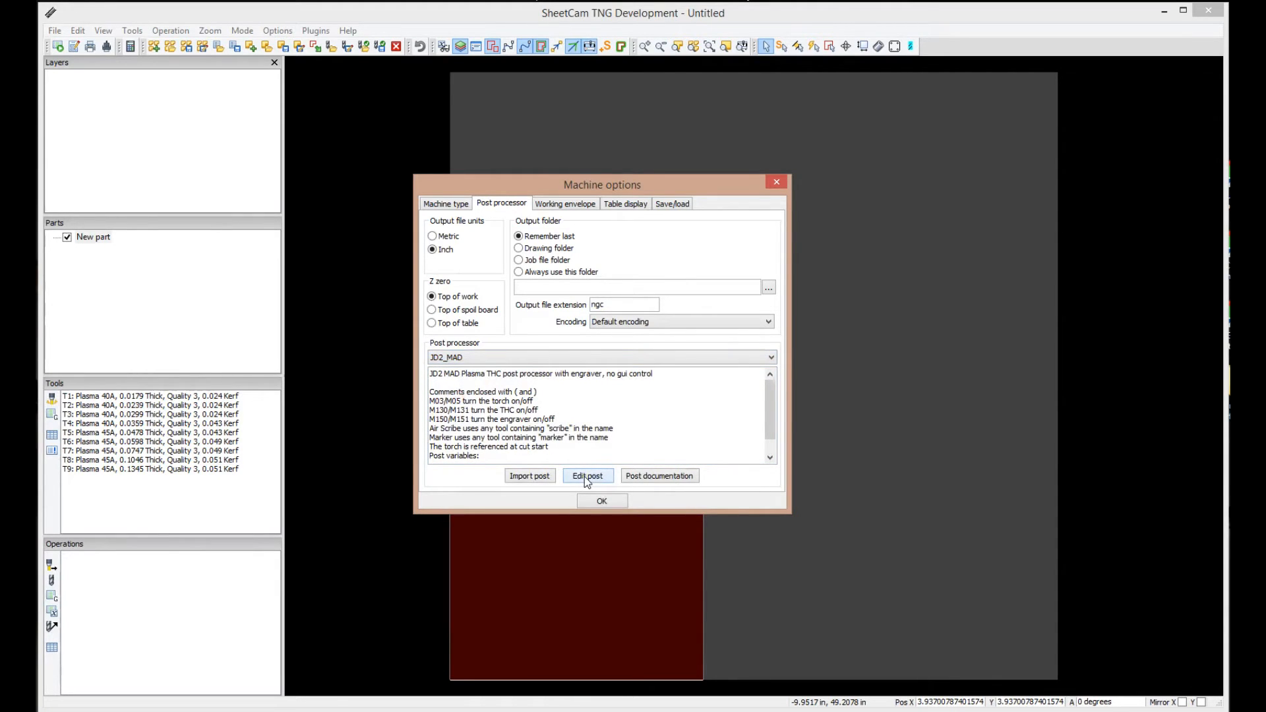
{"action": "left_click", "coordinate": [587, 475]}
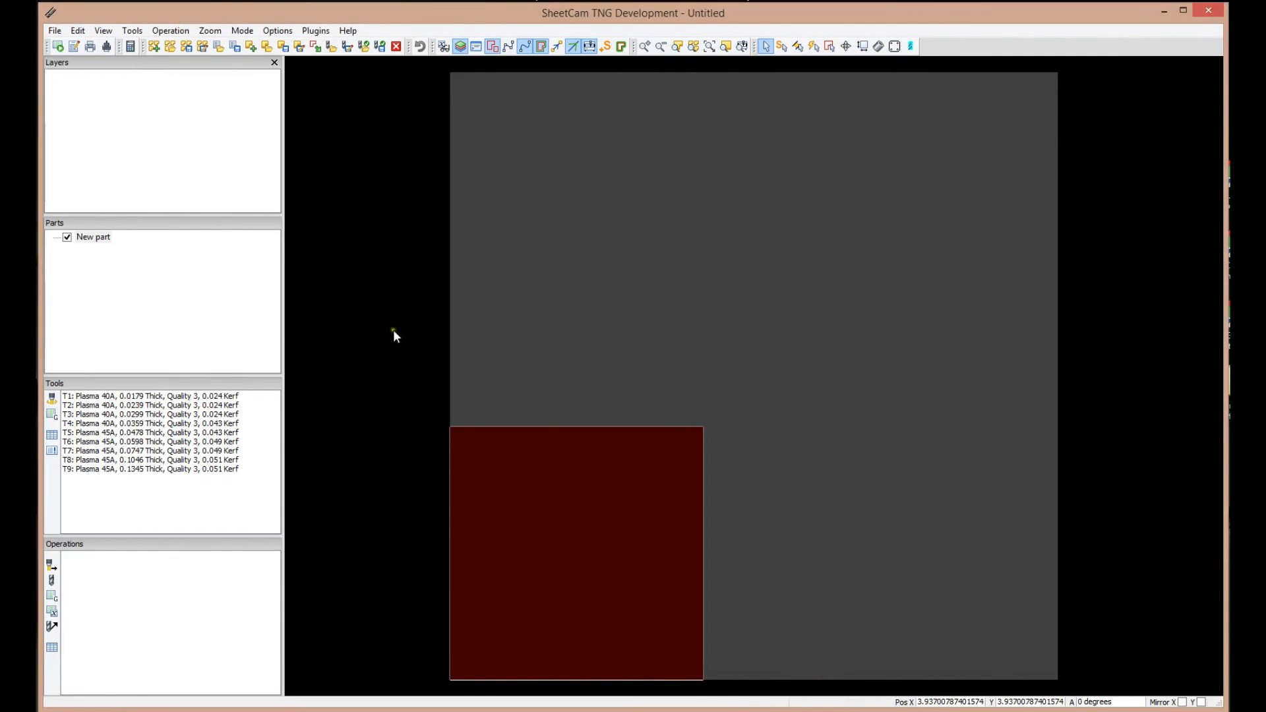
{"action": "mouse_move", "coordinate": [403, 159]}
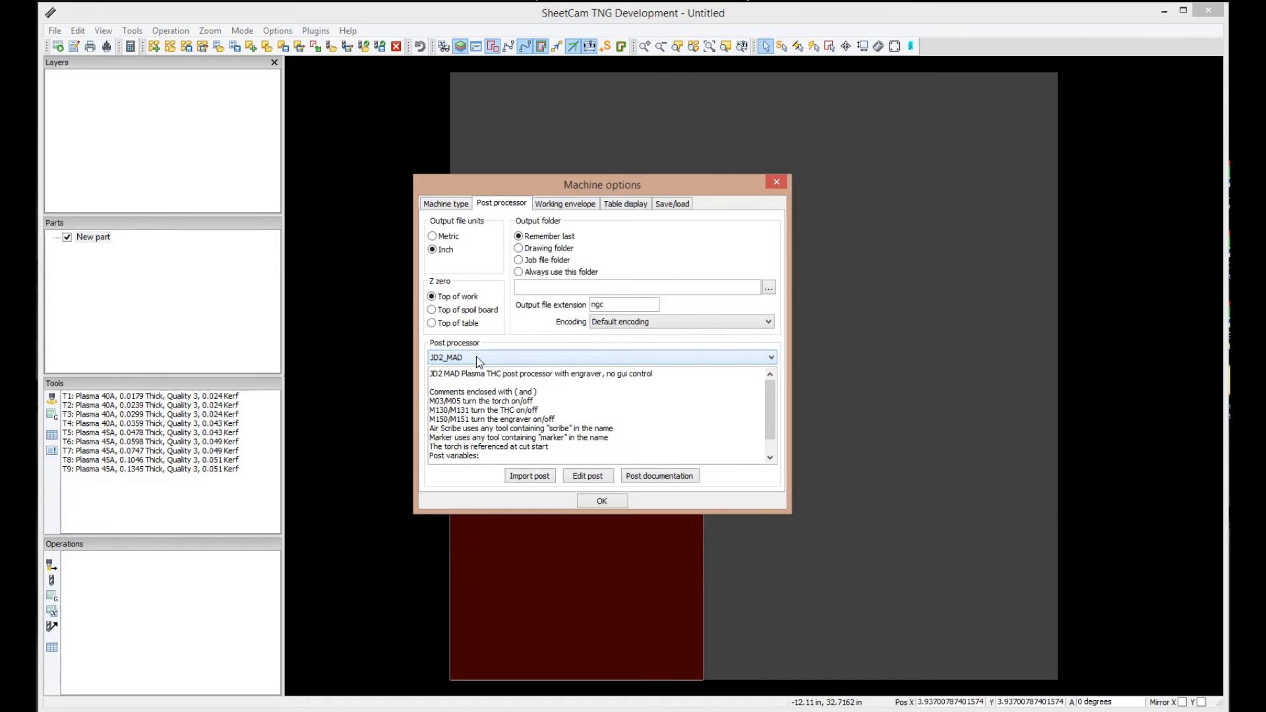
Step: Keep JD2_MAD chosen from the post processor list
{"action": "left_click", "coordinate": [767, 357]}
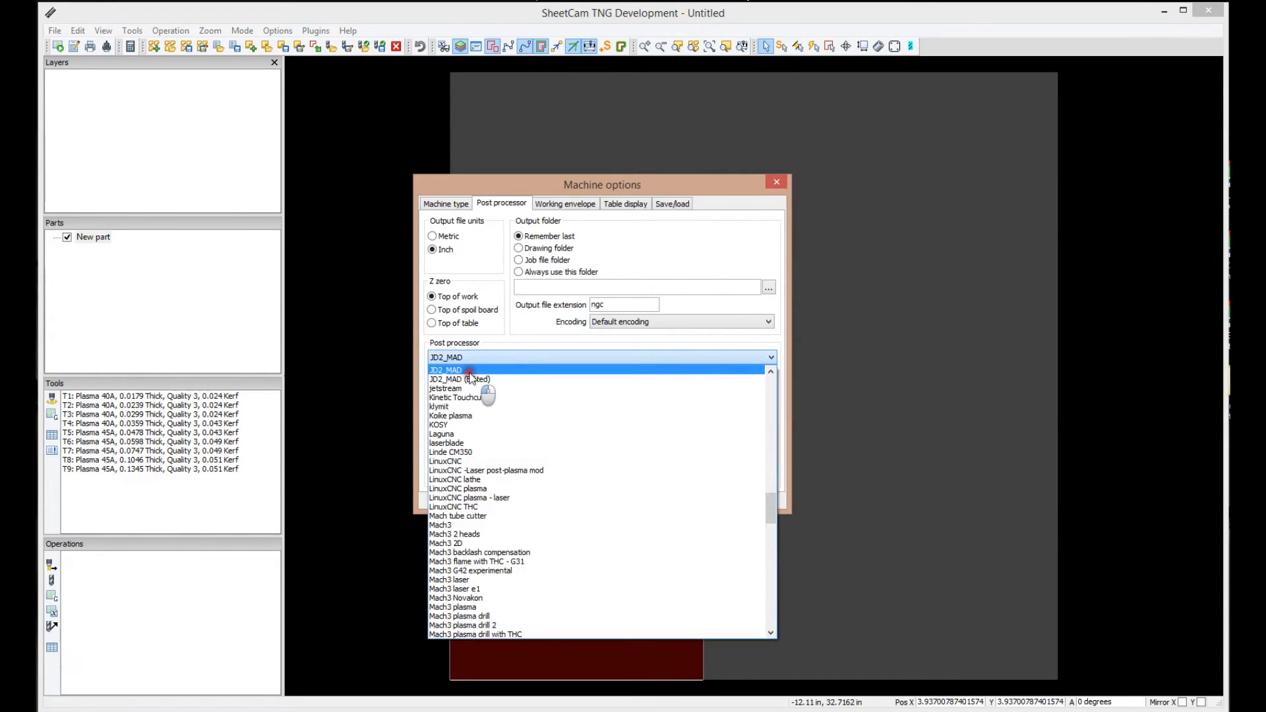
{"action": "left_click", "coordinate": [445, 370]}
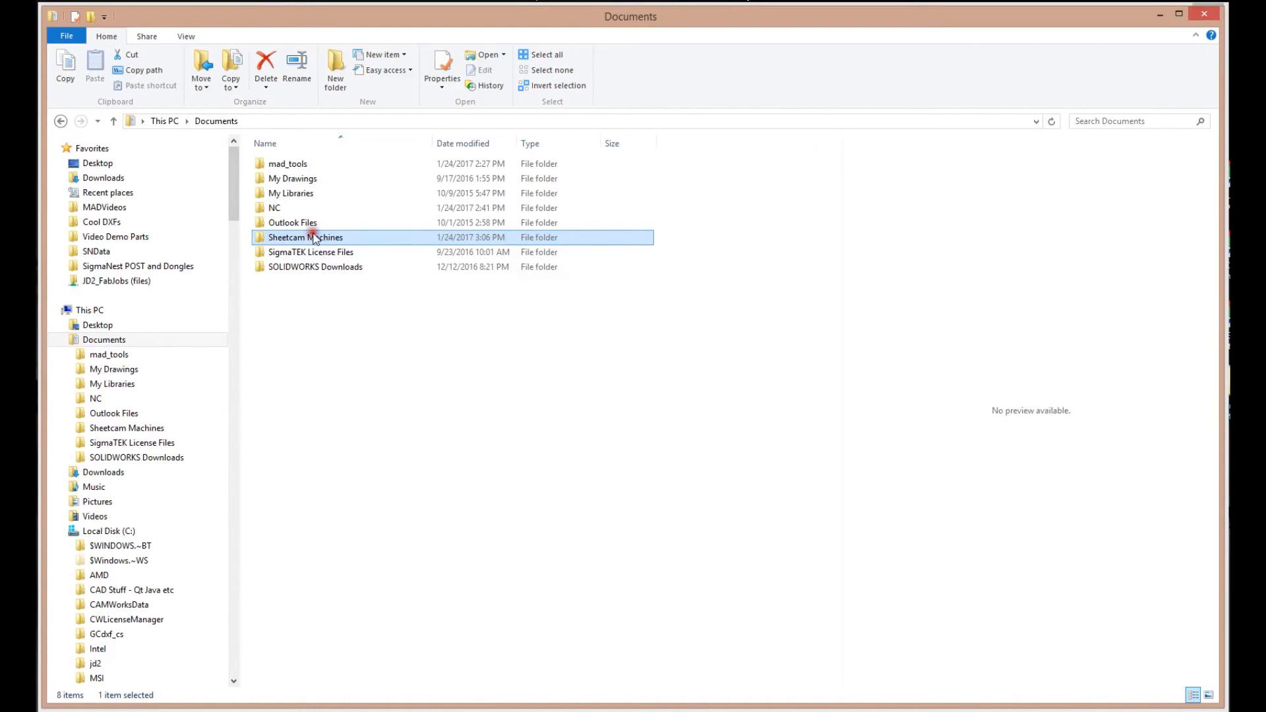
Step: Select the JD2_MAD.scpost file inside the Sheetcam Machines folder
{"action": "double_click", "coordinate": [305, 237]}
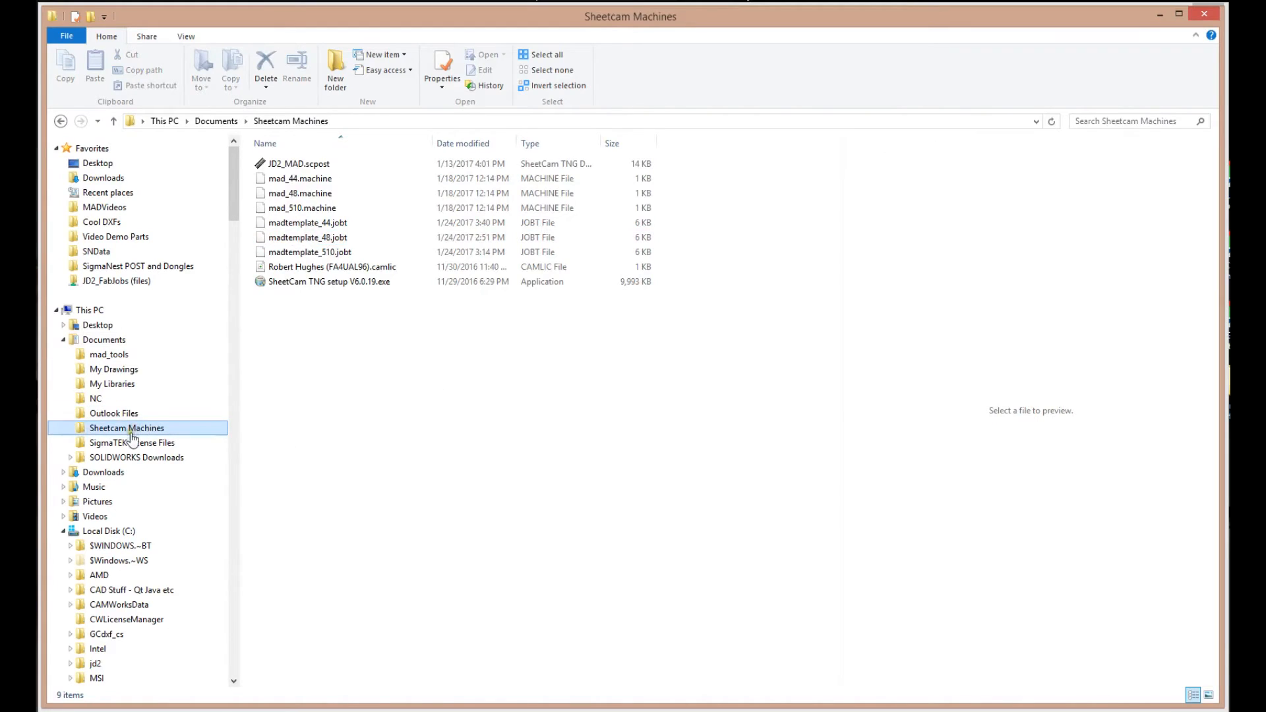
{"action": "left_click", "coordinate": [295, 163]}
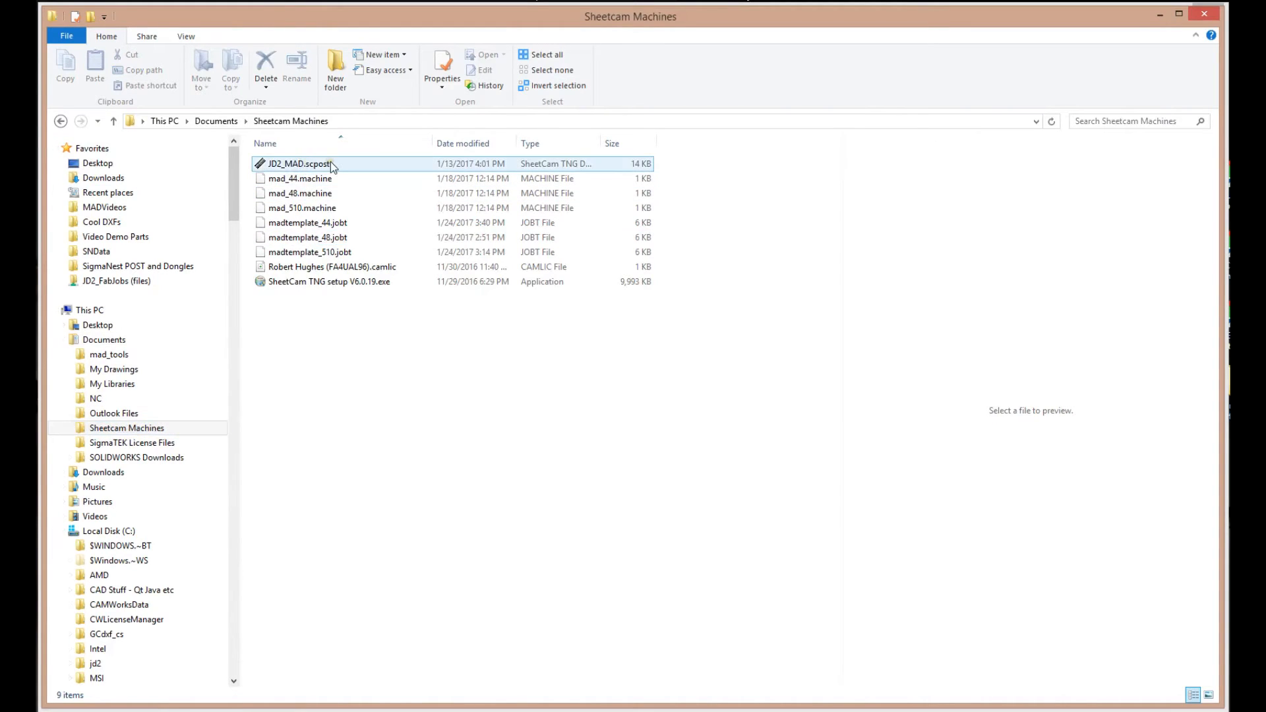
{"action": "left_click", "coordinate": [299, 163]}
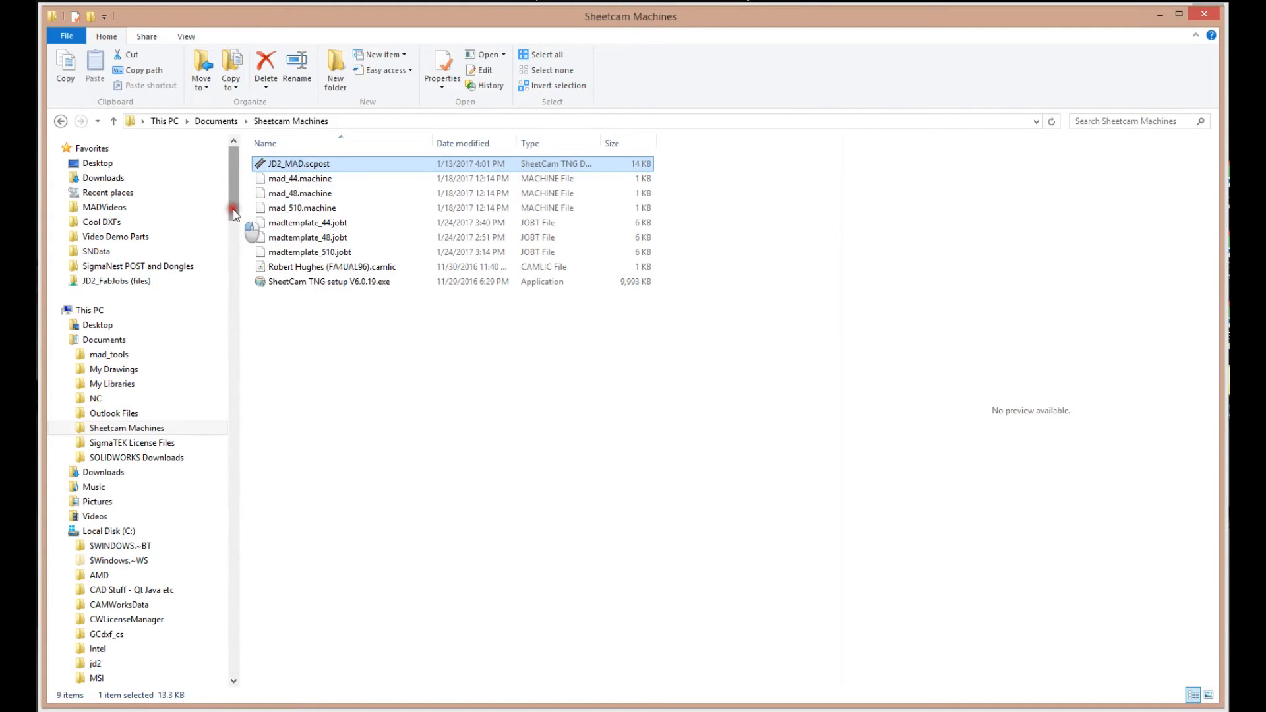
Step: Expand Program Files (x86) > SheetCam TNG Development to reveal its posts folder
{"action": "scroll", "scroll_direction": "down", "scroll_amount": 3}
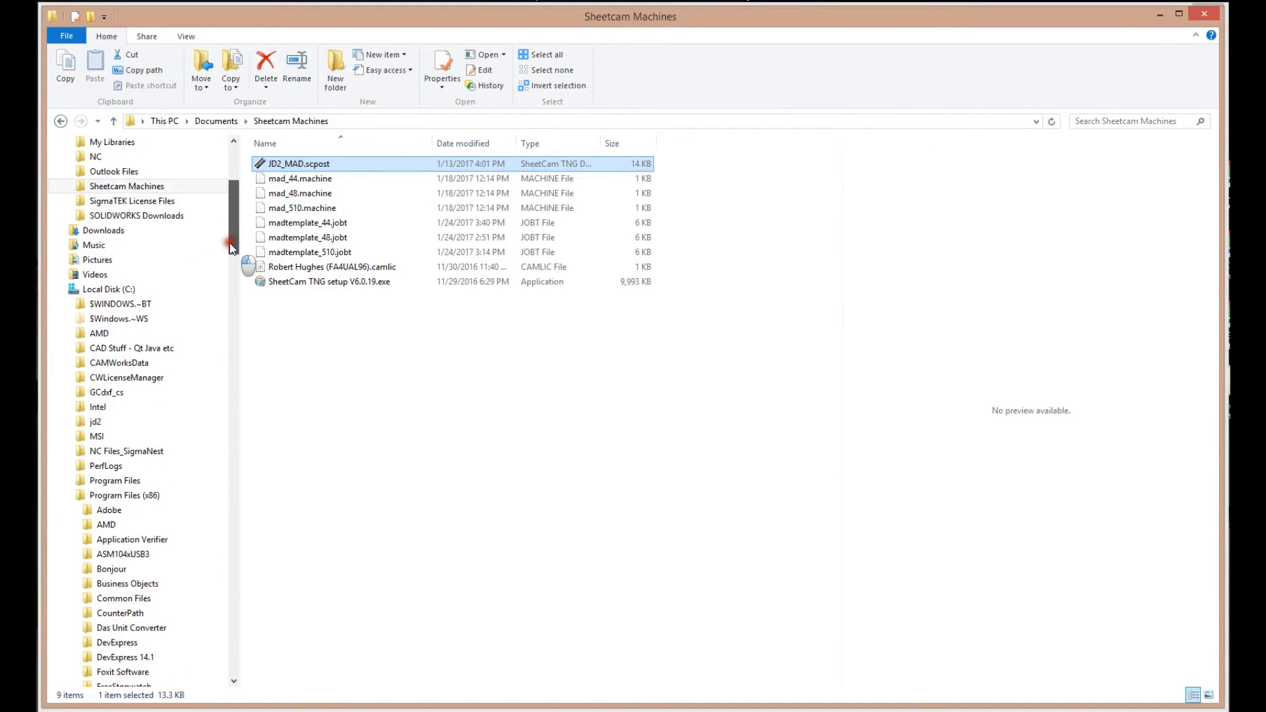
{"action": "left_click", "coordinate": [108, 245]}
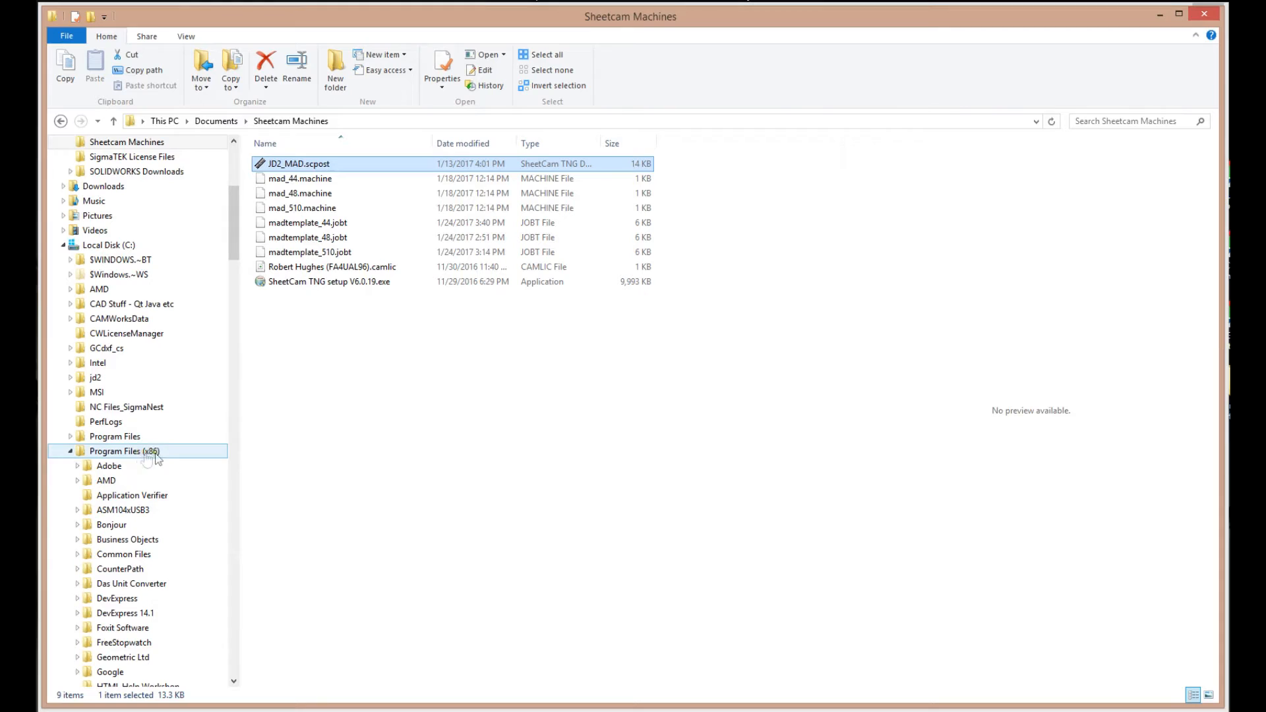
{"action": "scroll", "scroll_direction": "down", "scroll_amount": 3}
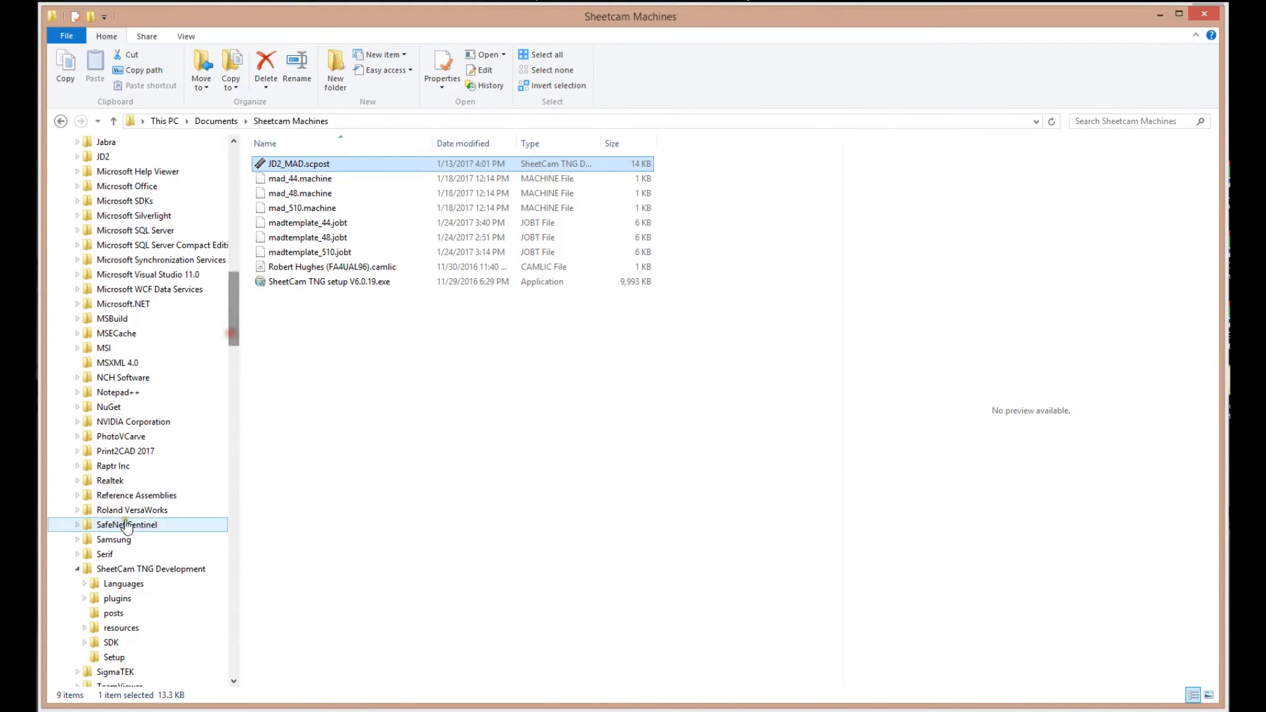
{"action": "left_click", "coordinate": [150, 569]}
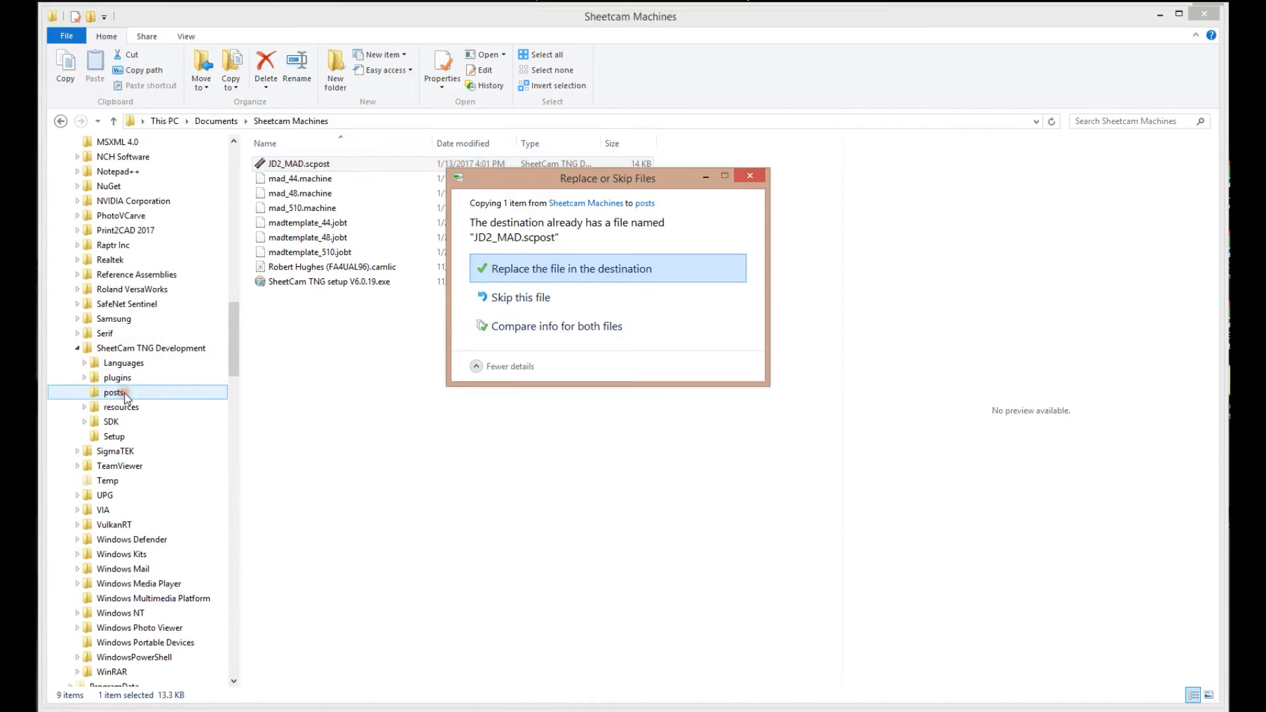
Step: Replace JD2_MAD.scpost in the posts folder, granting administrator permission
{"action": "left_click", "coordinate": [570, 268]}
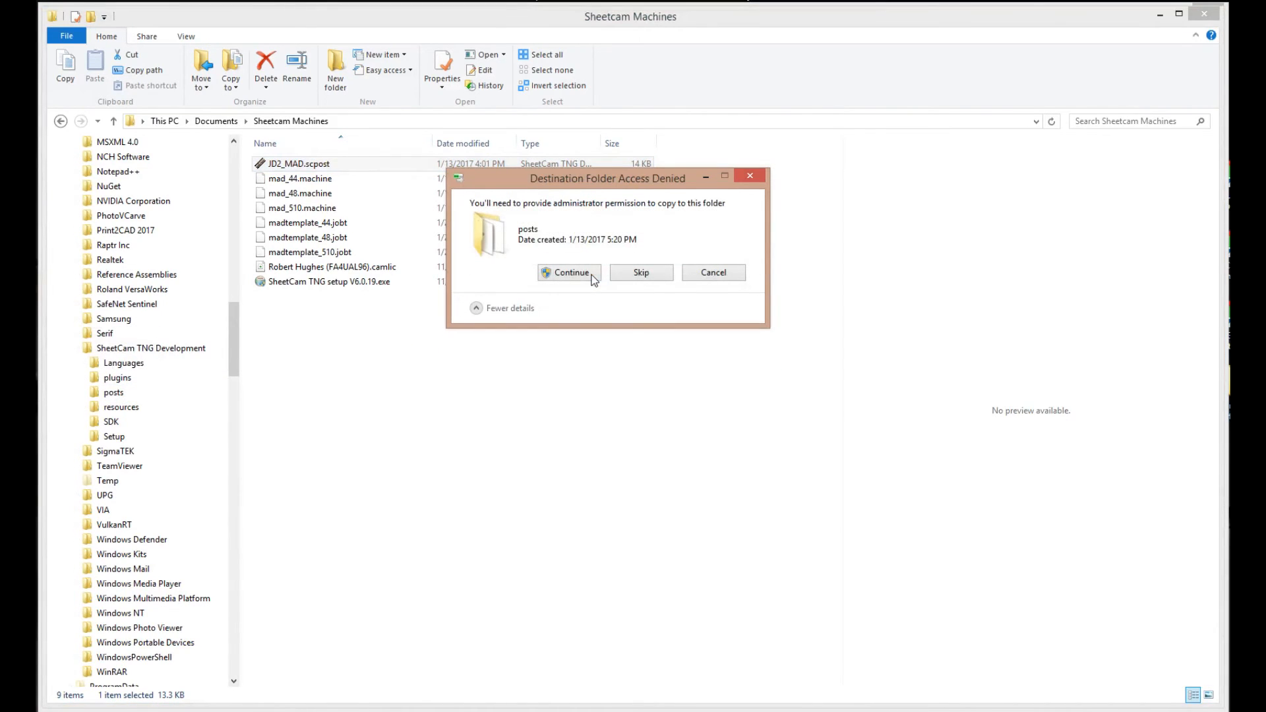
{"action": "mouse_move", "coordinate": [543, 191]}
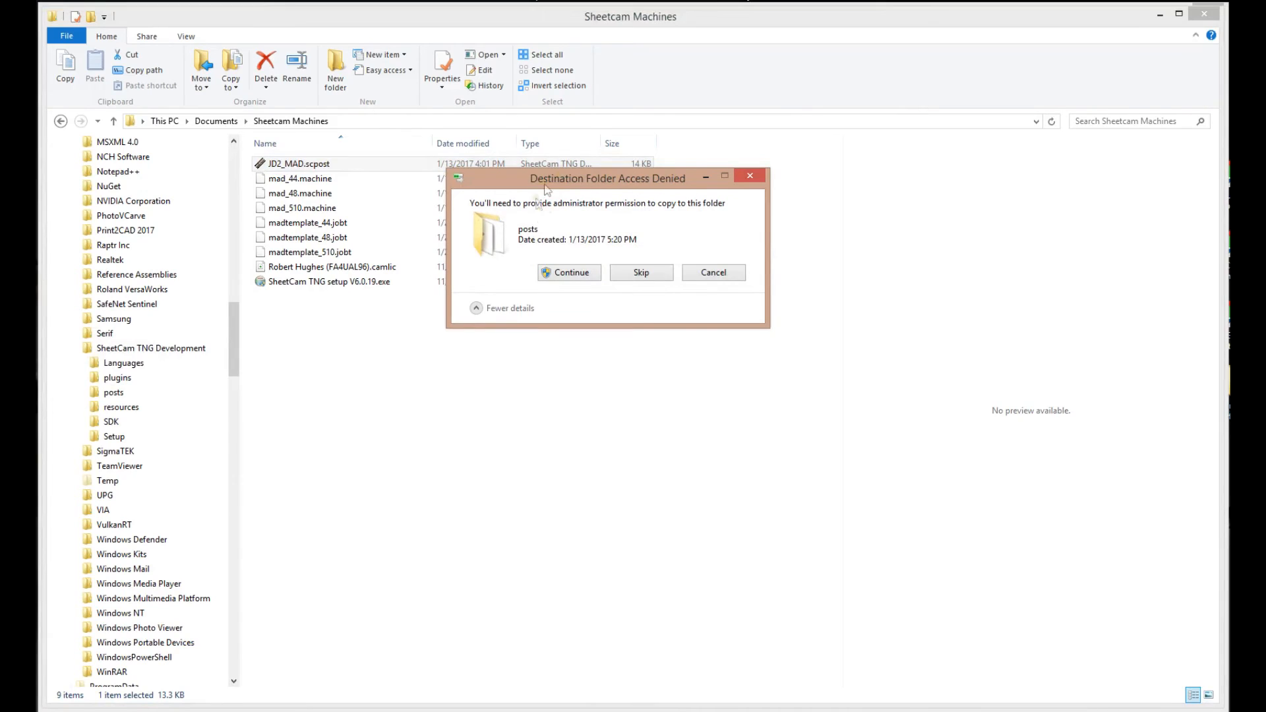
{"action": "mouse_move", "coordinate": [677, 218]}
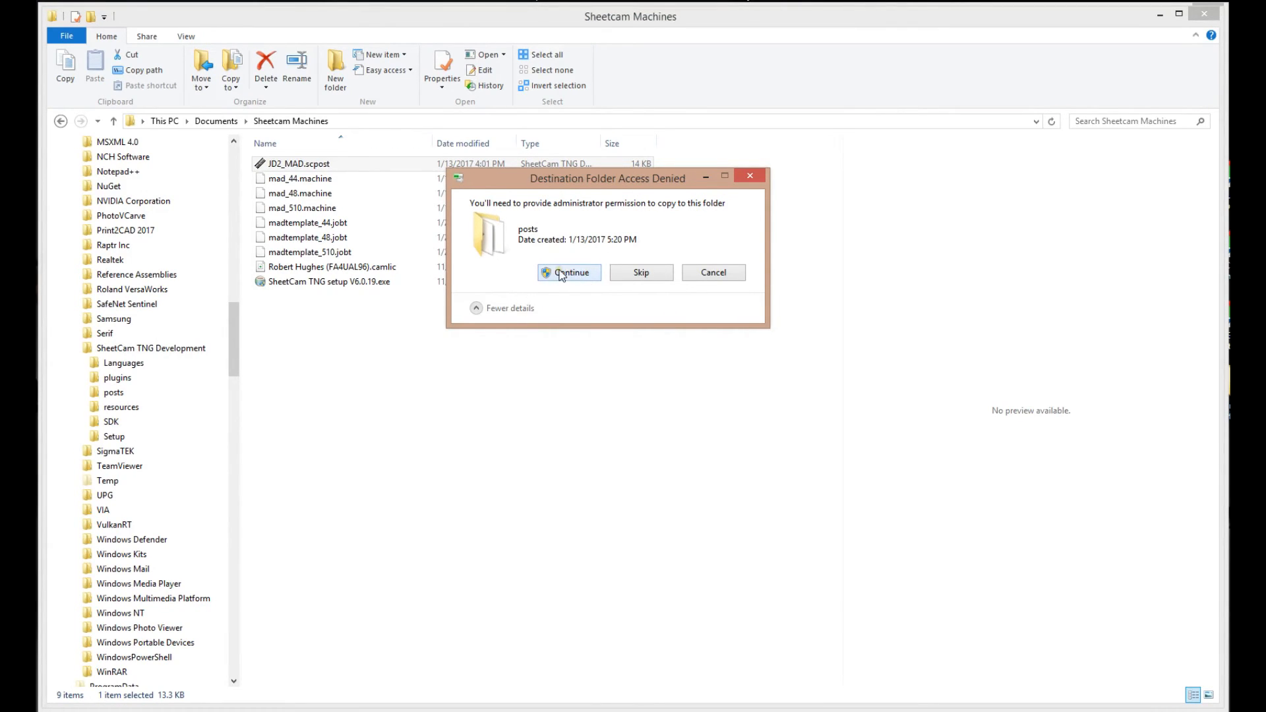
{"action": "left_click", "coordinate": [568, 272]}
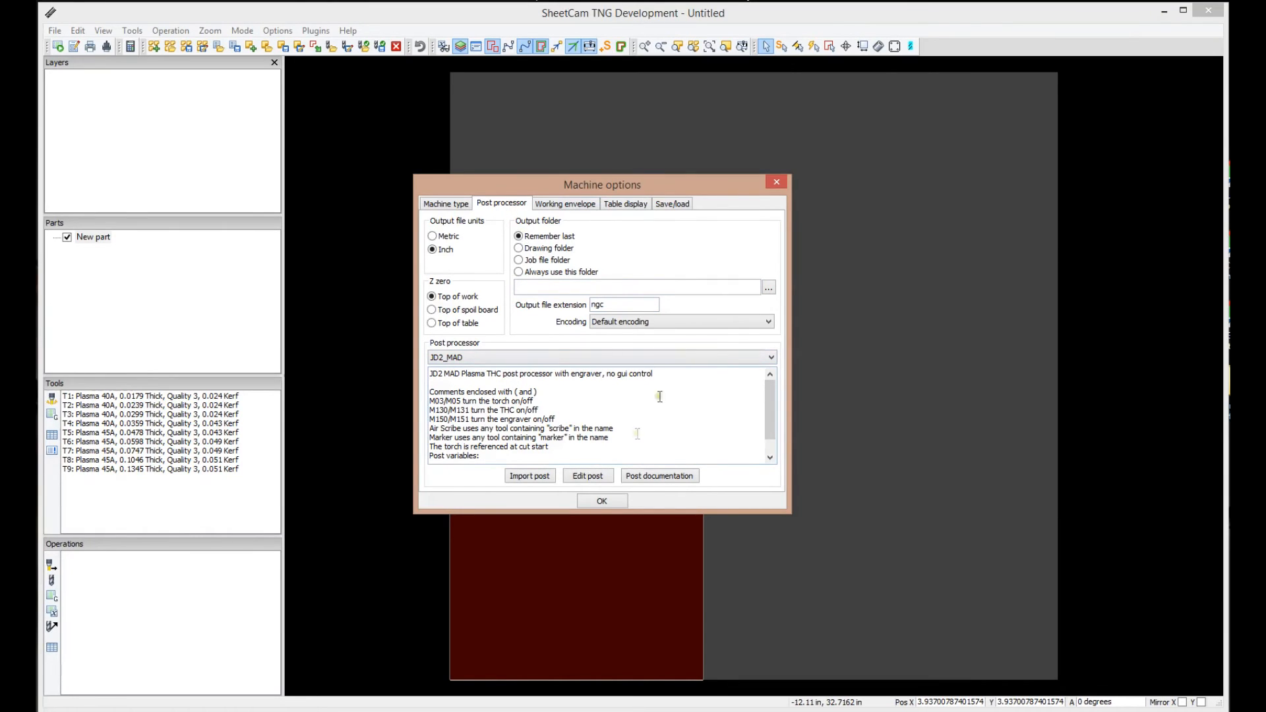
Step: Set the machine working envelope X size to 48 inches to match Y
{"action": "left_click", "coordinate": [565, 204]}
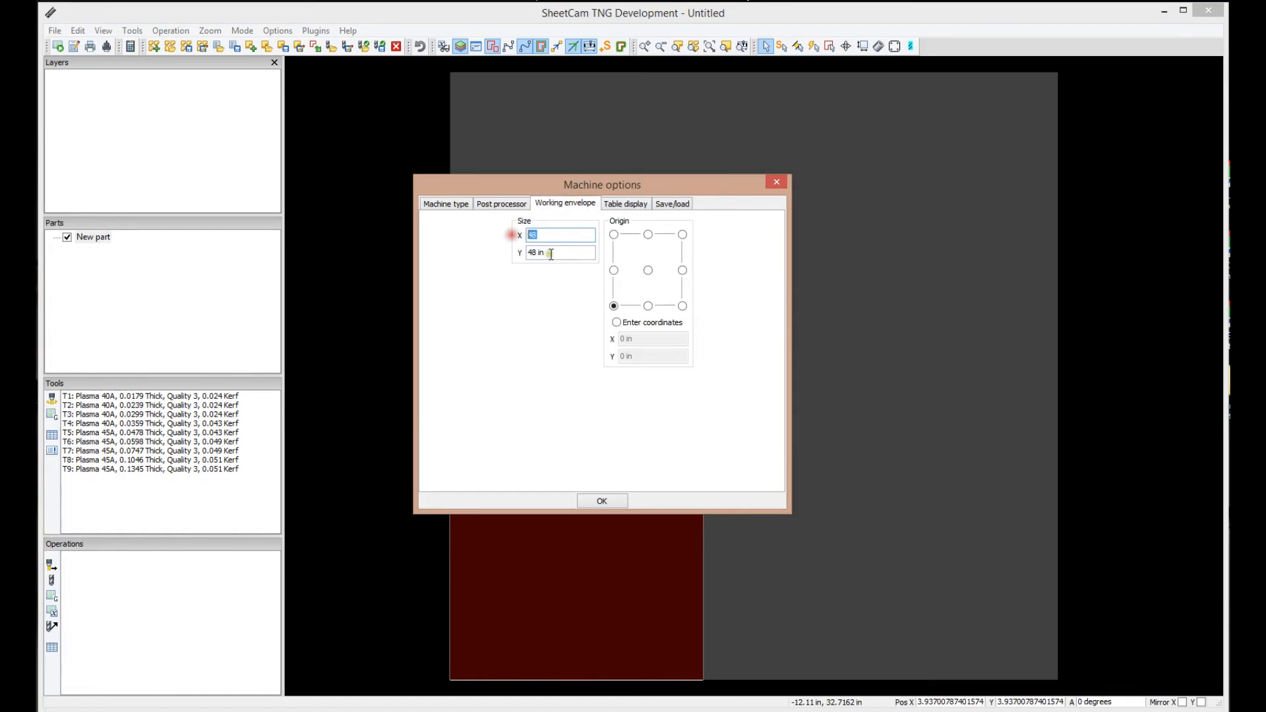
{"action": "left_click", "coordinate": [561, 235]}
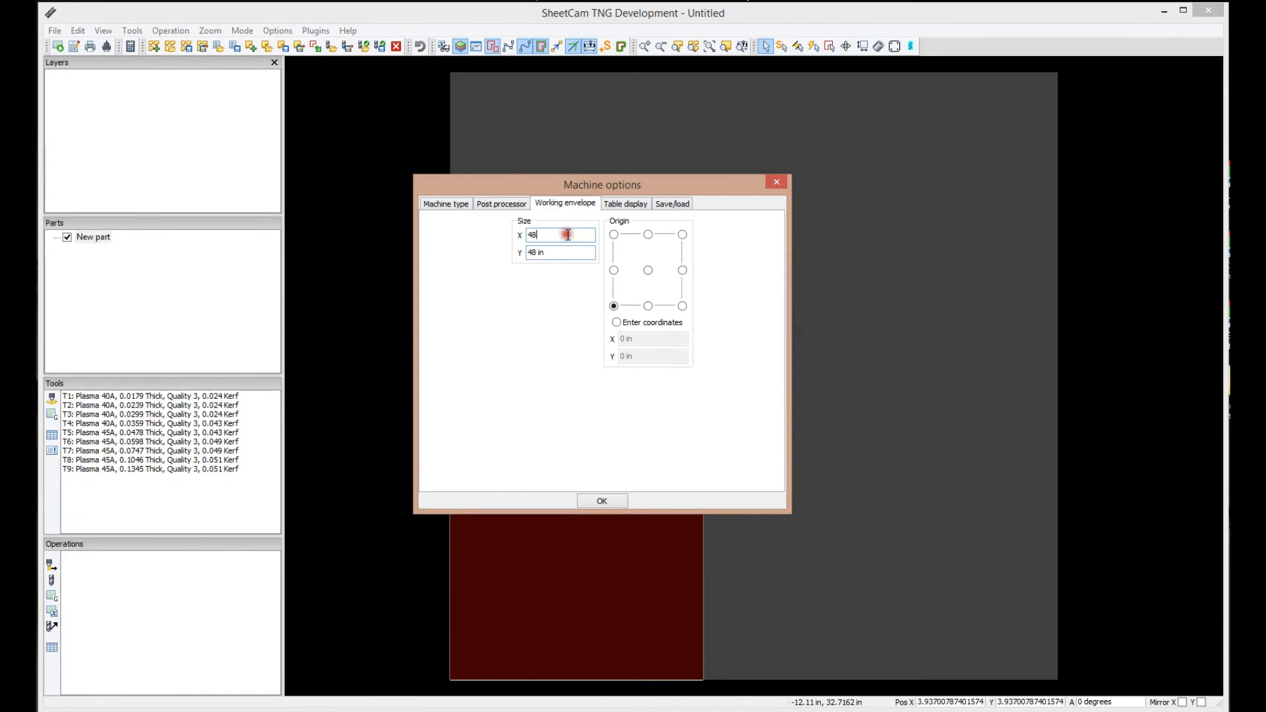
{"action": "left_click", "coordinate": [625, 204]}
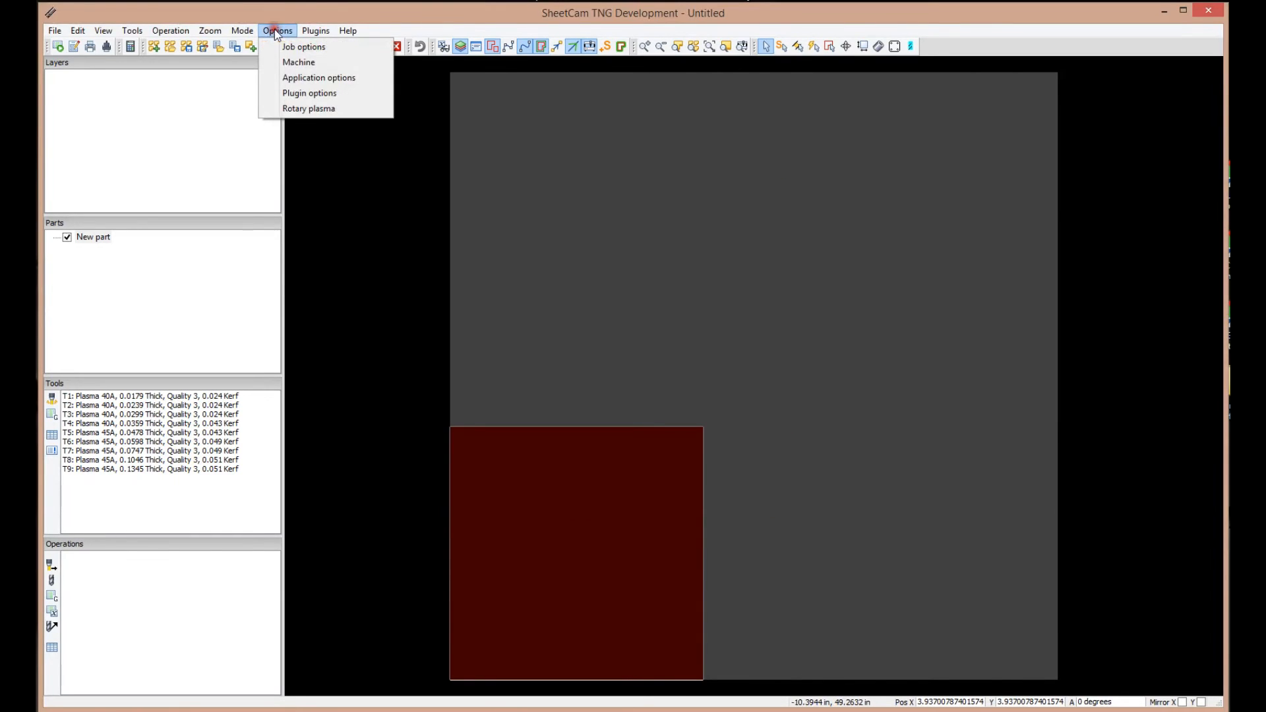
{"action": "mouse_move", "coordinate": [318, 78]}
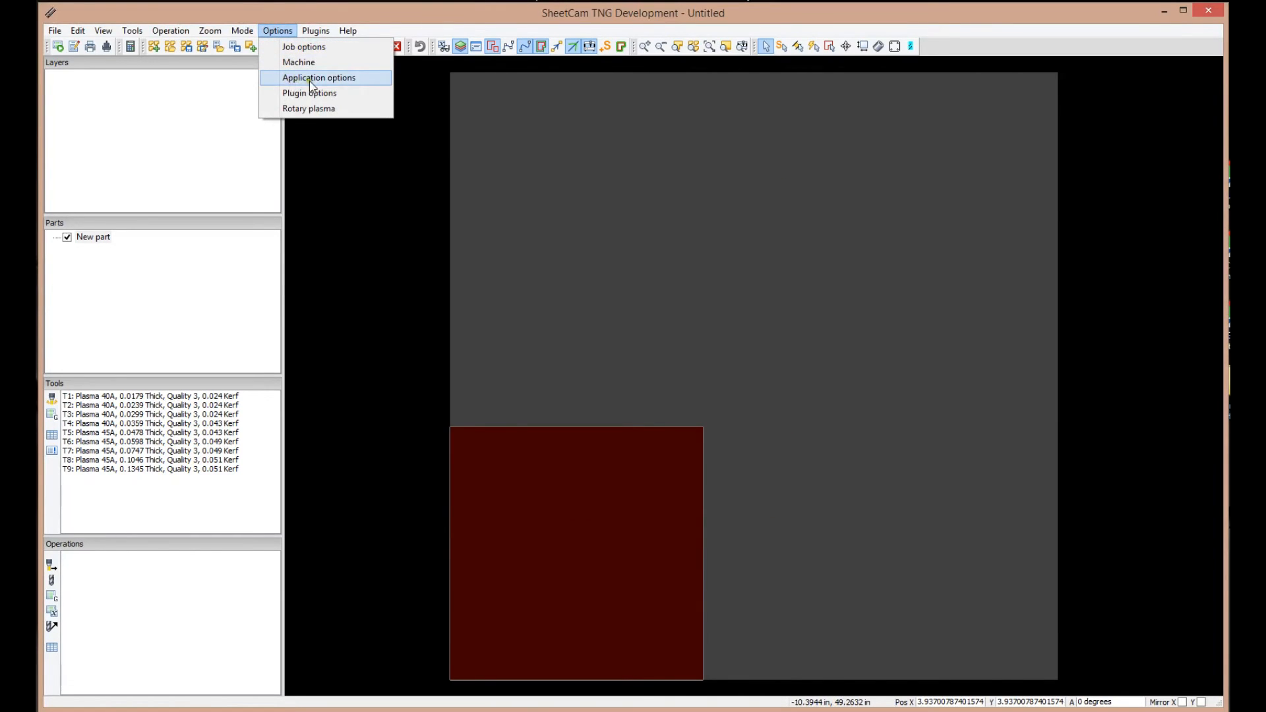
{"action": "left_click", "coordinate": [318, 77]}
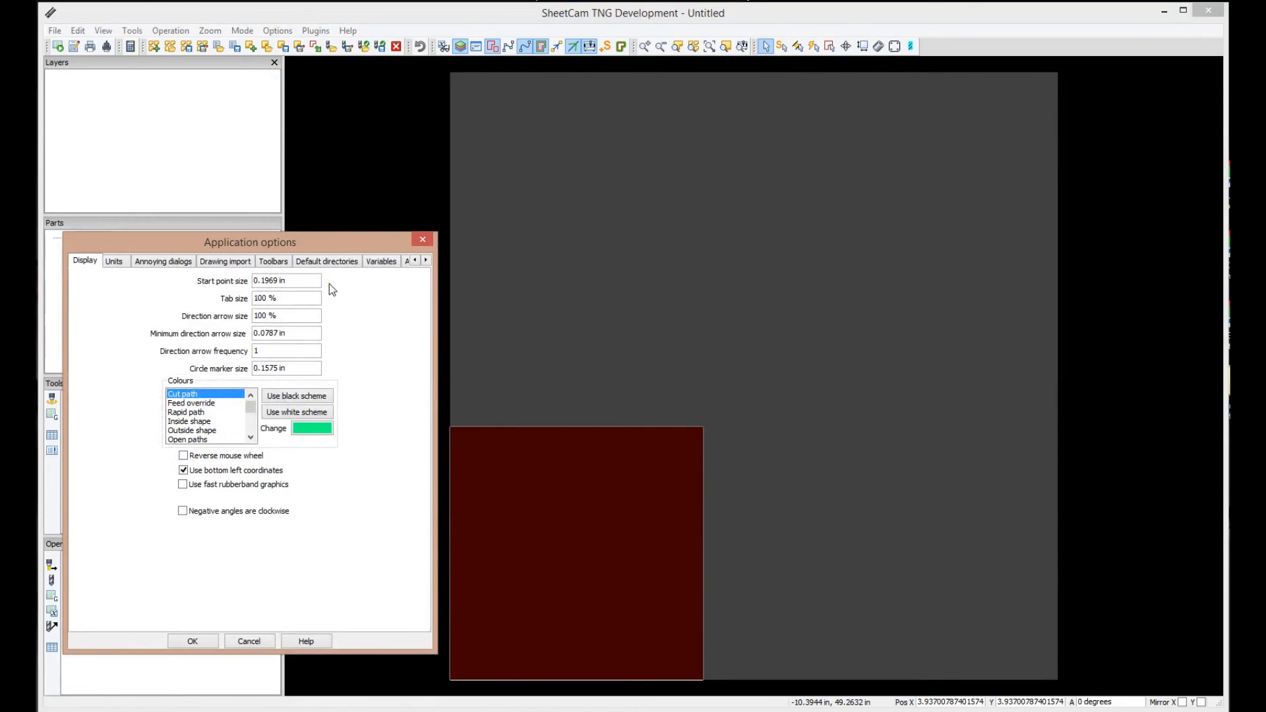
{"action": "left_click", "coordinate": [114, 261]}
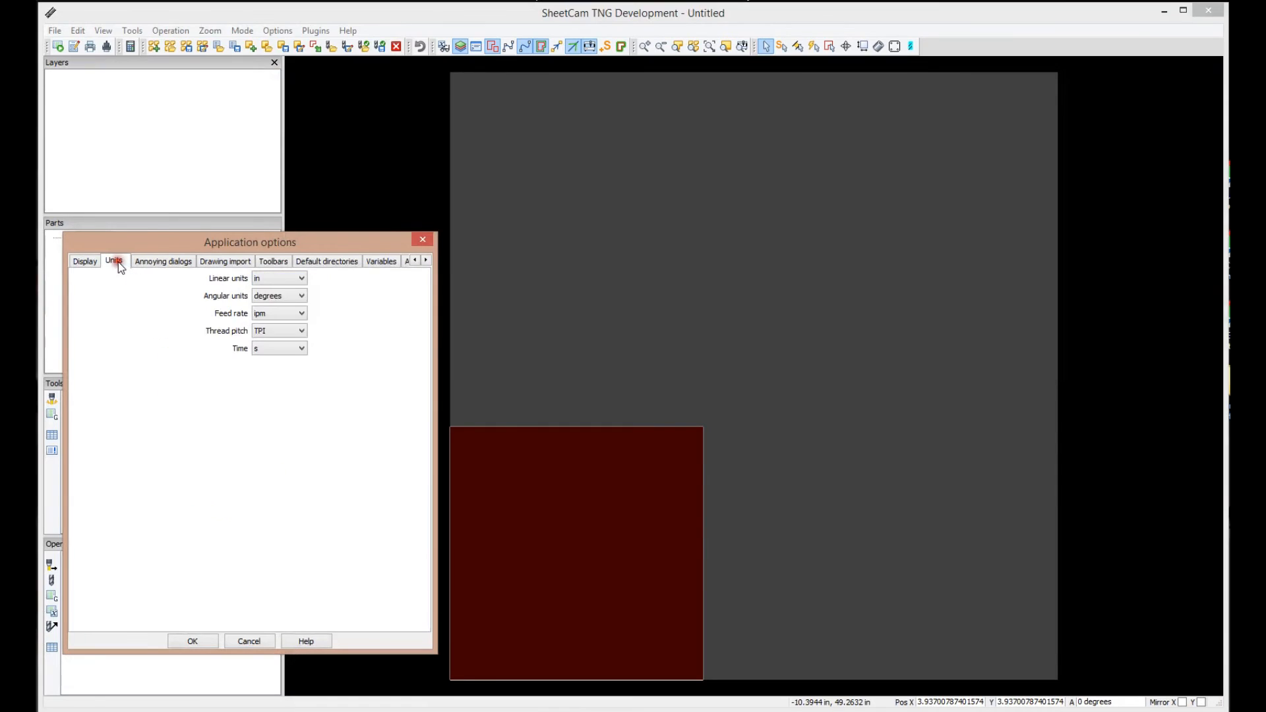
{"action": "mouse_move", "coordinate": [278, 278]}
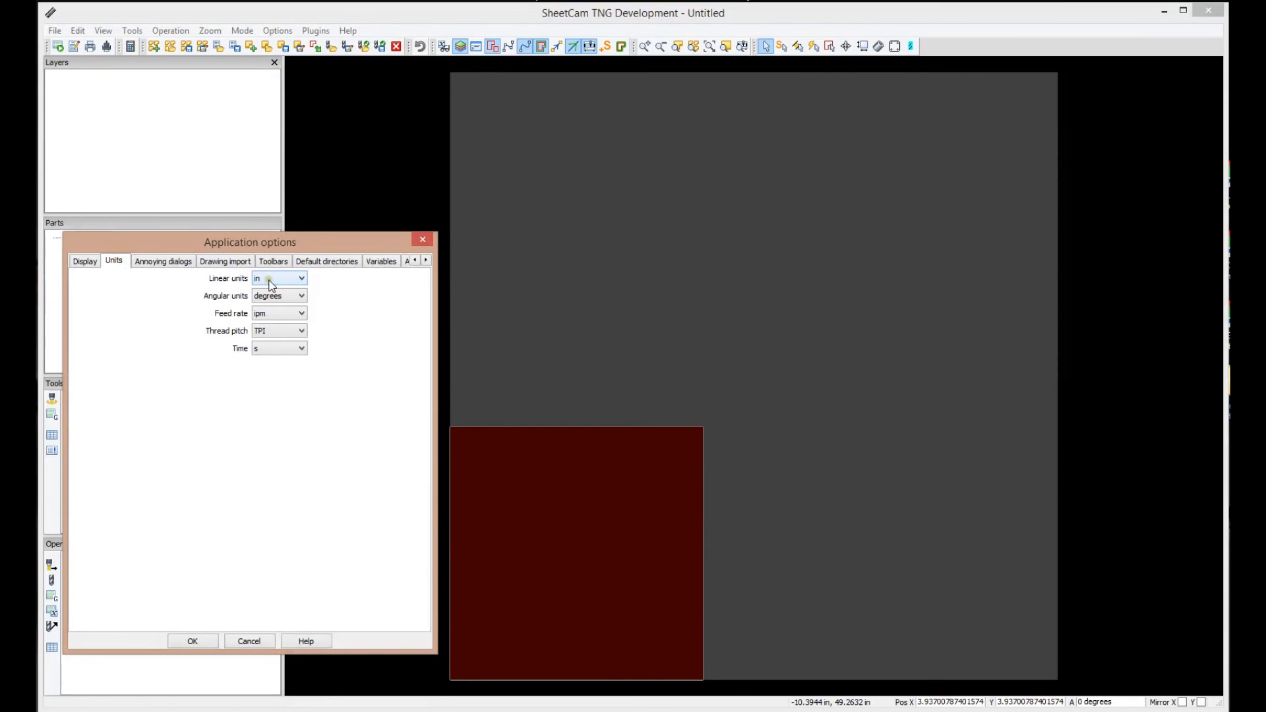
{"action": "mouse_move", "coordinate": [239, 362]}
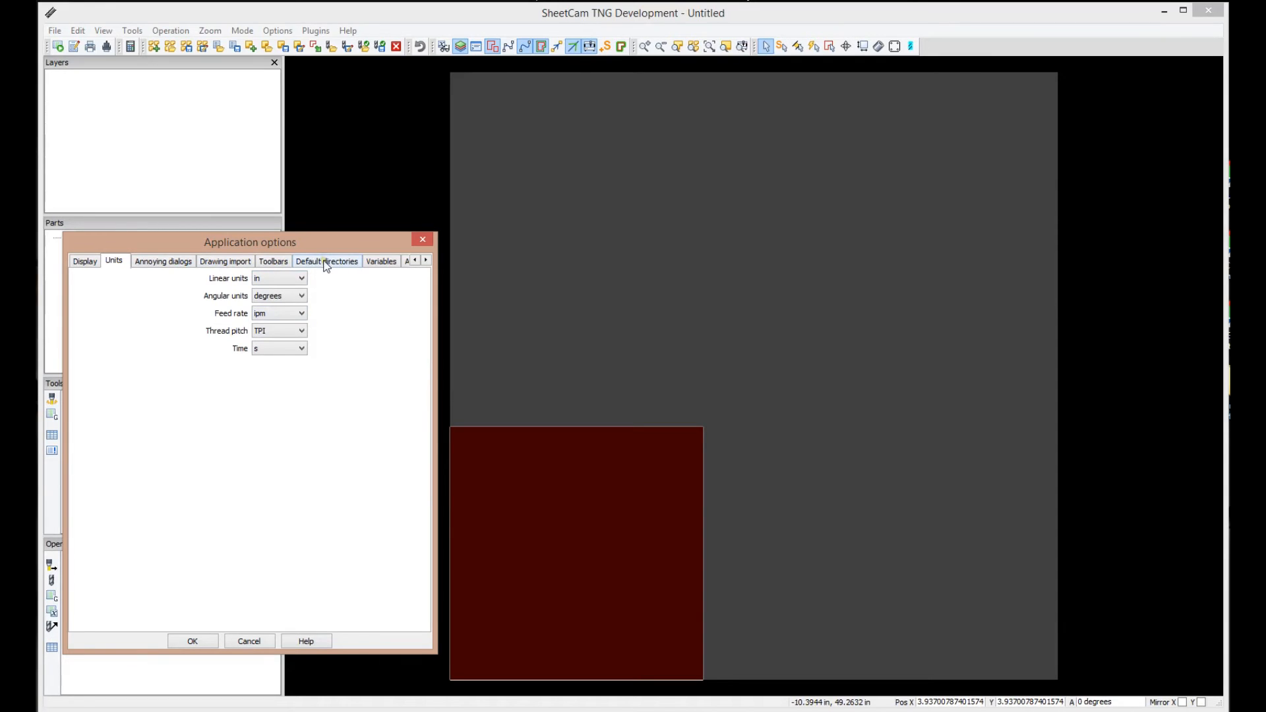
{"action": "left_click", "coordinate": [326, 261]}
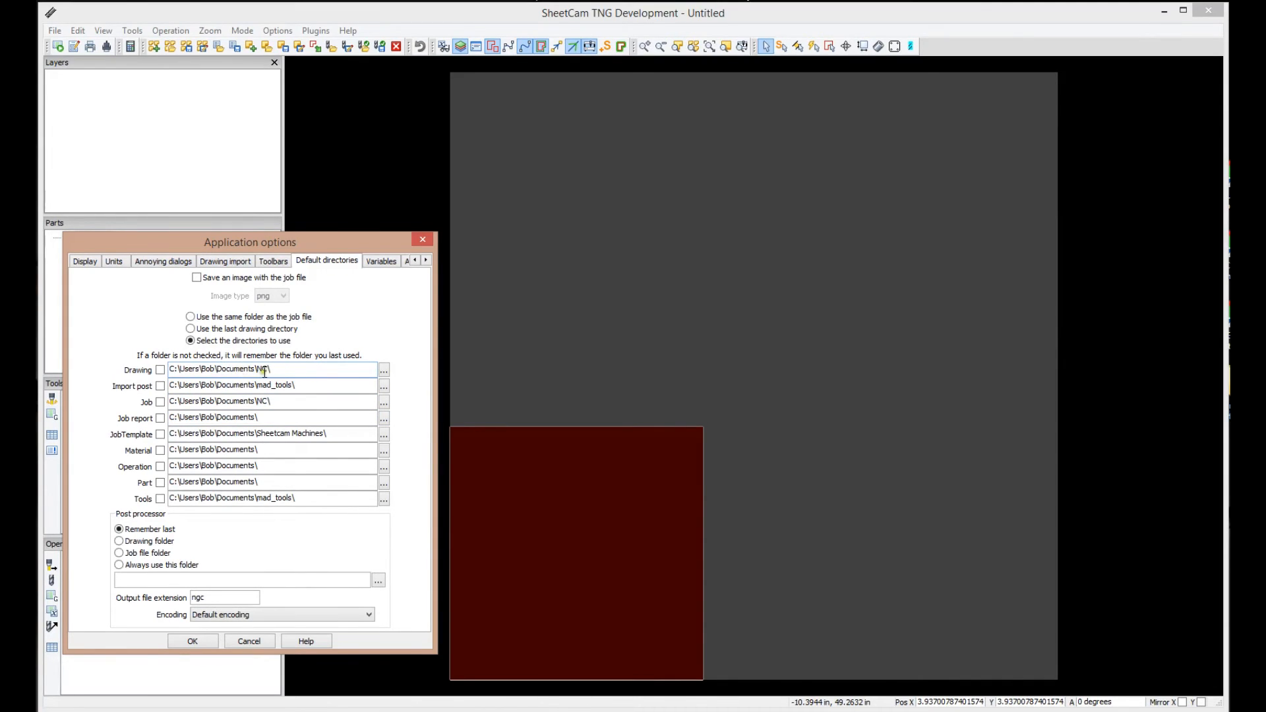
{"action": "mouse_move", "coordinate": [292, 518]}
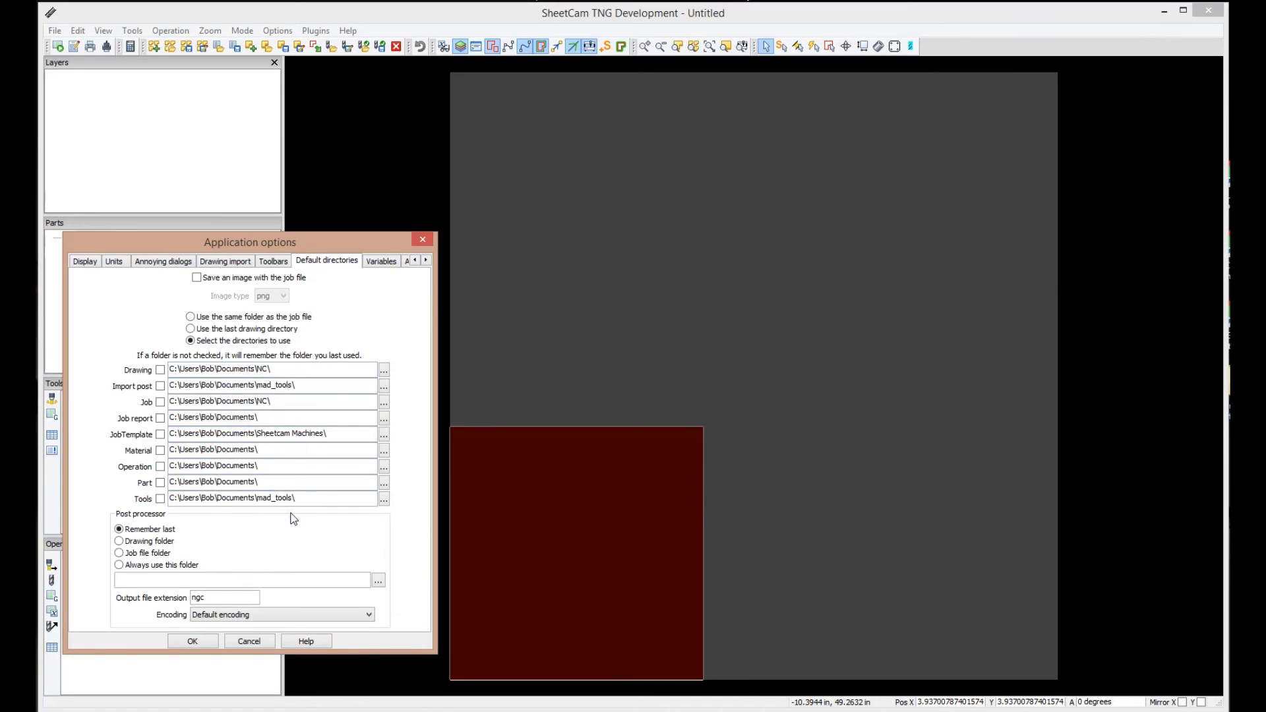
{"action": "mouse_move", "coordinate": [396, 493]}
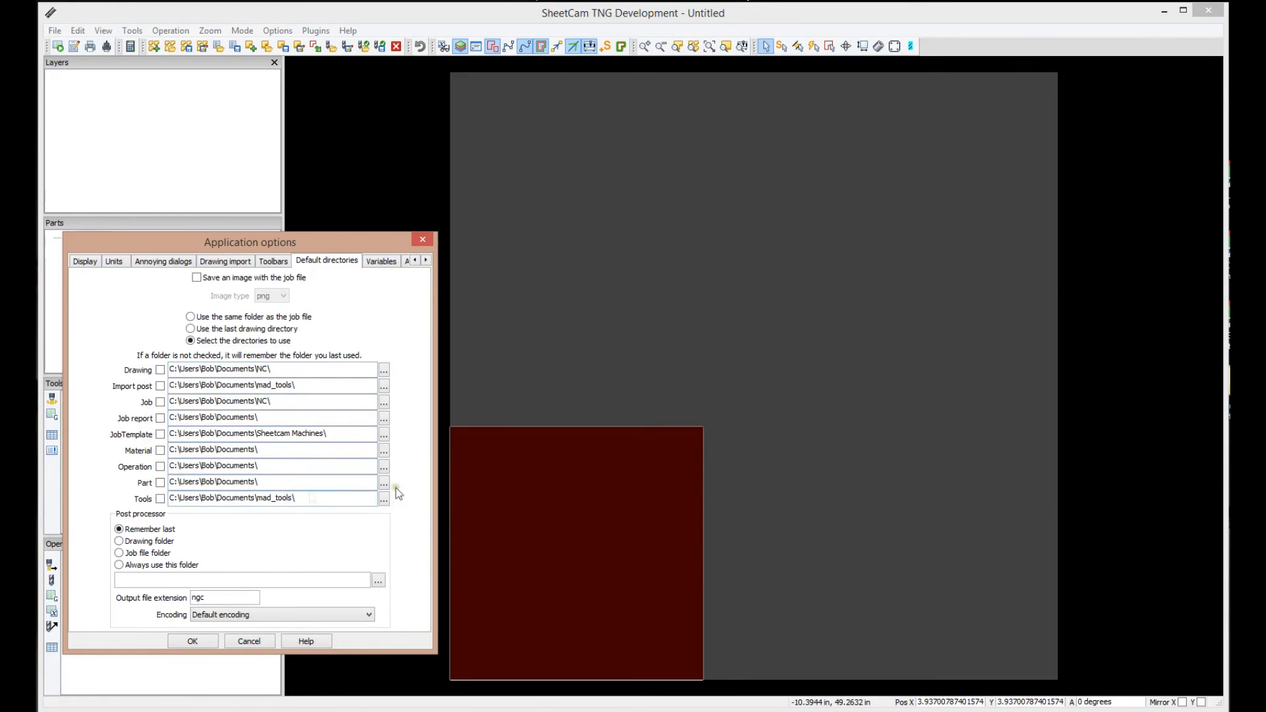
{"action": "mouse_move", "coordinate": [281, 568]}
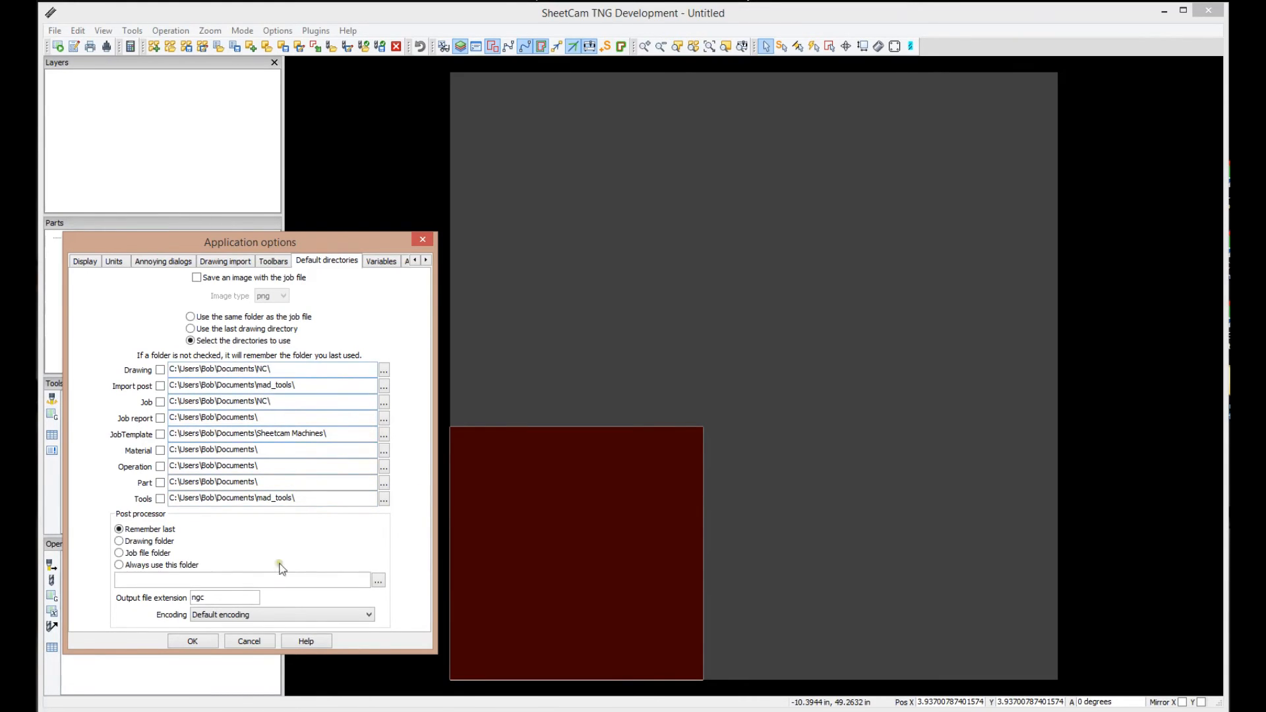
{"action": "mouse_move", "coordinate": [368, 483]}
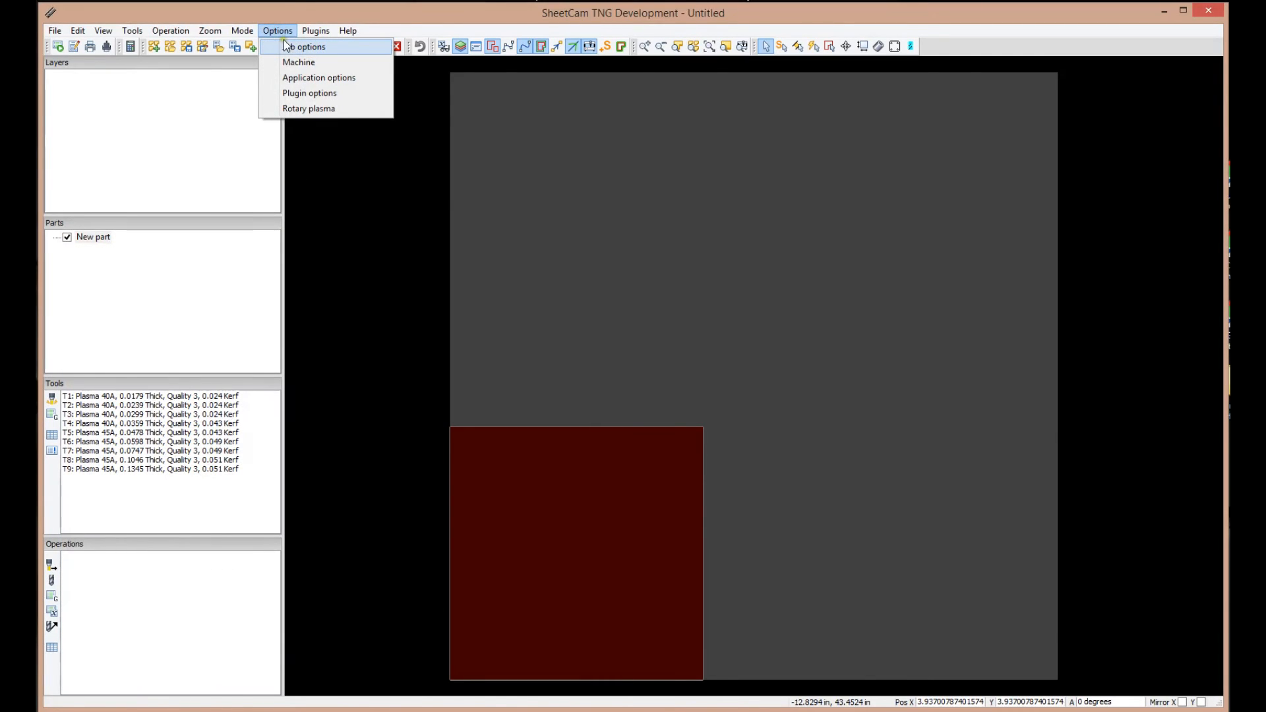
Step: Bring up Job options showing the 20 x 20 in material at 0.25 in thickness
{"action": "left_click", "coordinate": [308, 46]}
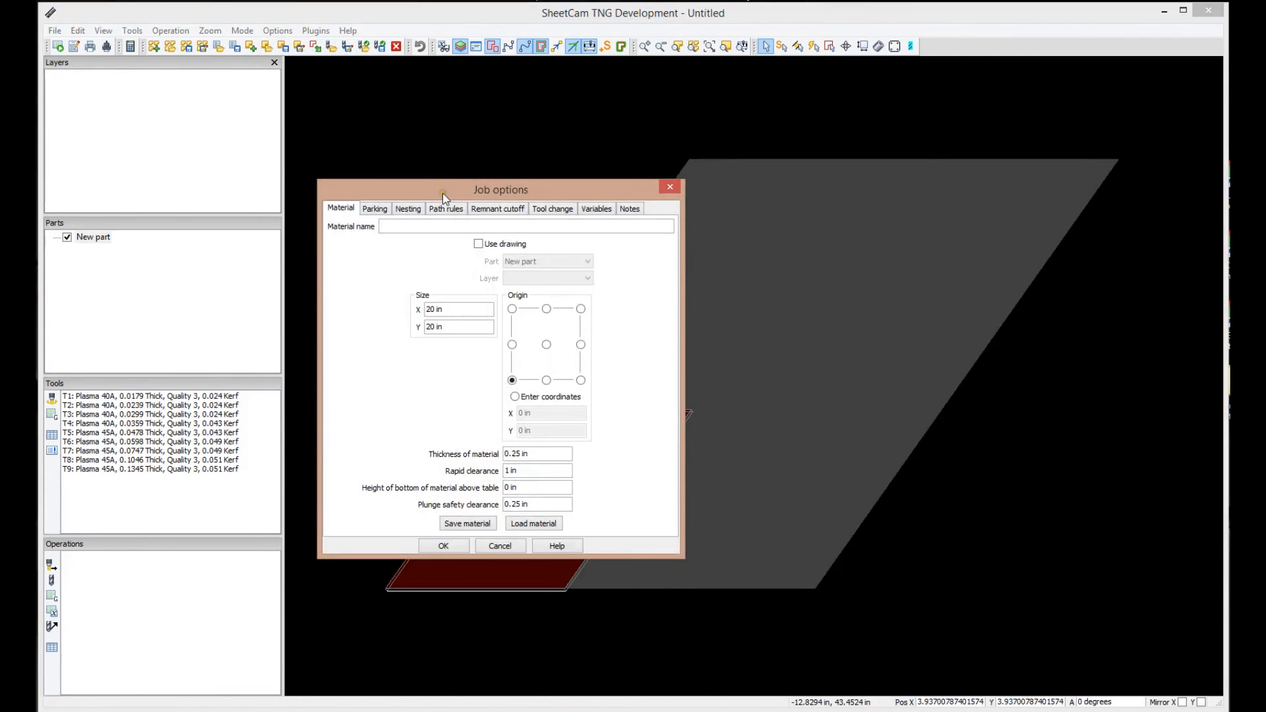
{"action": "left_click_drag", "start_coordinate": [500, 190], "coordinate": [364, 180]}
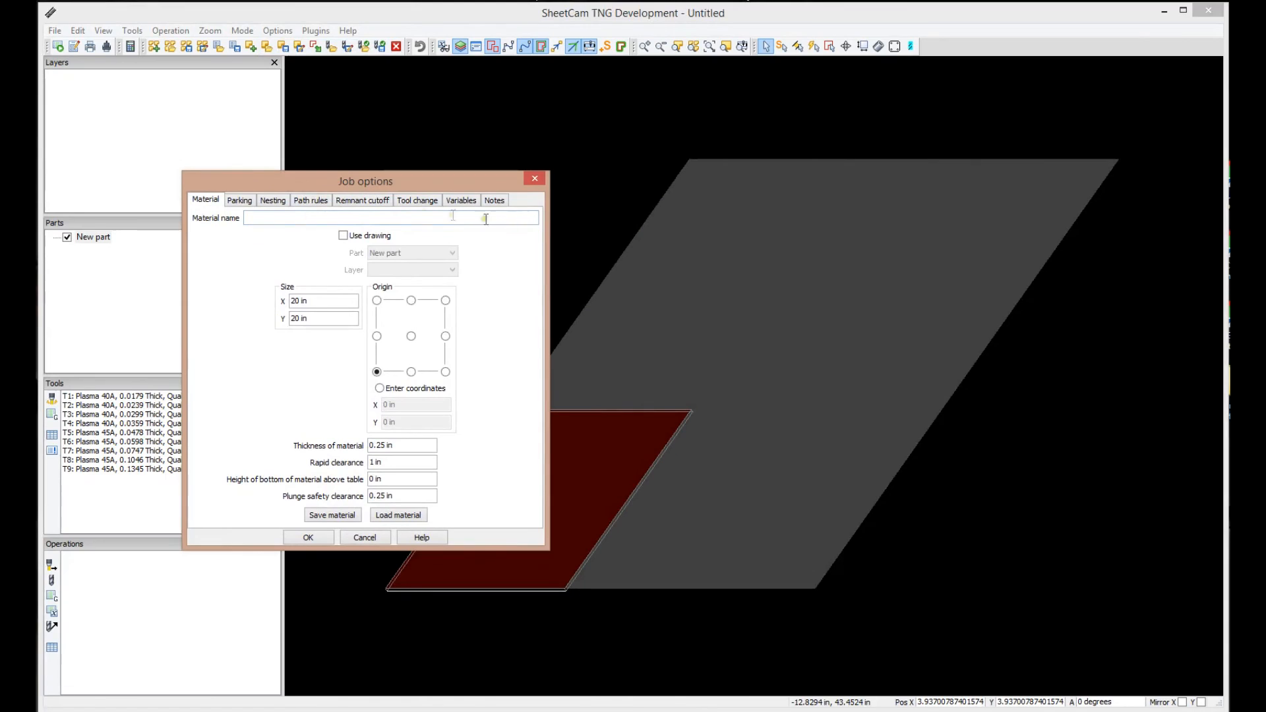
{"action": "left_click", "coordinate": [309, 201]}
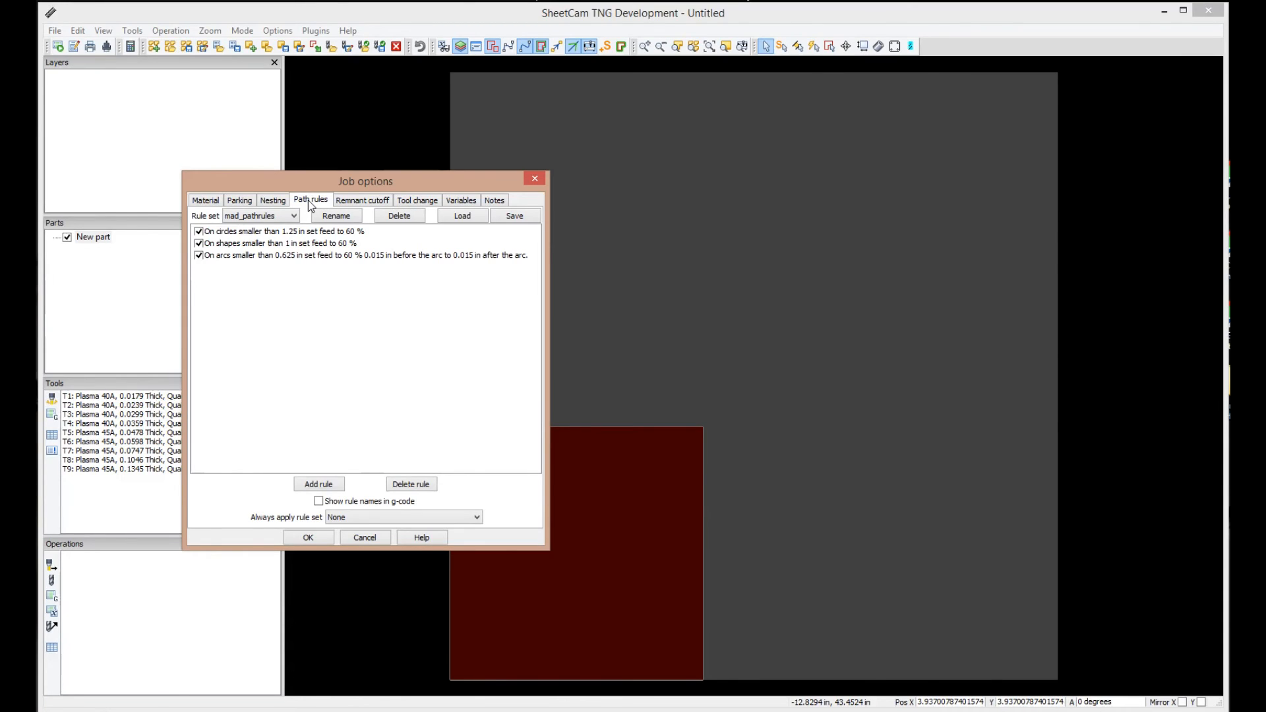
{"action": "mouse_move", "coordinate": [338, 248]}
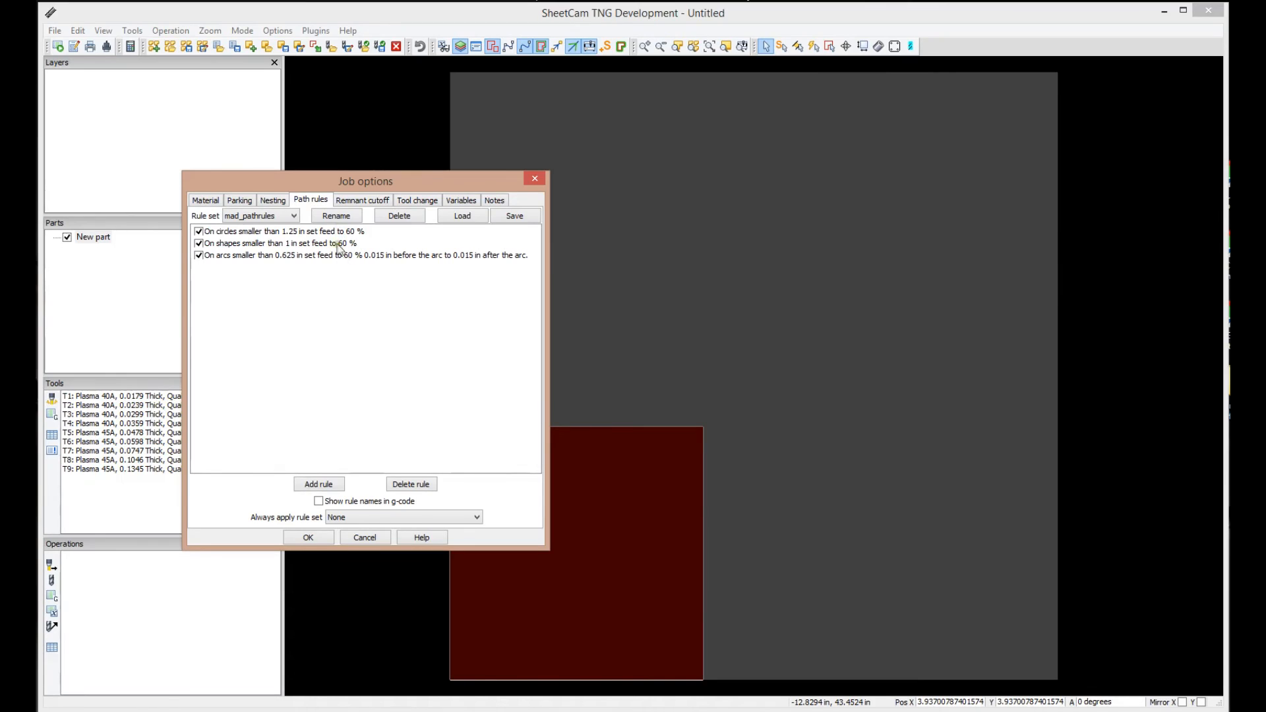
Step: Keep the mad_pathrules set (60% feed on small circles, shapes, arcs) and accept it
{"action": "left_click", "coordinate": [292, 216]}
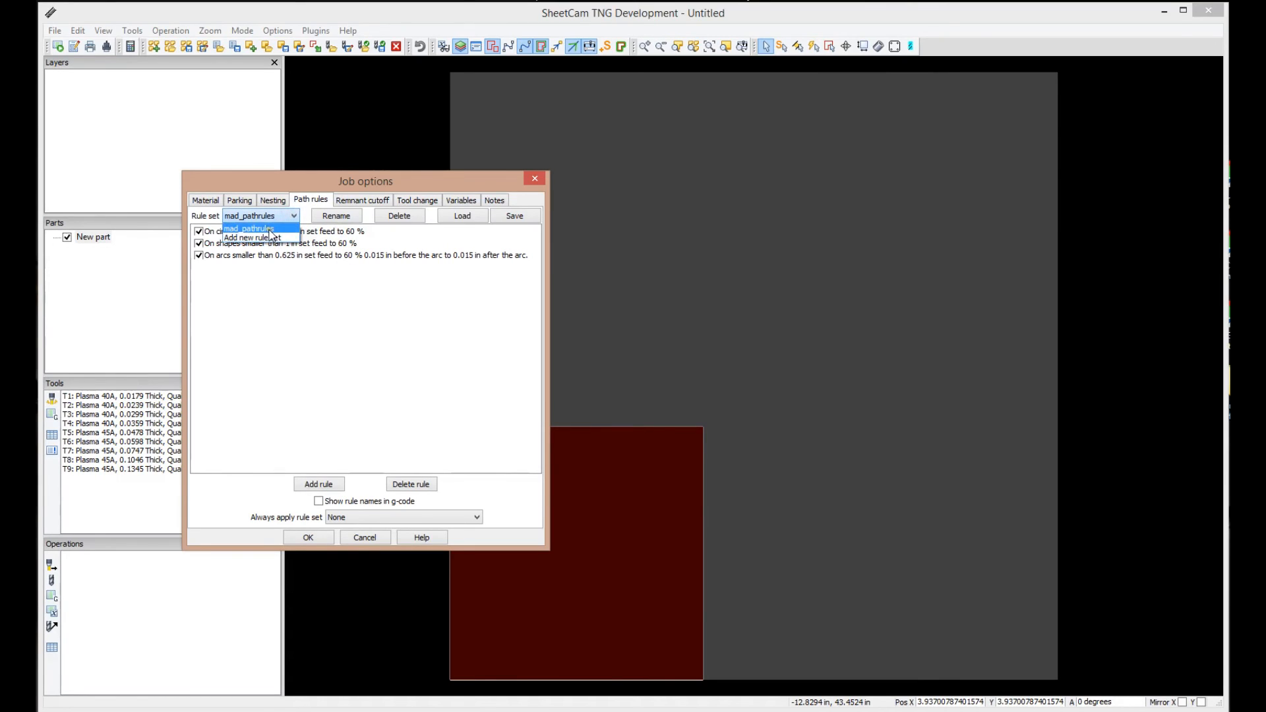
{"action": "left_click", "coordinate": [250, 229]}
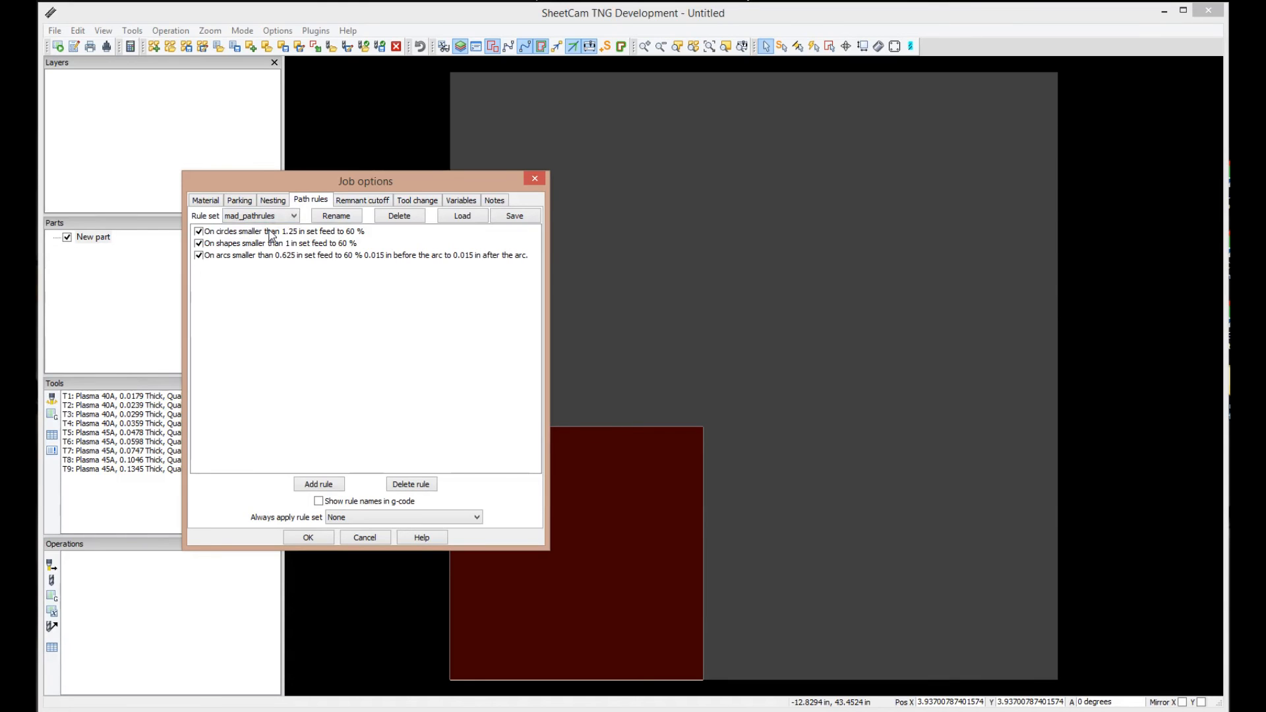
{"action": "mouse_move", "coordinate": [264, 273]}
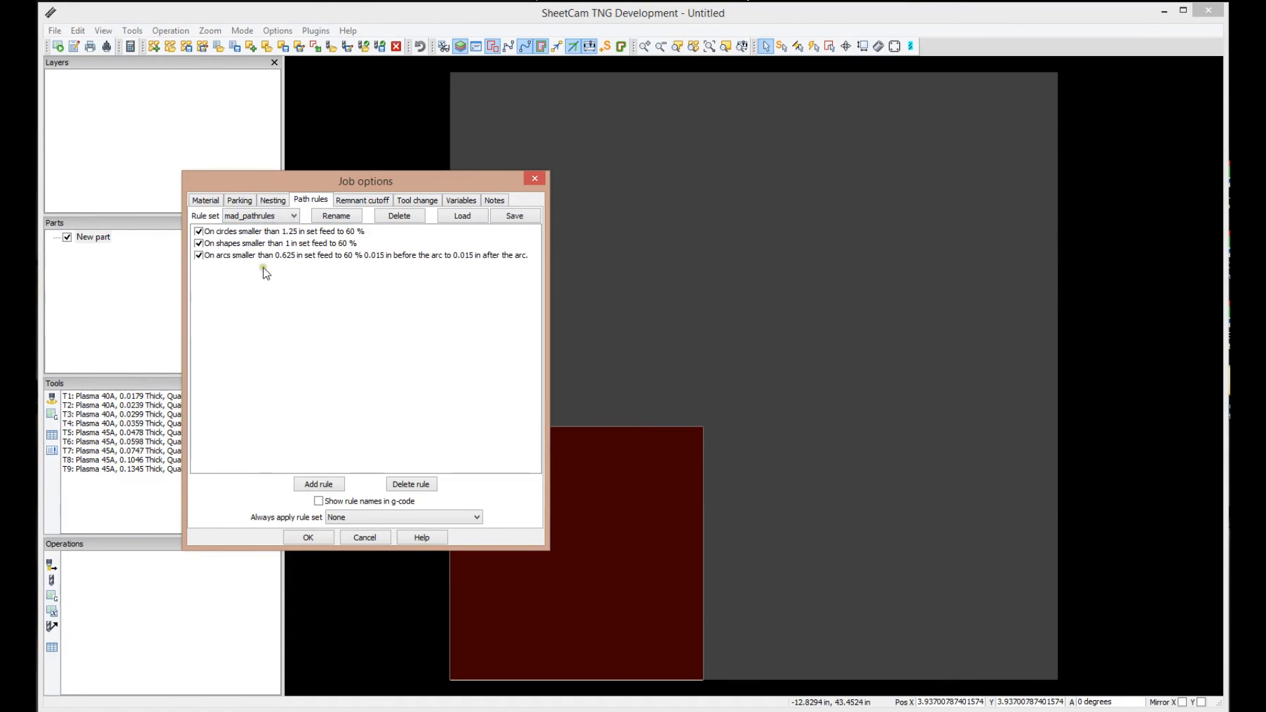
{"action": "mouse_move", "coordinate": [295, 248]}
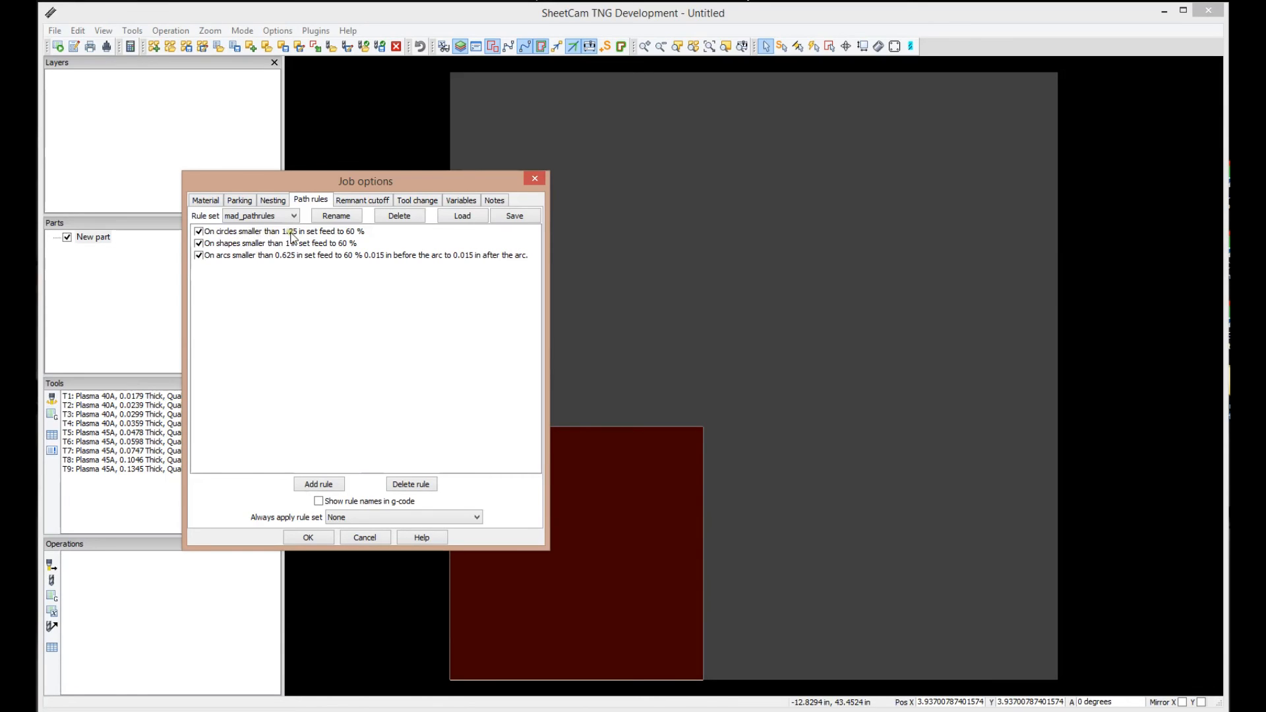
{"action": "mouse_move", "coordinate": [370, 234]}
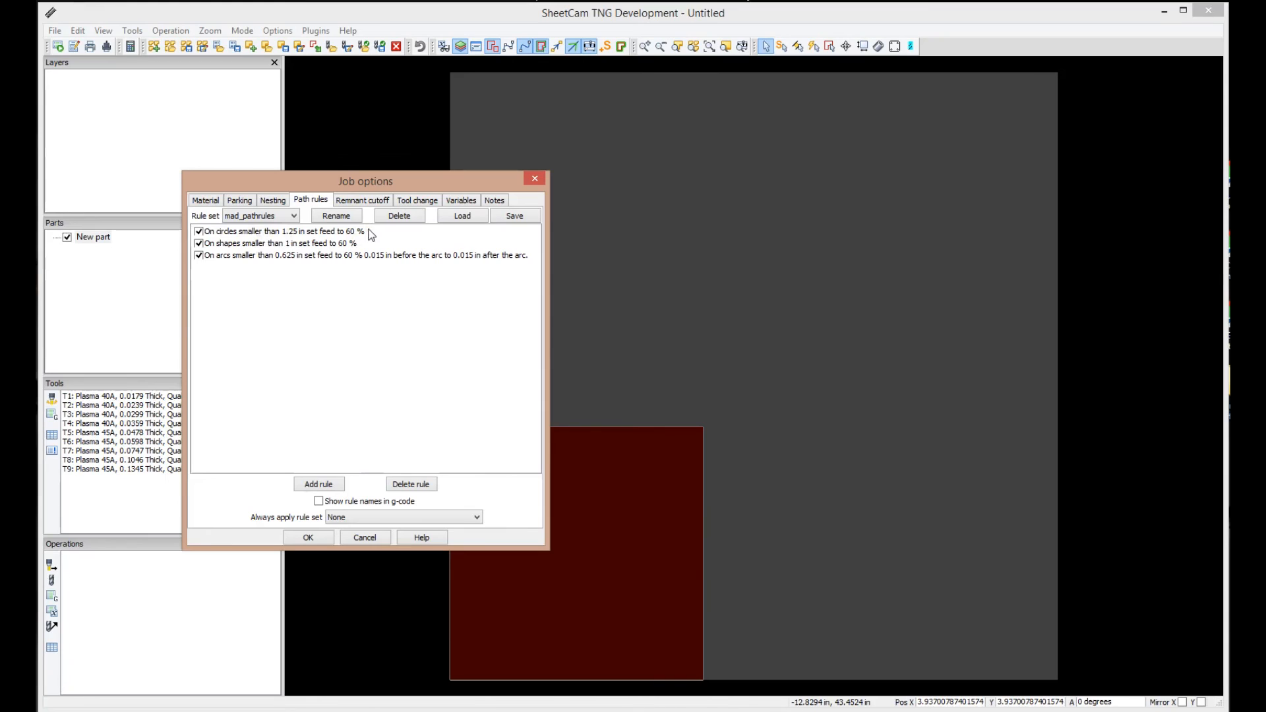
{"action": "mouse_move", "coordinate": [292, 250]}
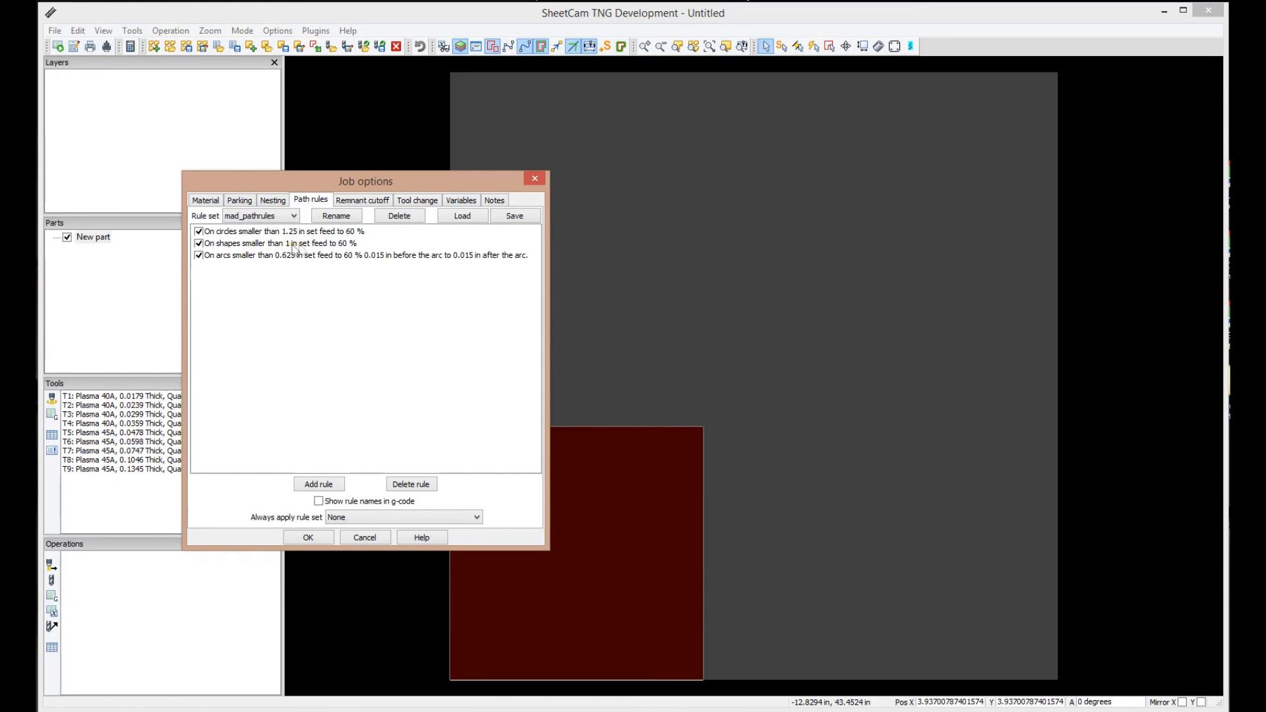
{"action": "mouse_move", "coordinate": [270, 267]}
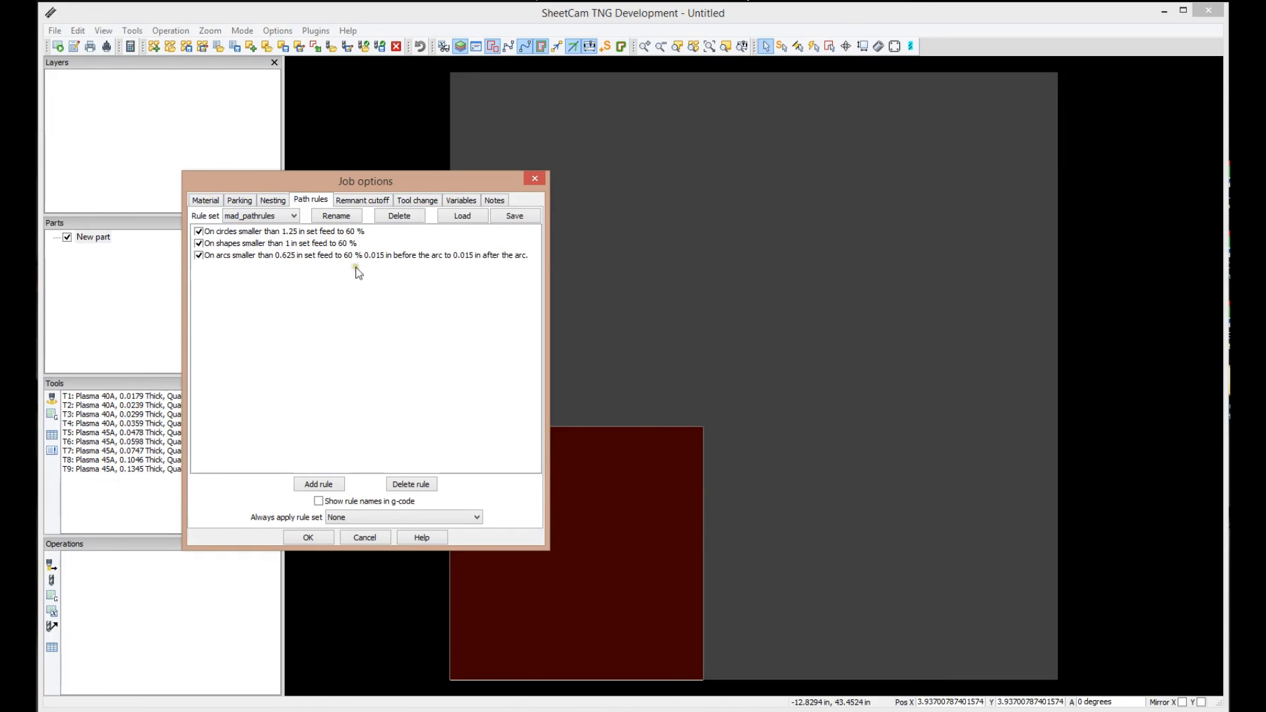
{"action": "mouse_move", "coordinate": [426, 324]}
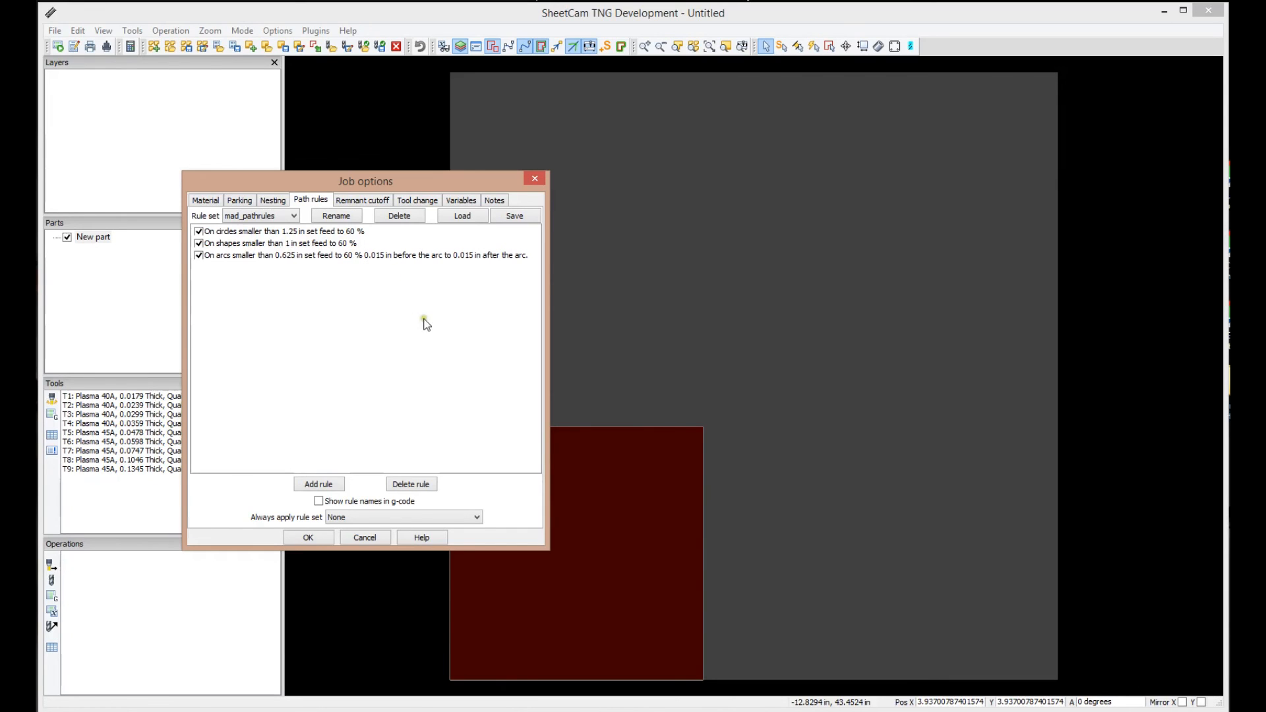
{"action": "mouse_move", "coordinate": [476, 354]}
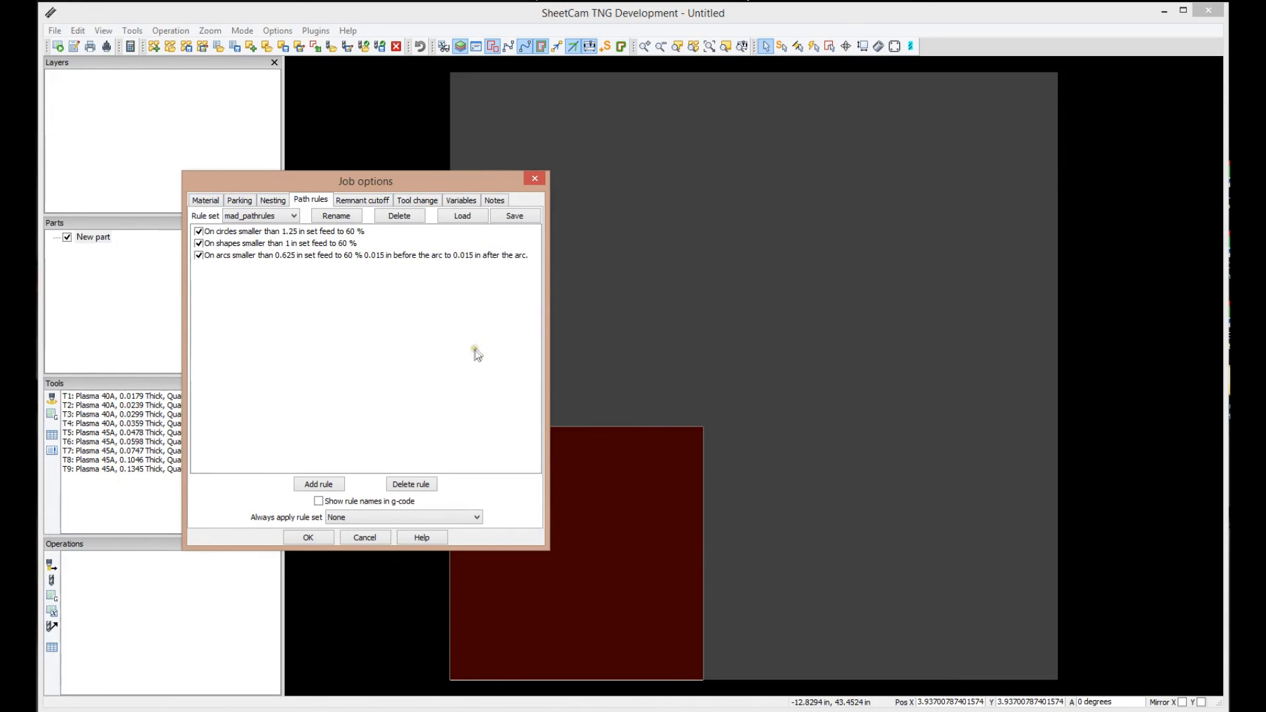
{"action": "mouse_move", "coordinate": [470, 357]}
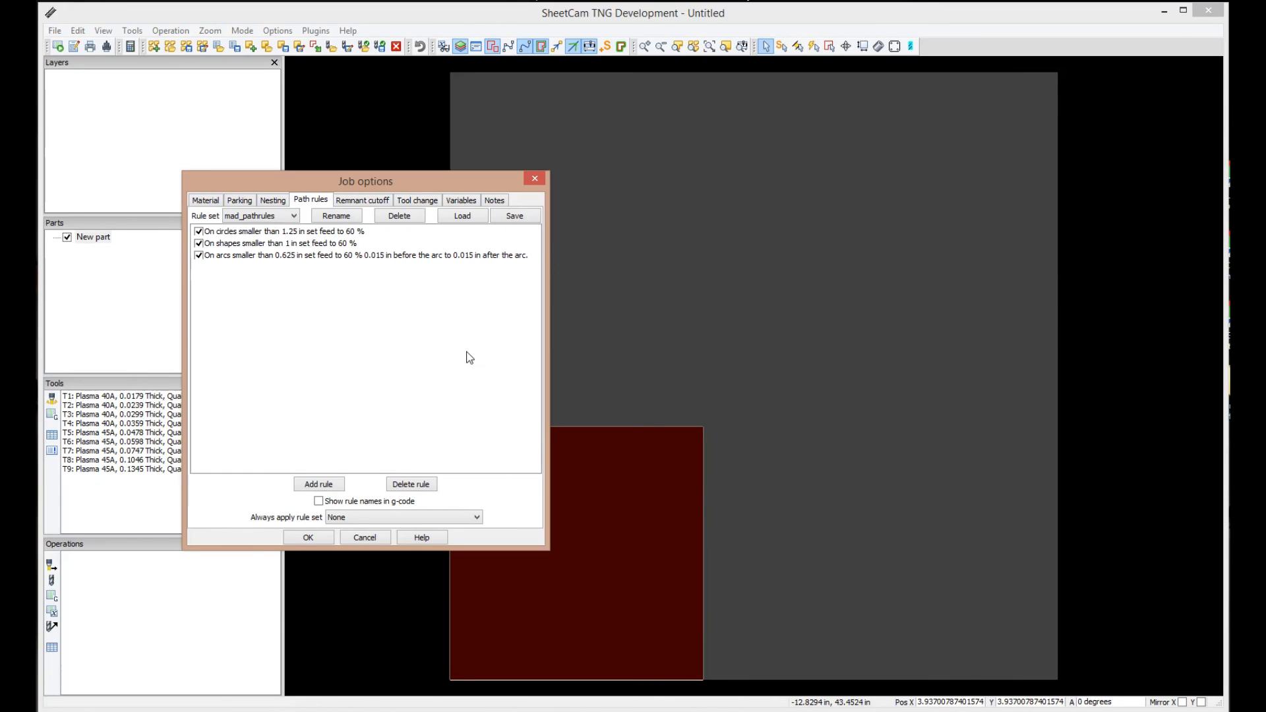
{"action": "left_click", "coordinate": [308, 537]}
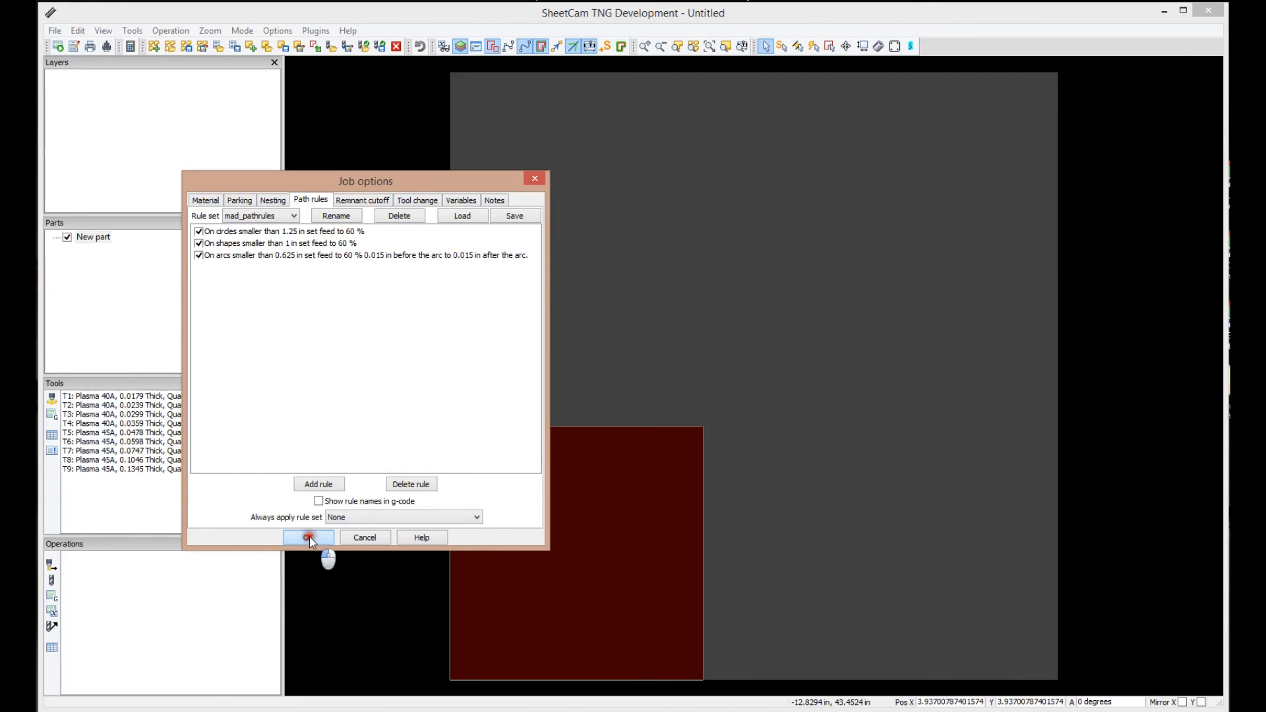
Step: Confirm the job settings and return to the empty template-based job
{"action": "left_click", "coordinate": [306, 537]}
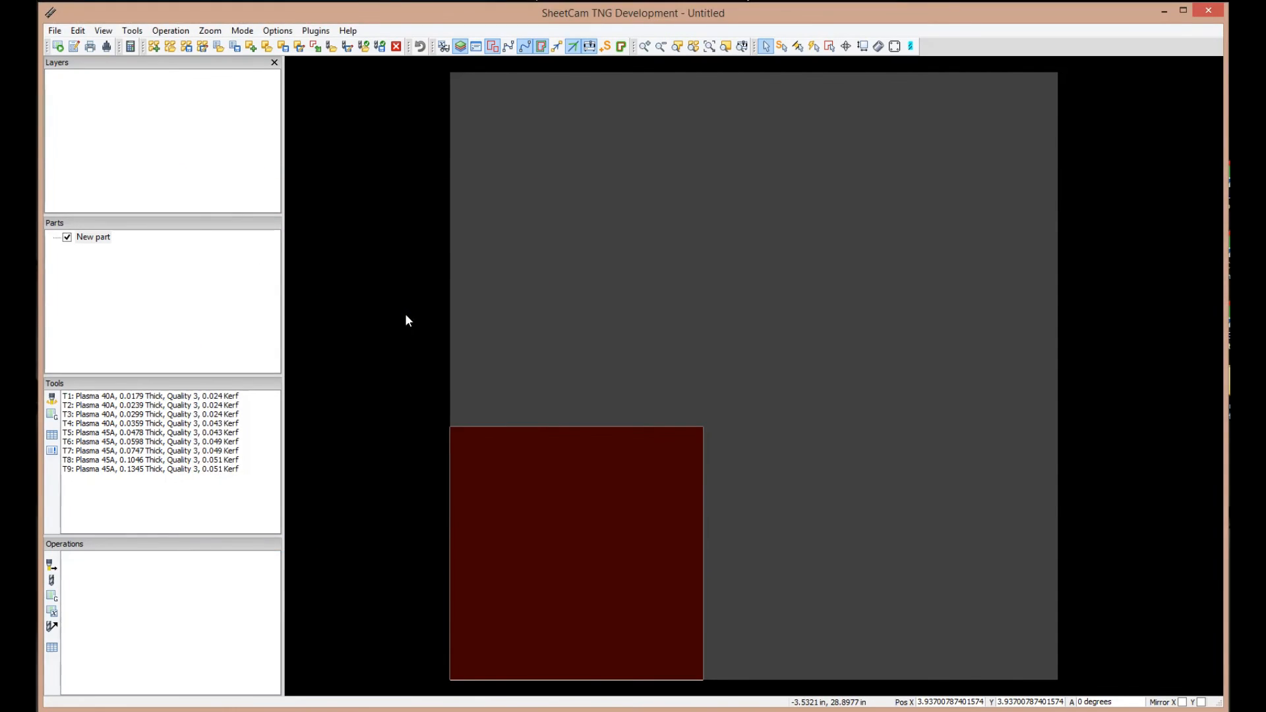
{"action": "mouse_move", "coordinate": [177, 425]}
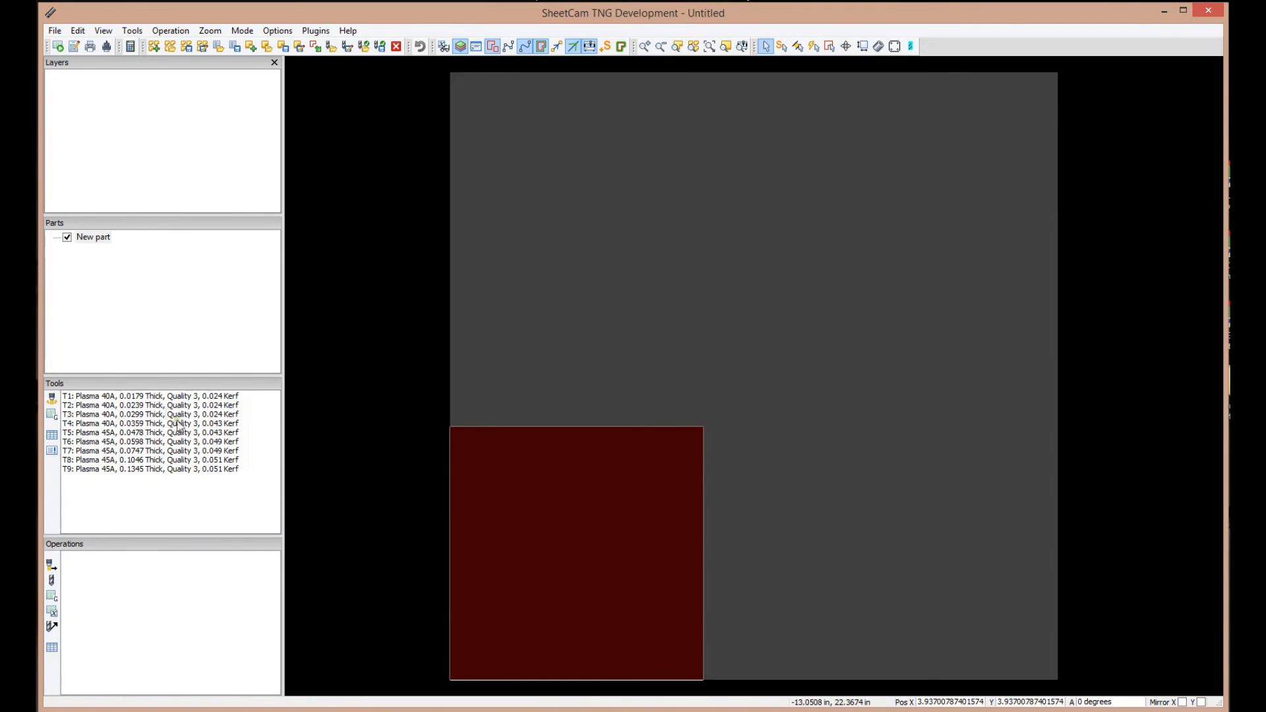
{"action": "mouse_move", "coordinate": [396, 292]}
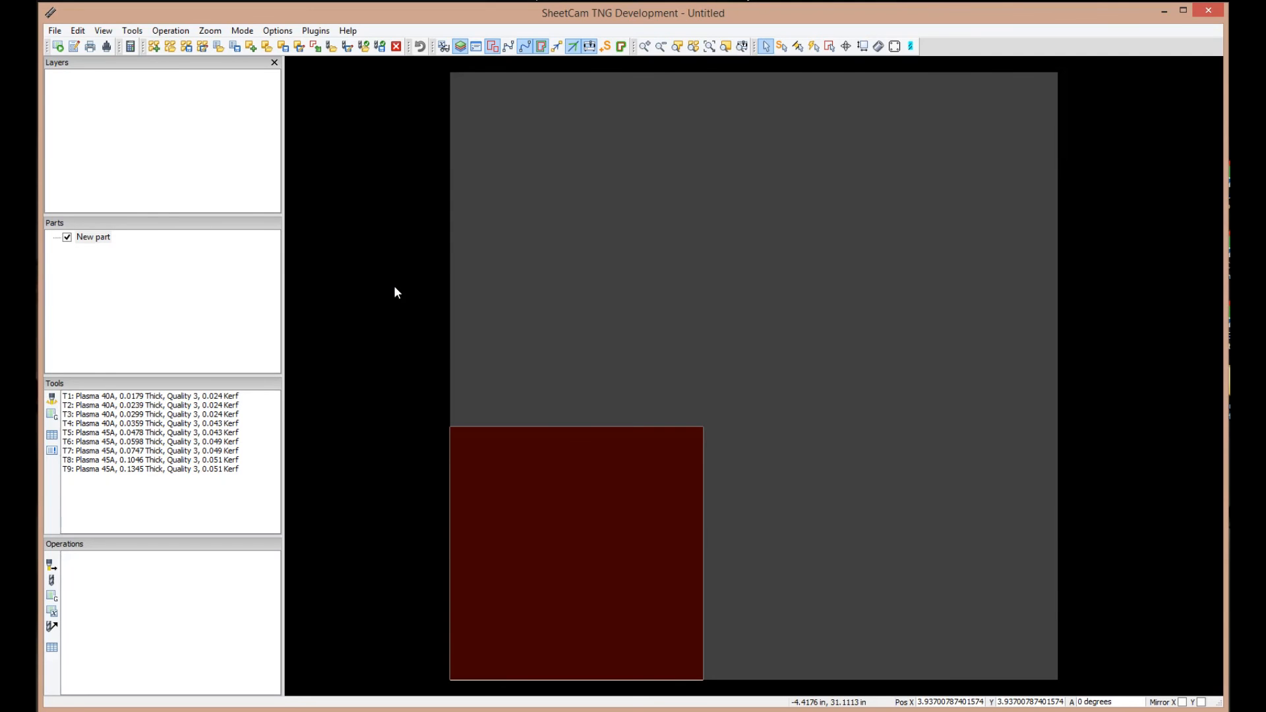
{"action": "mouse_move", "coordinate": [113, 517]}
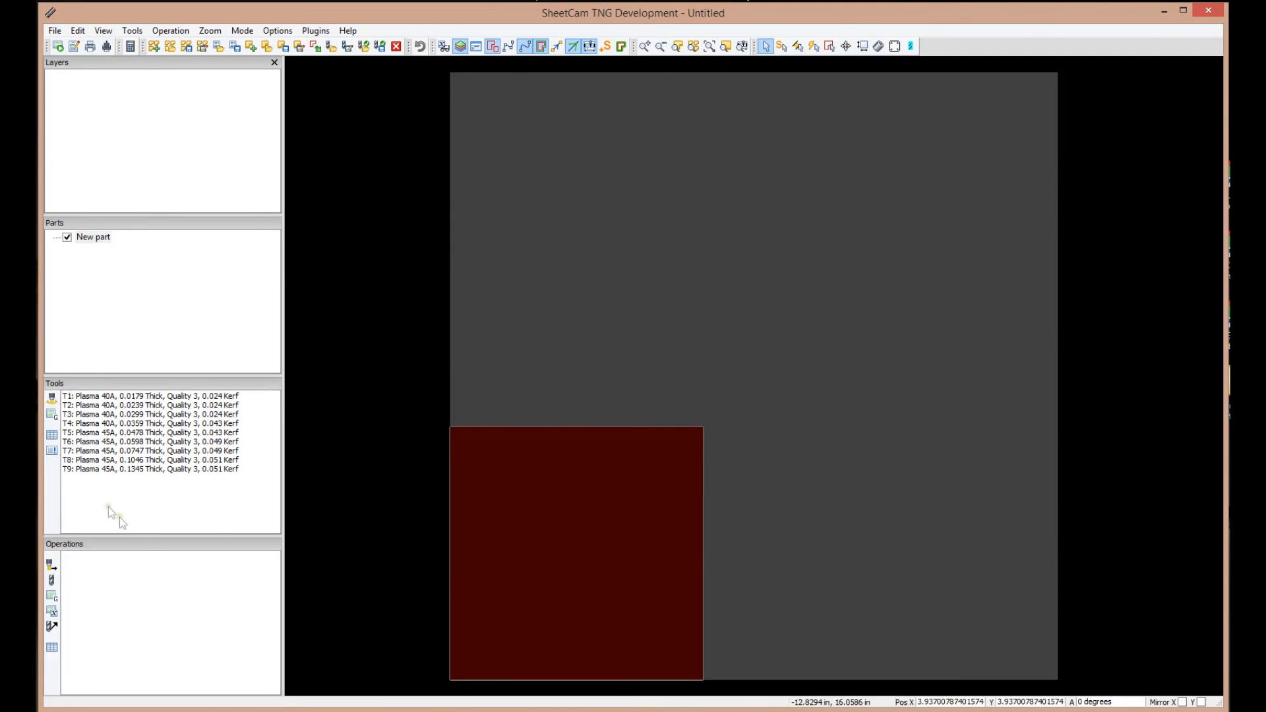